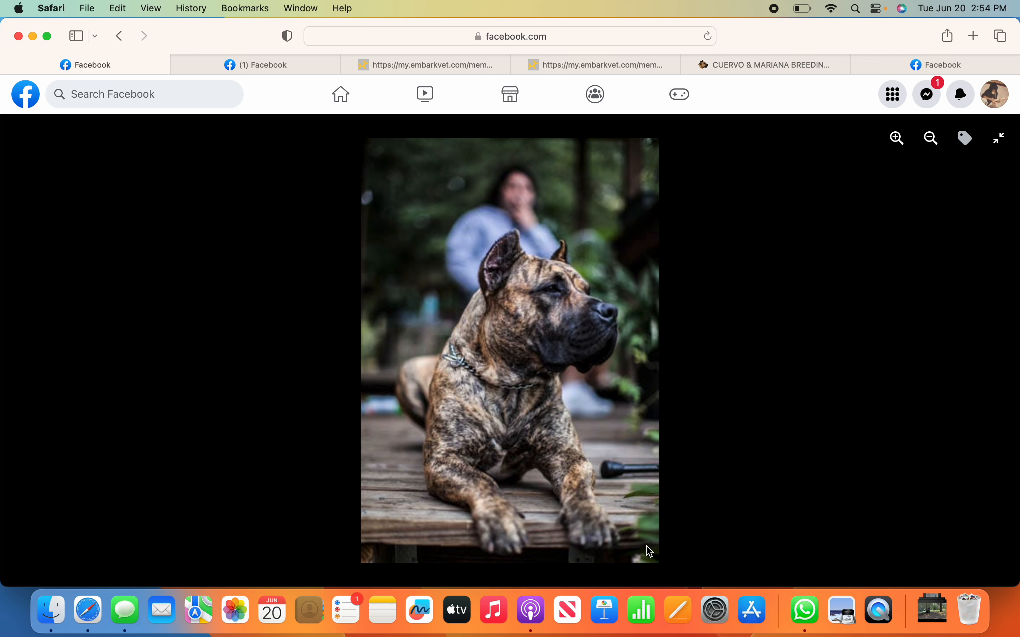
pyautogui.moveTo(701, 457)
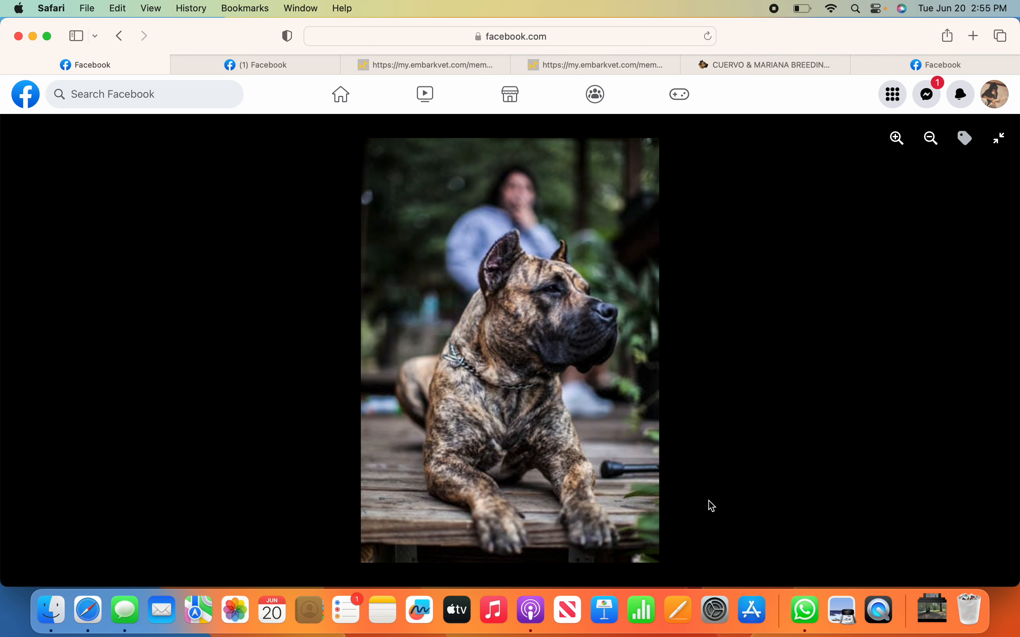
pyautogui.moveTo(702, 502)
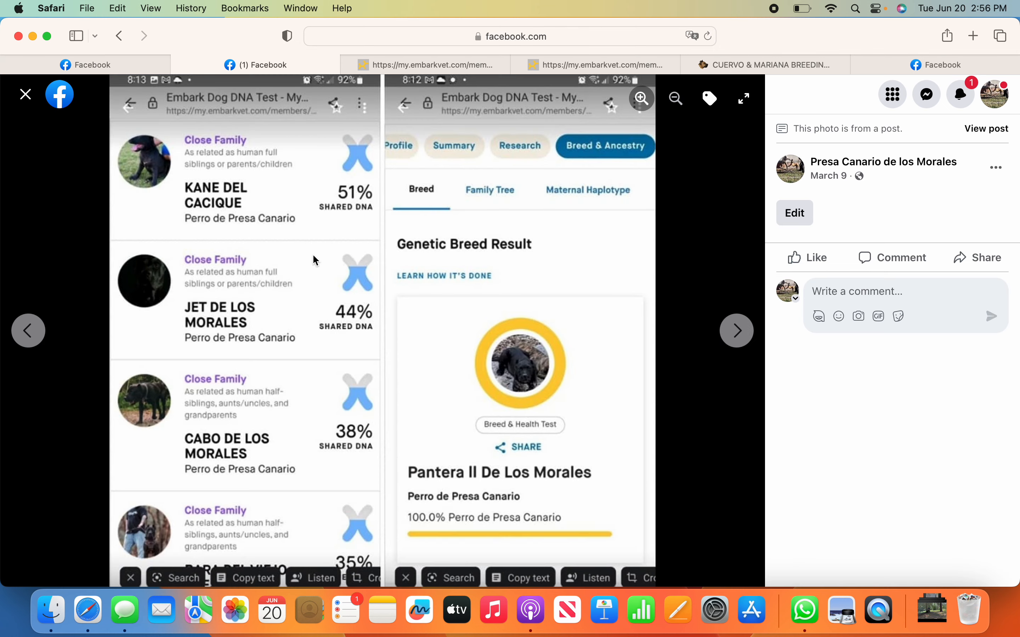
pyautogui.moveTo(241, 216)
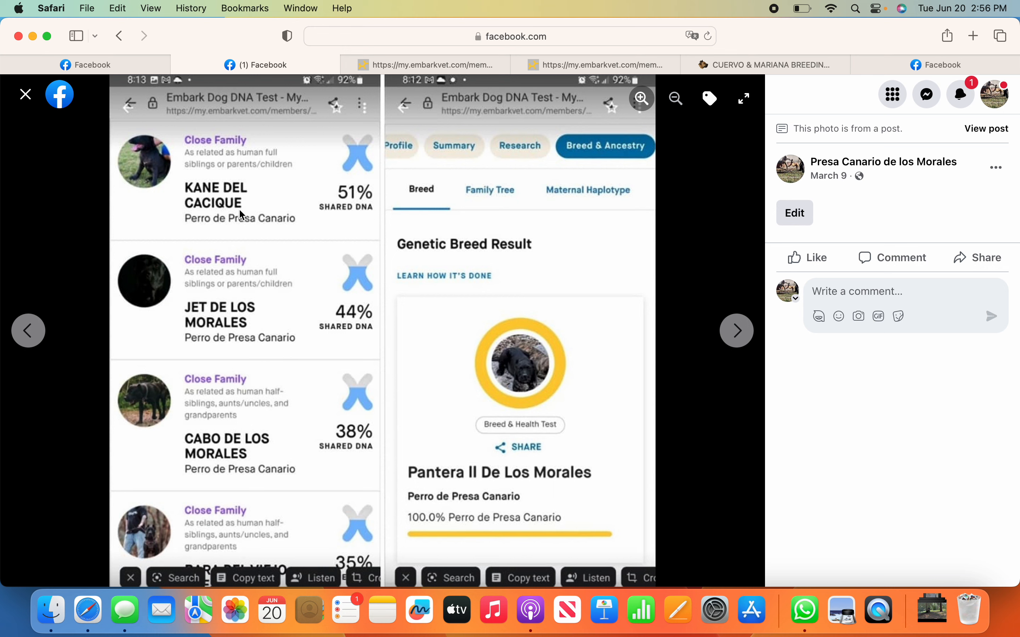
pyautogui.moveTo(269, 201)
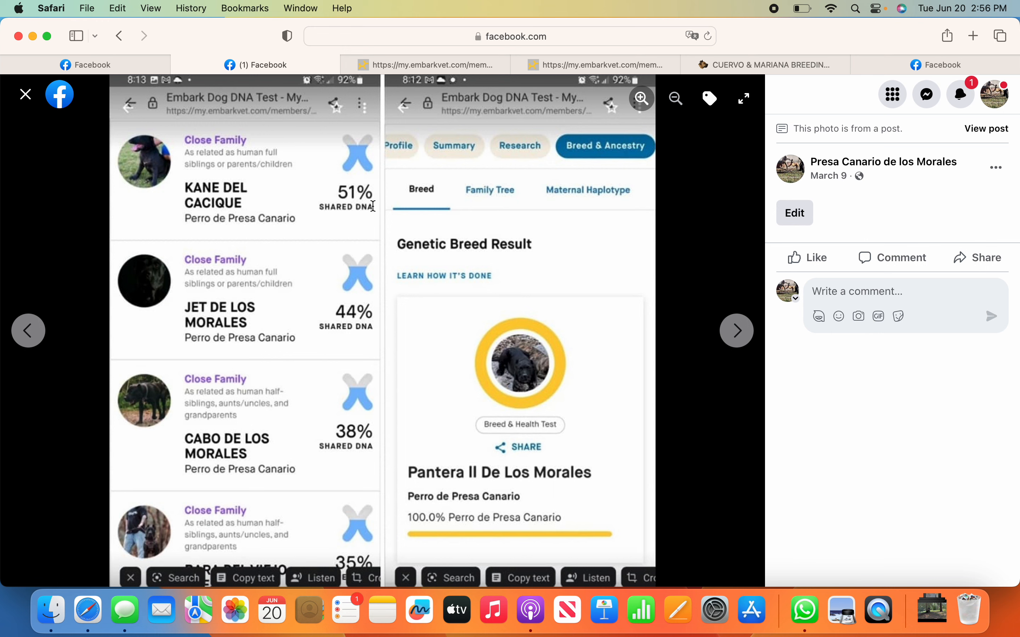
pyautogui.moveTo(485, 404)
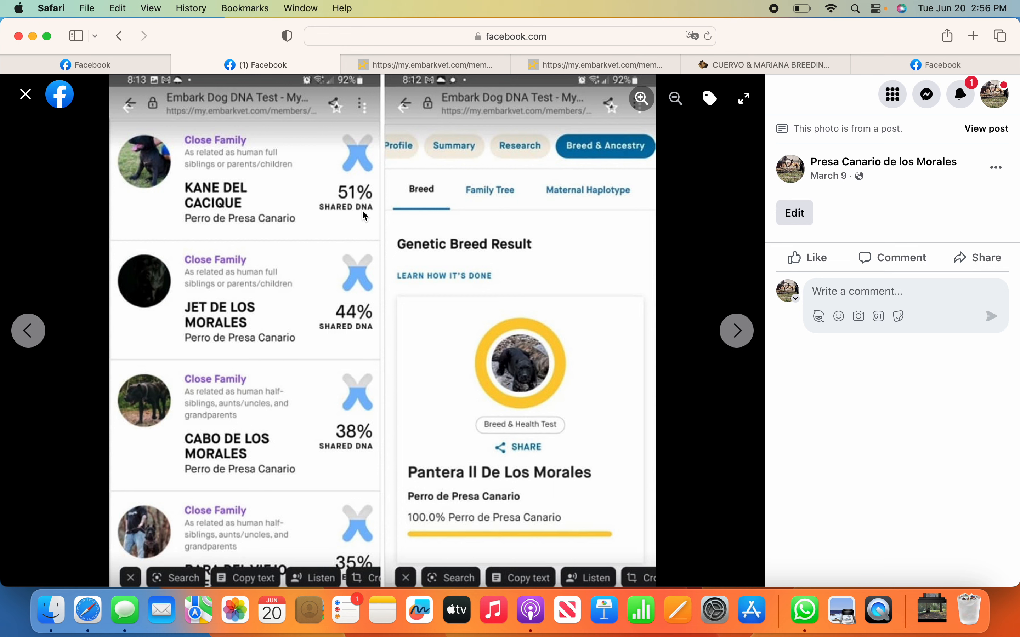
pyautogui.moveTo(355, 319)
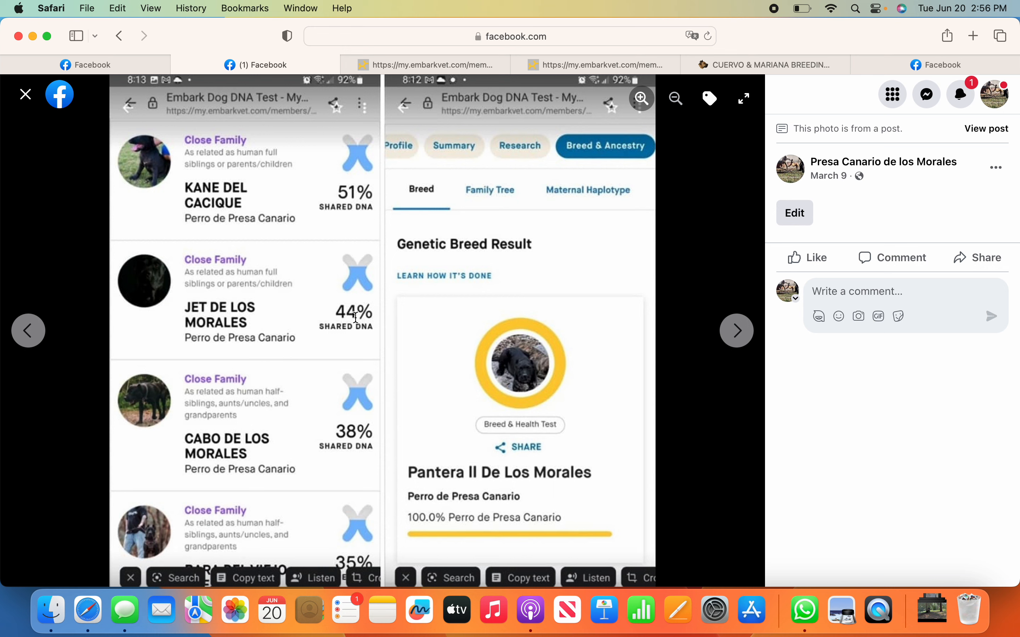
pyautogui.moveTo(320, 385)
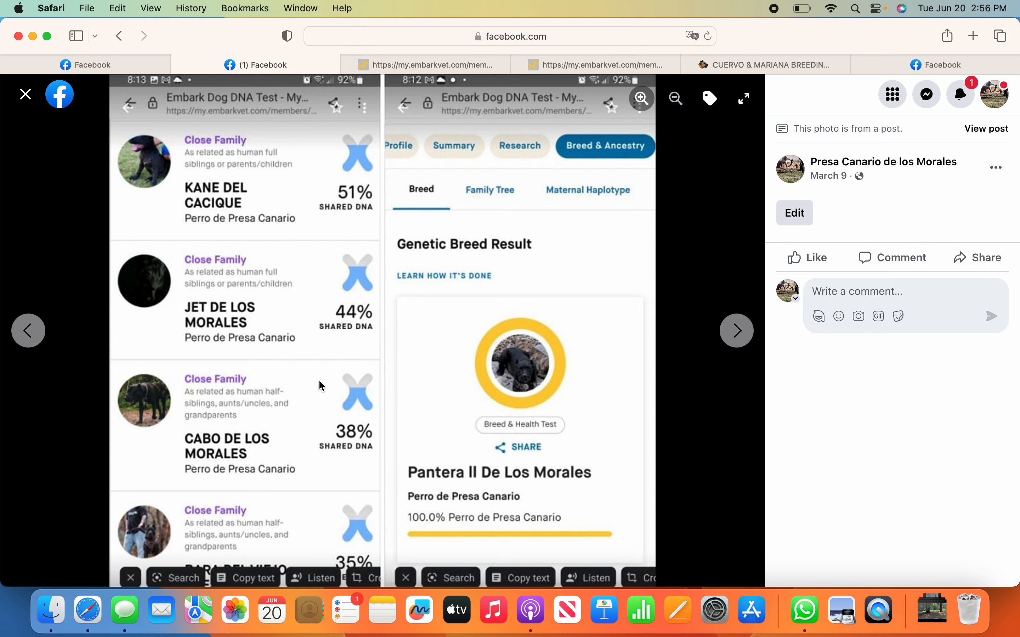
pyautogui.moveTo(346, 448)
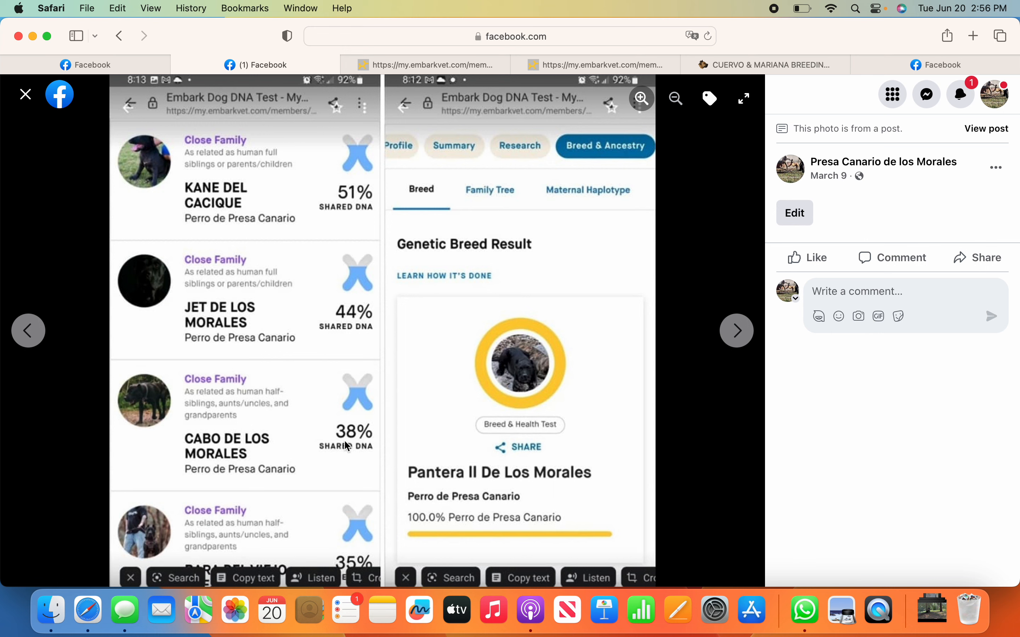
pyautogui.moveTo(364, 401)
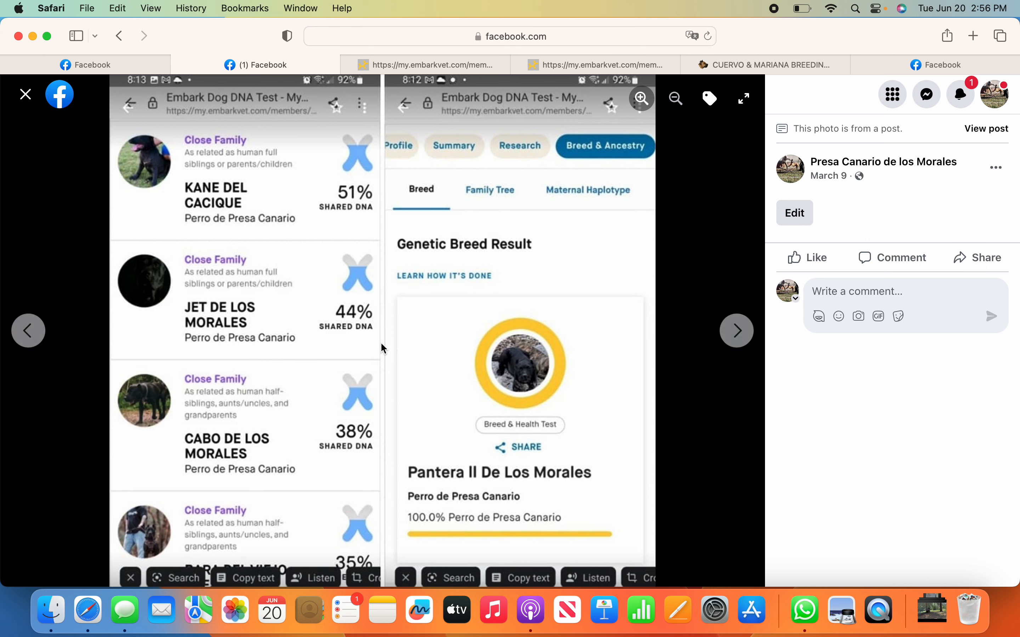
pyautogui.moveTo(388, 335)
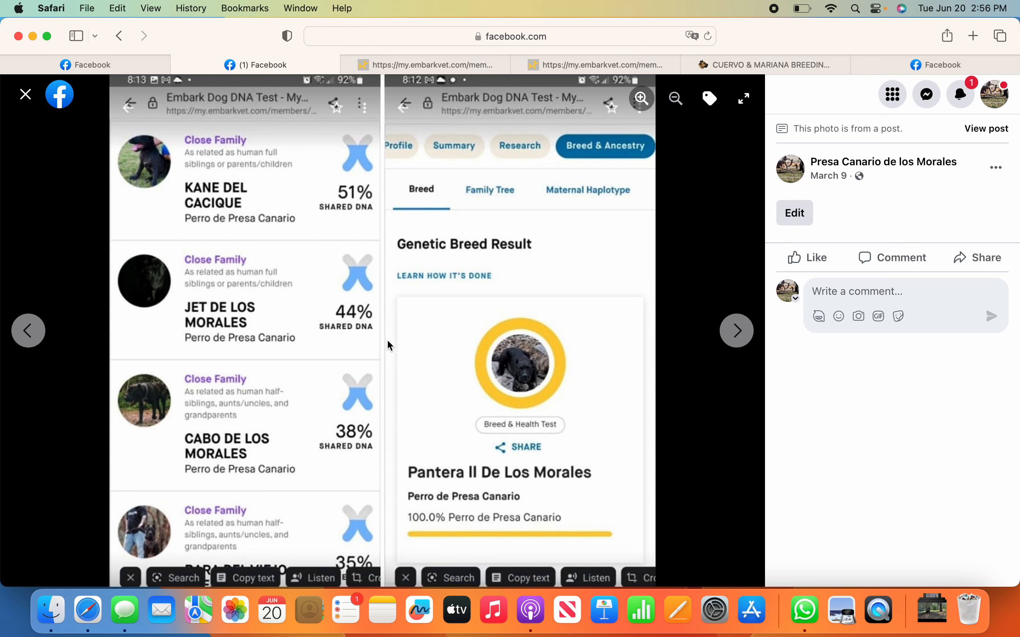
pyautogui.moveTo(384, 339)
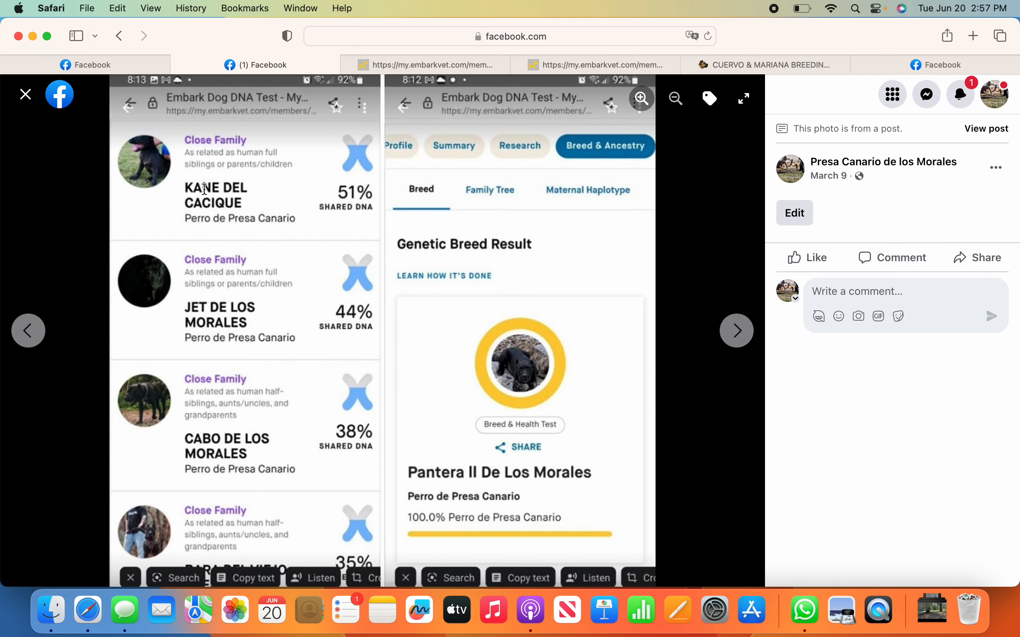
pyautogui.moveTo(177, 207)
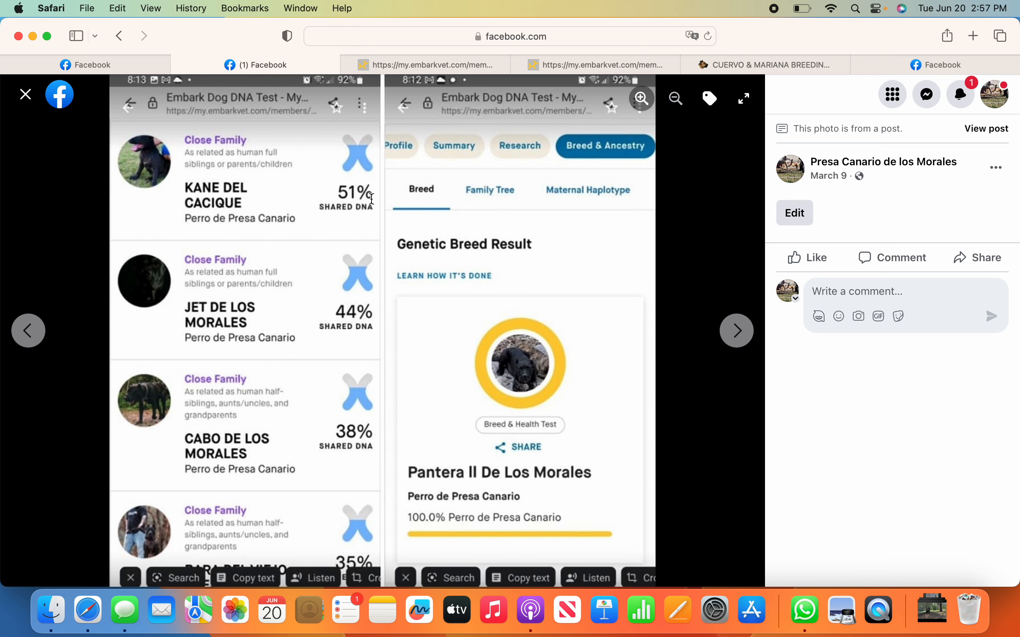
pyautogui.moveTo(345, 206)
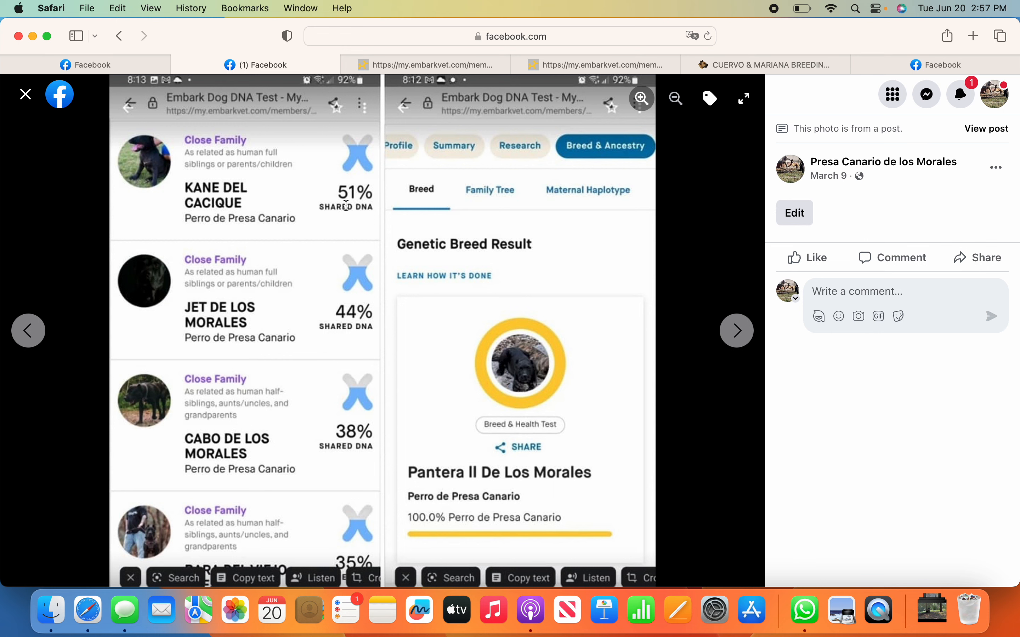
pyautogui.moveTo(308, 211)
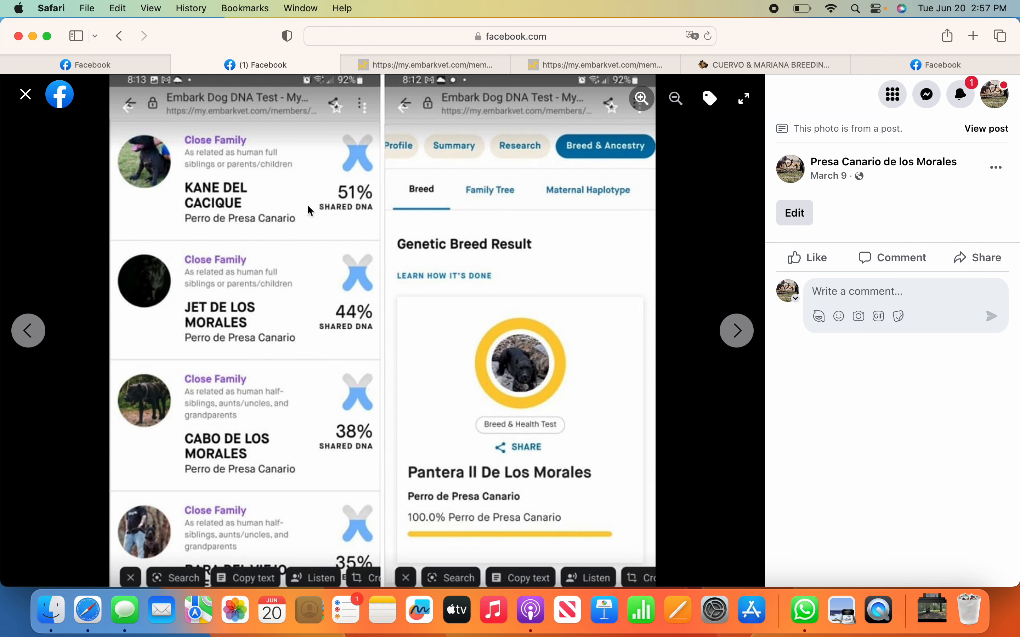
pyautogui.moveTo(355, 233)
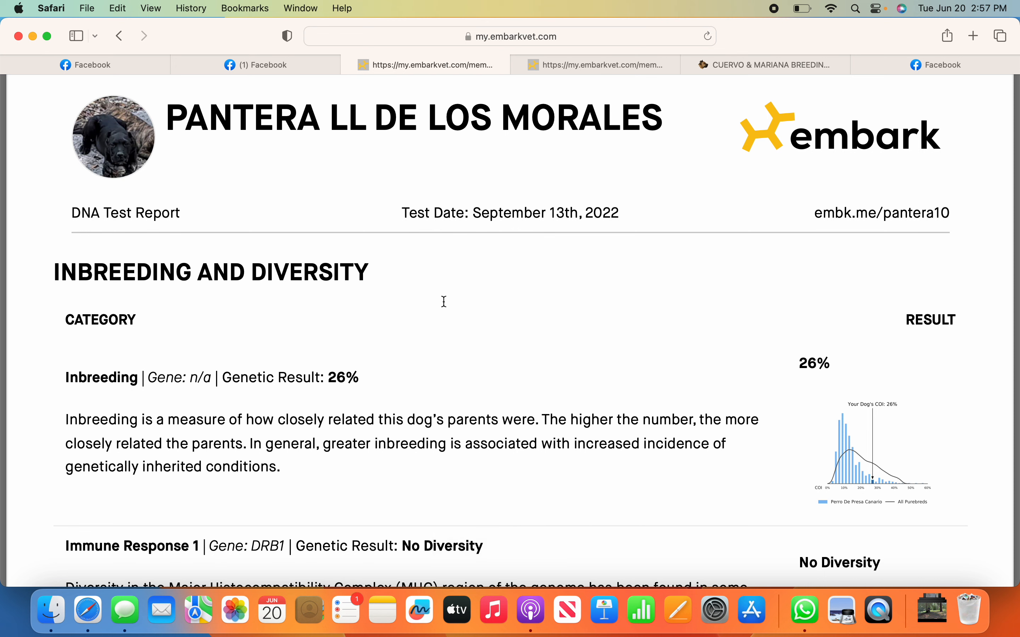
pyautogui.moveTo(318, 304)
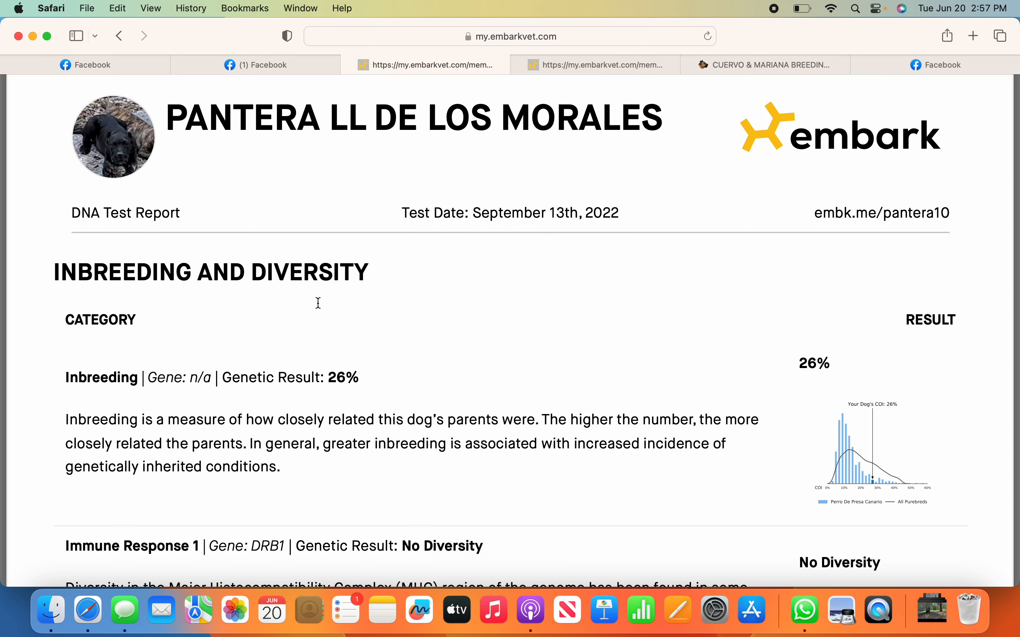
pyautogui.moveTo(360, 301)
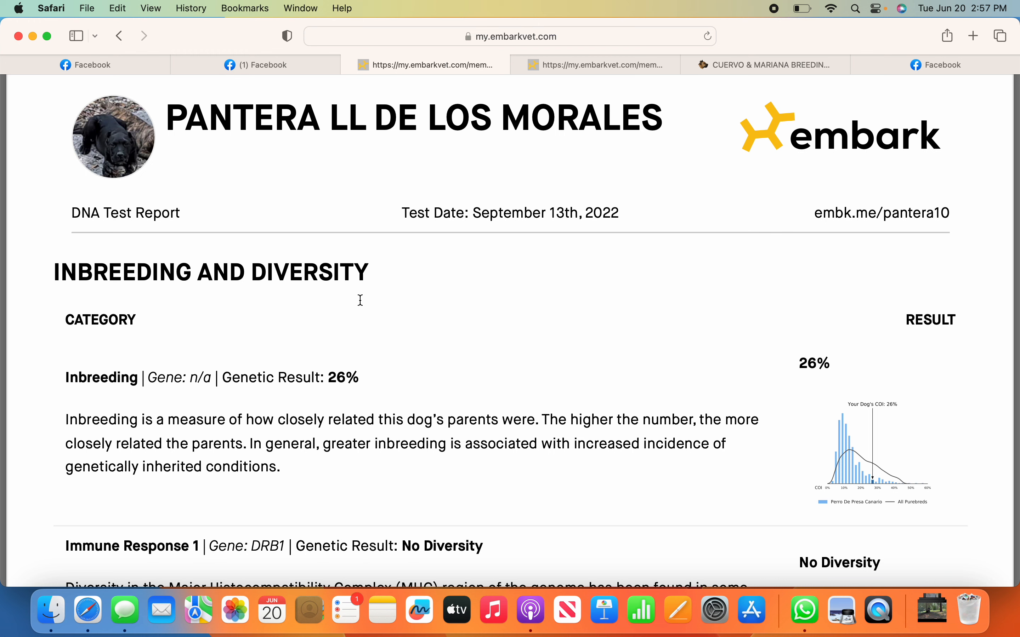
pyautogui.moveTo(388, 353)
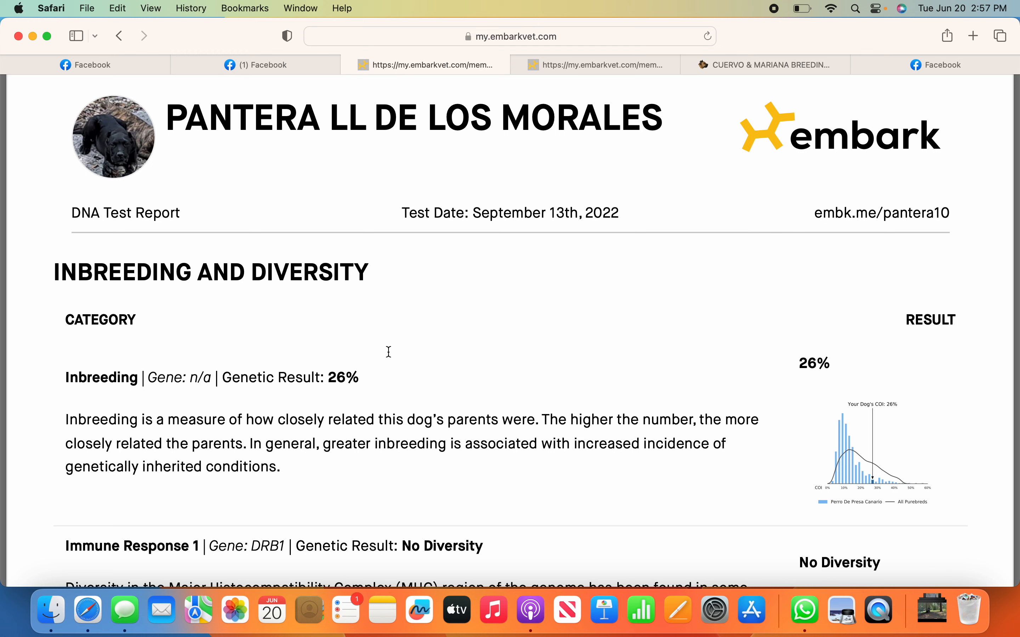
pyautogui.moveTo(277, 303)
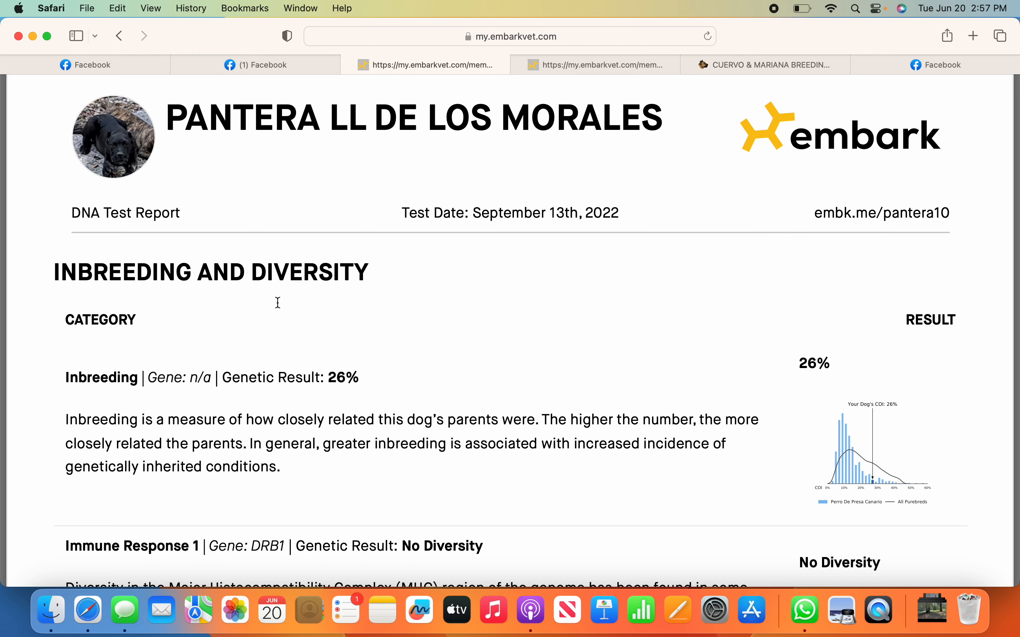
pyautogui.moveTo(342, 350)
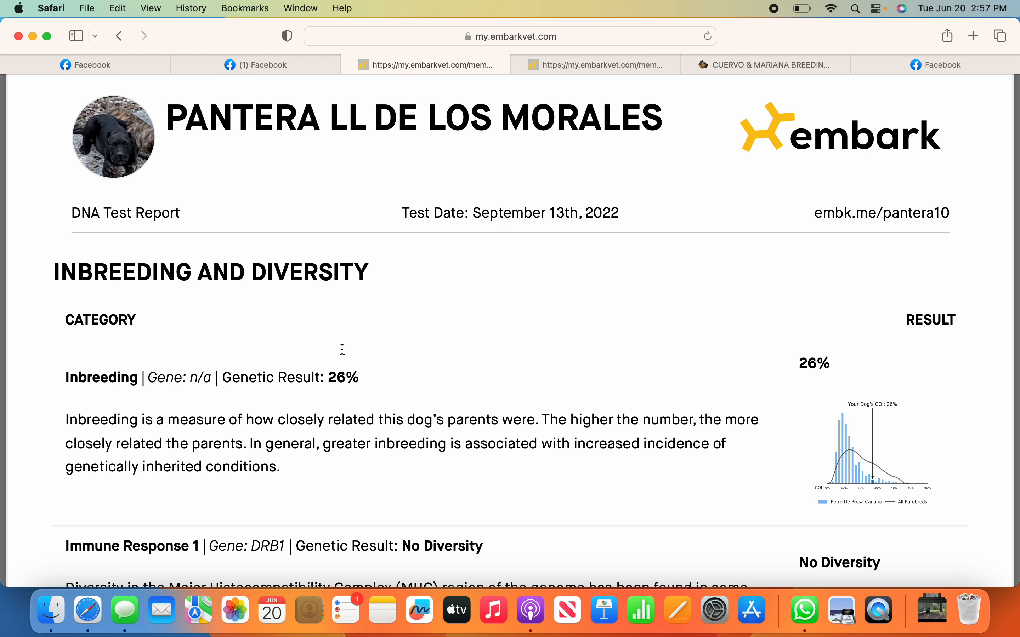
pyautogui.moveTo(412, 347)
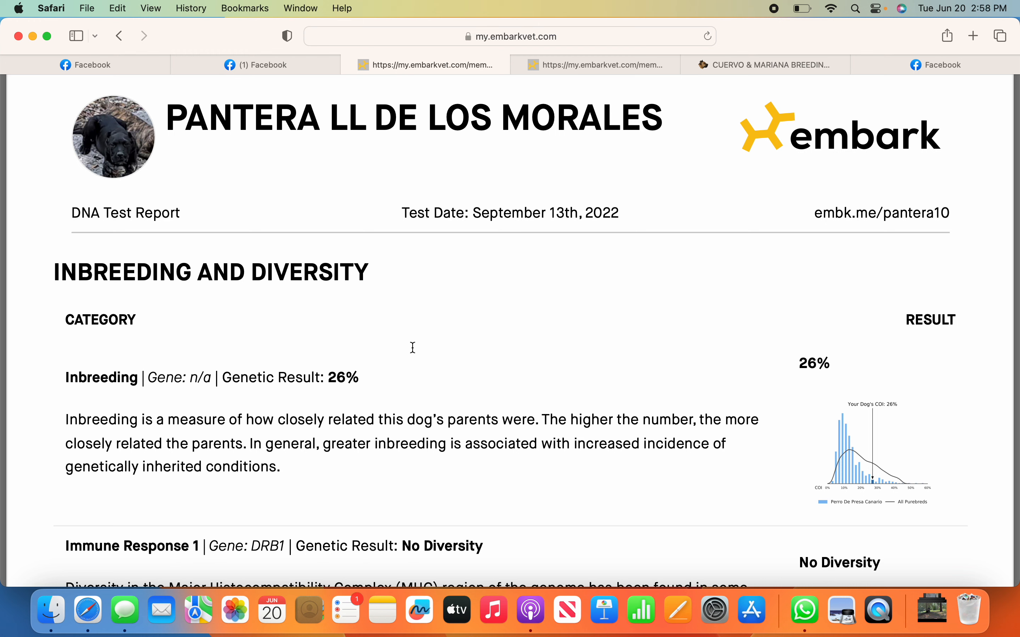
pyautogui.moveTo(401, 380)
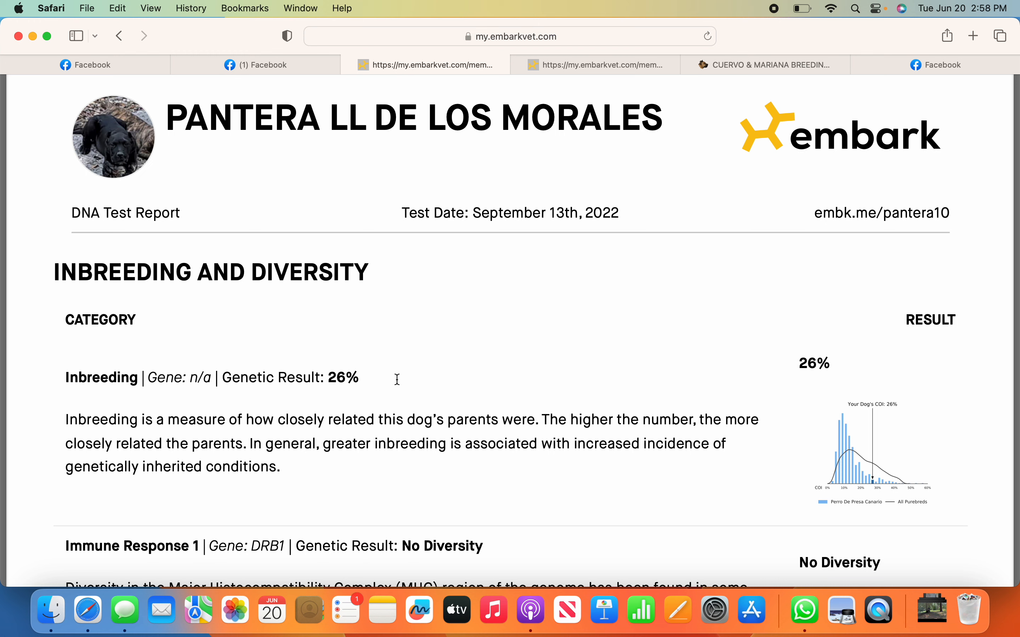
pyautogui.moveTo(821, 381)
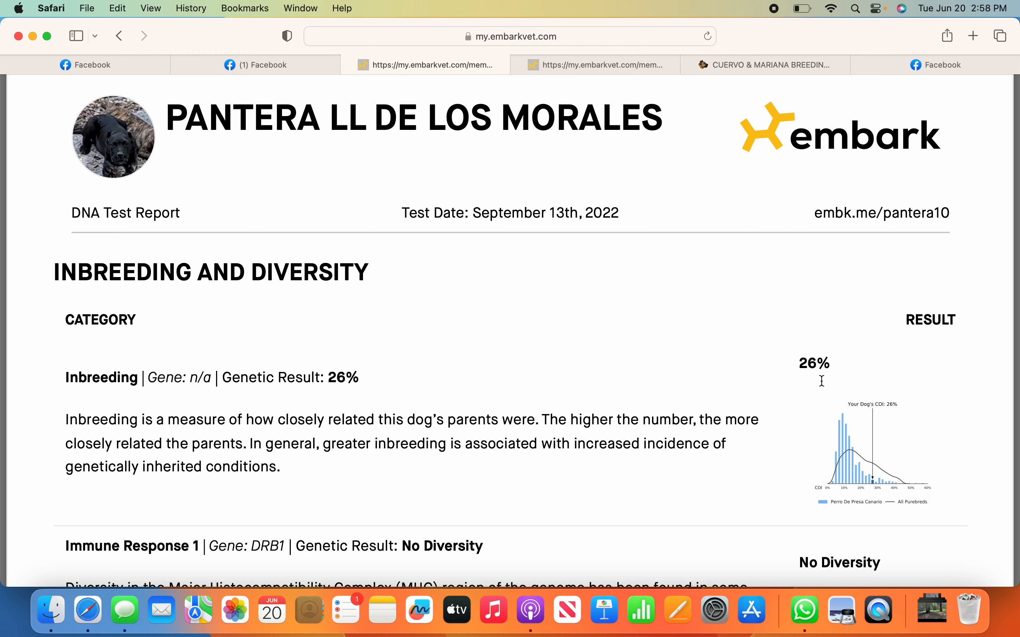
pyautogui.moveTo(784, 381)
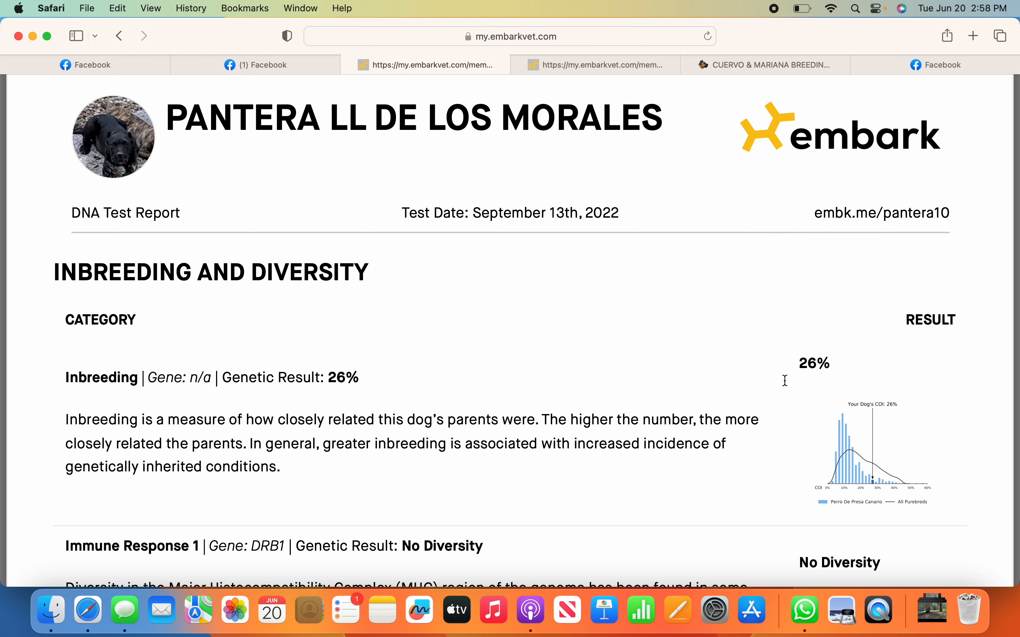
pyautogui.moveTo(629, 122)
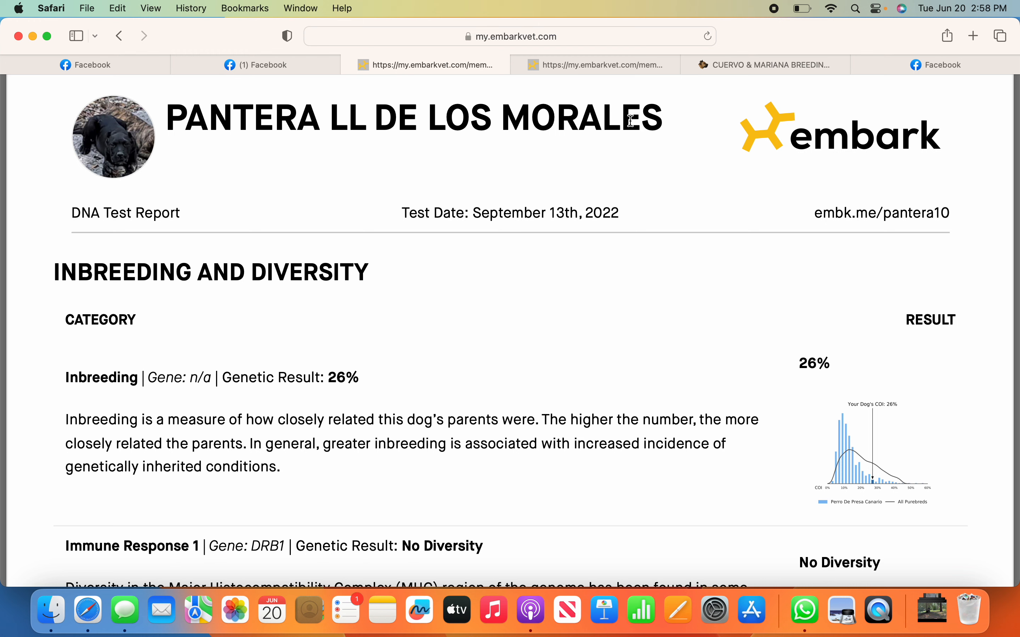
pyautogui.moveTo(652, 294)
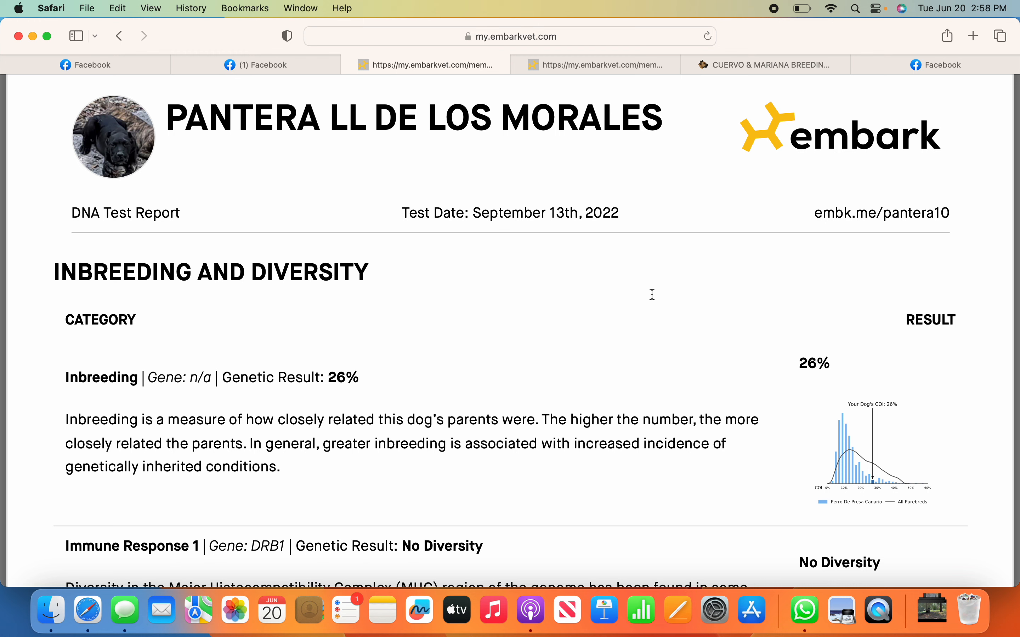
pyautogui.moveTo(618, 290)
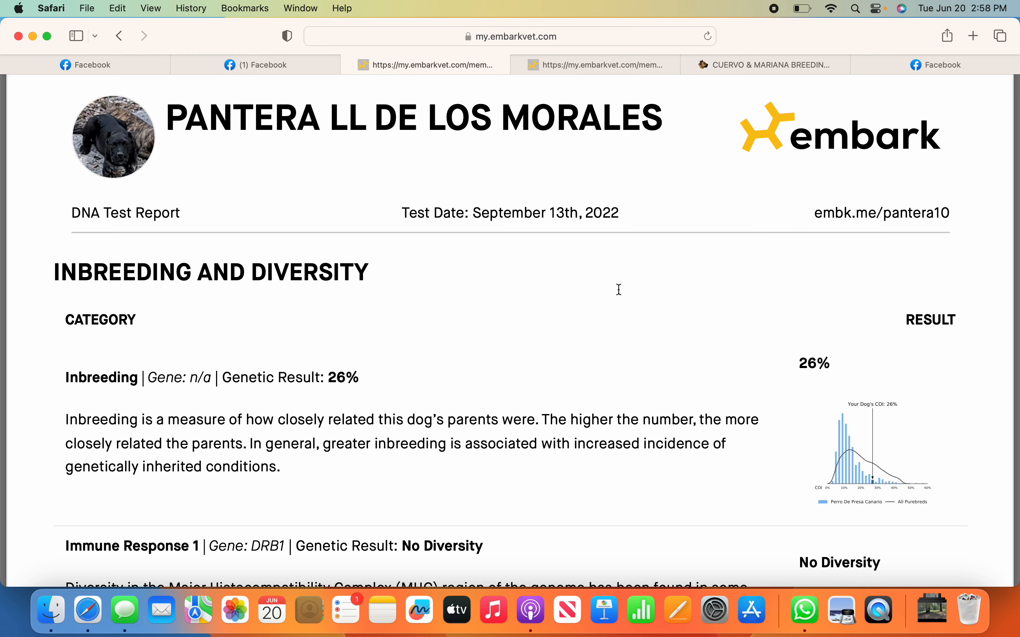
pyautogui.moveTo(585, 245)
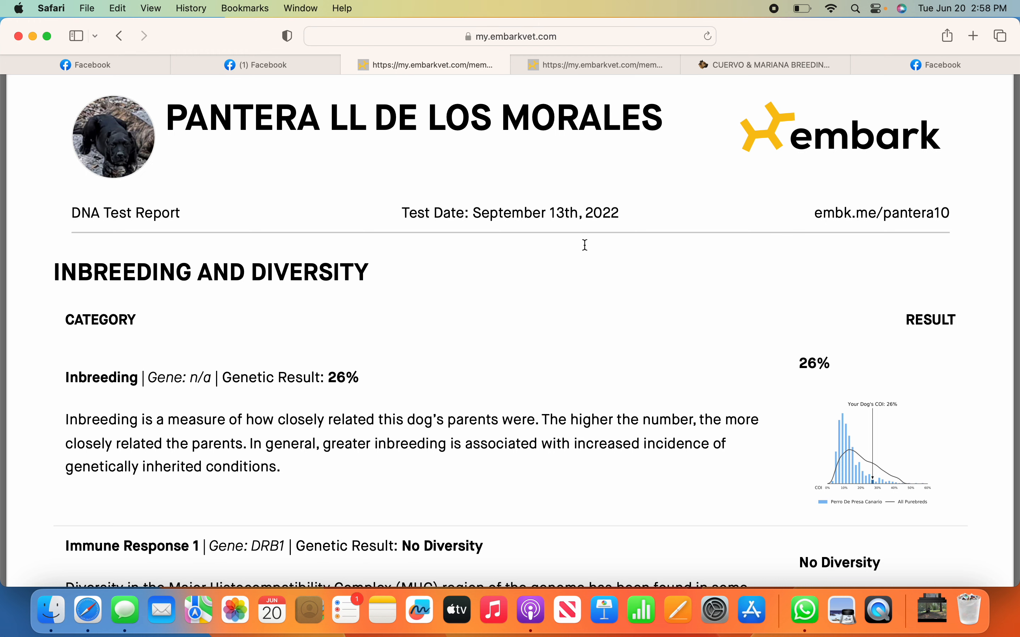
pyautogui.moveTo(534, 100)
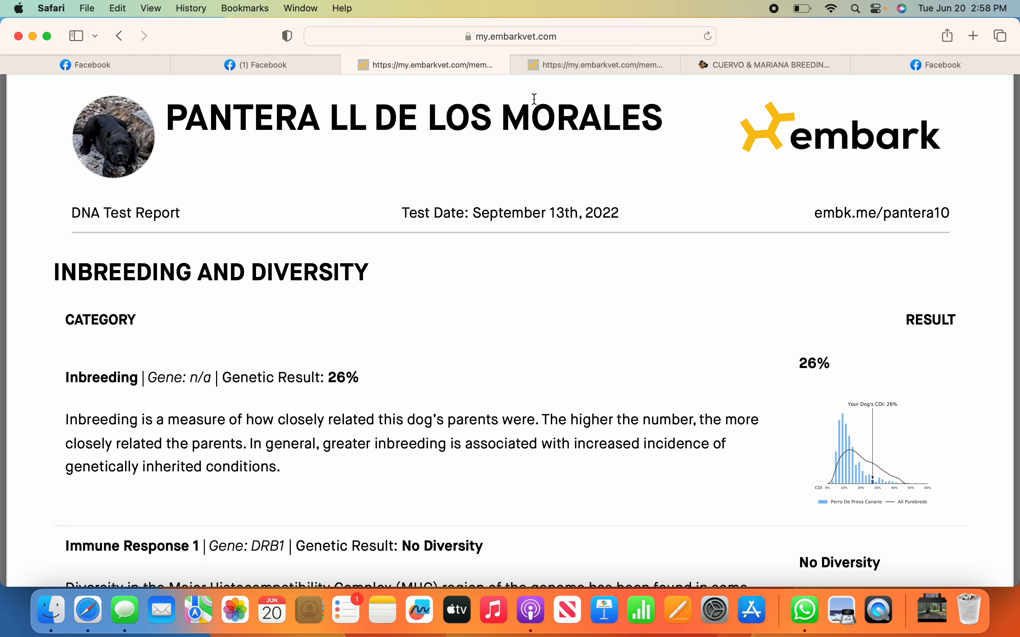
pyautogui.moveTo(535, 95)
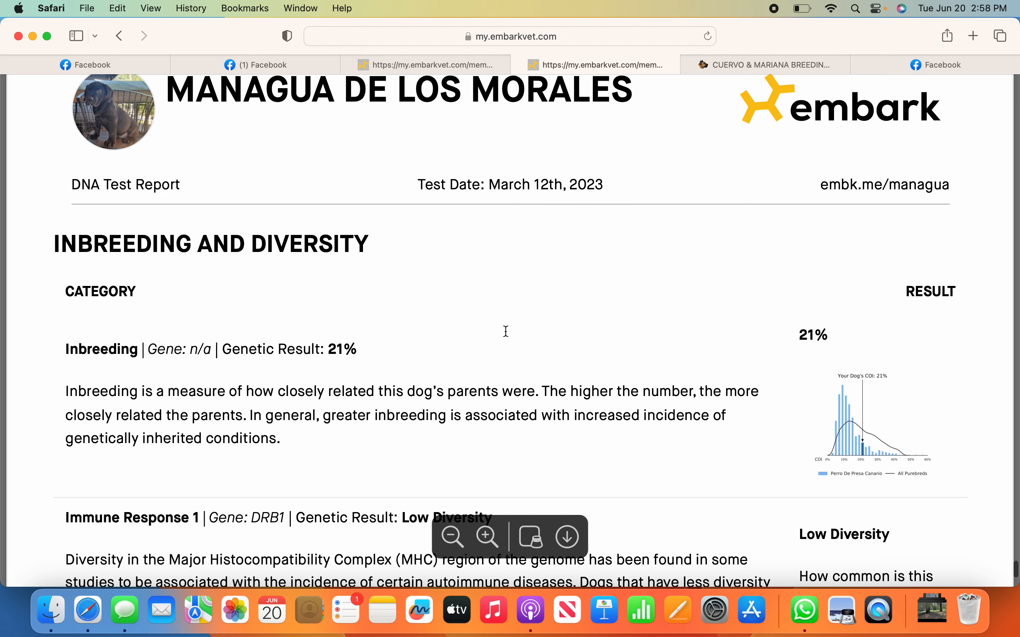
pyautogui.moveTo(785, 359)
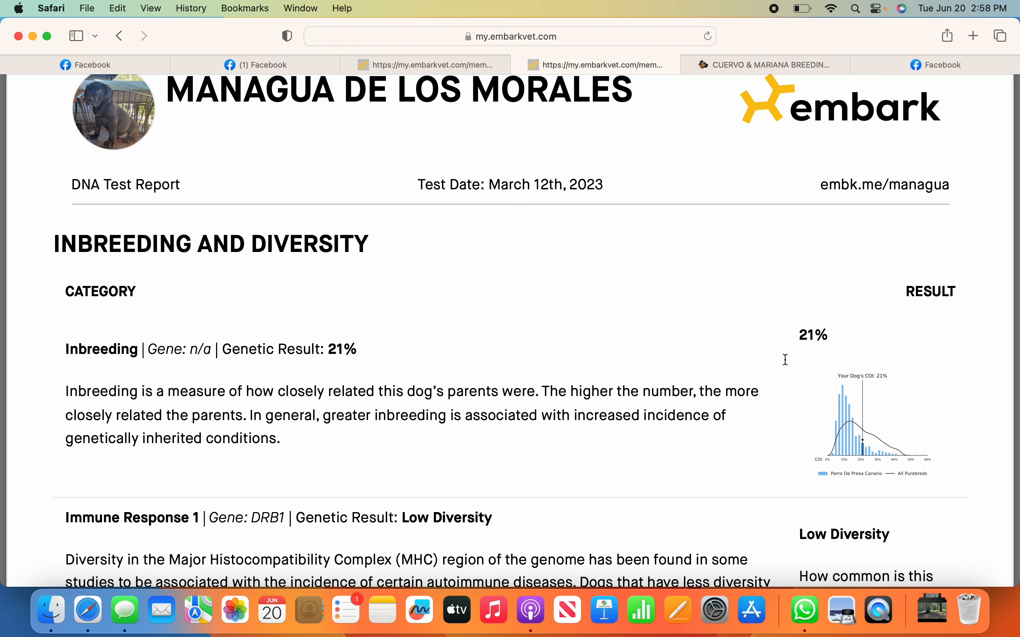
pyautogui.moveTo(816, 352)
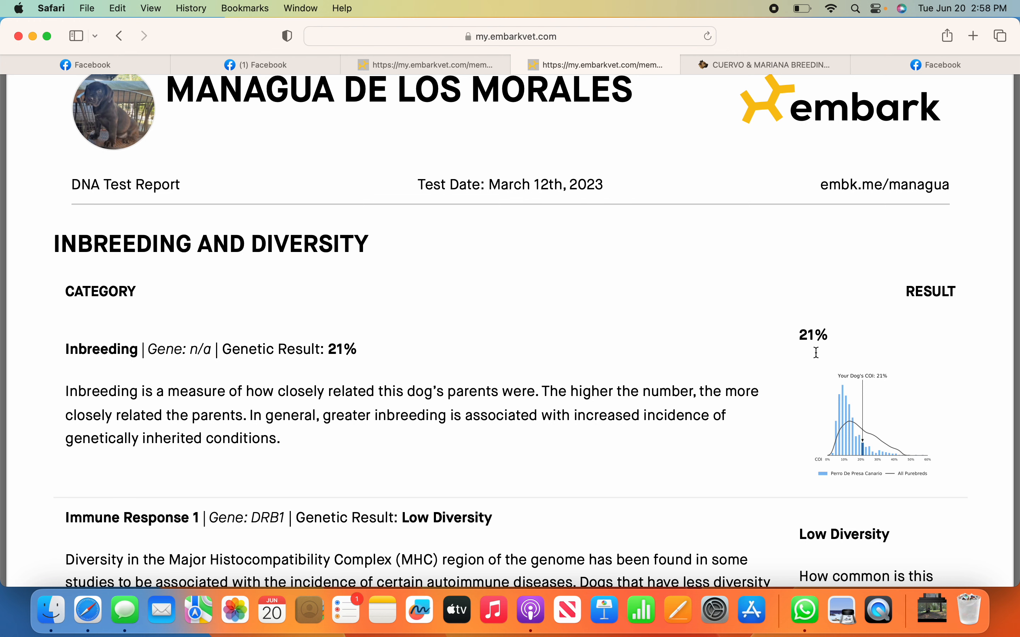
pyautogui.moveTo(799, 356)
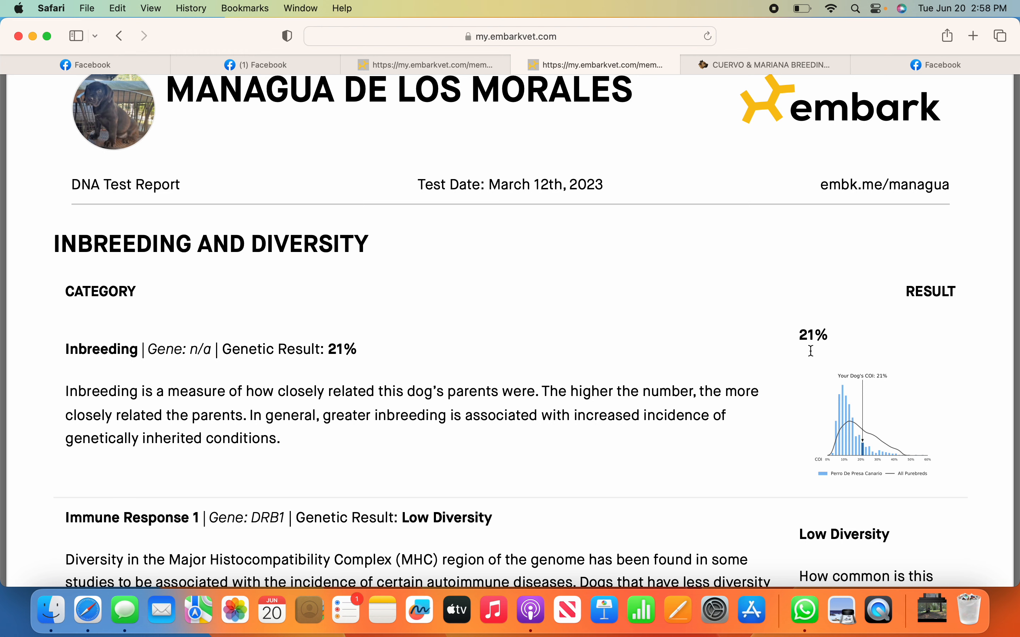
pyautogui.moveTo(790, 352)
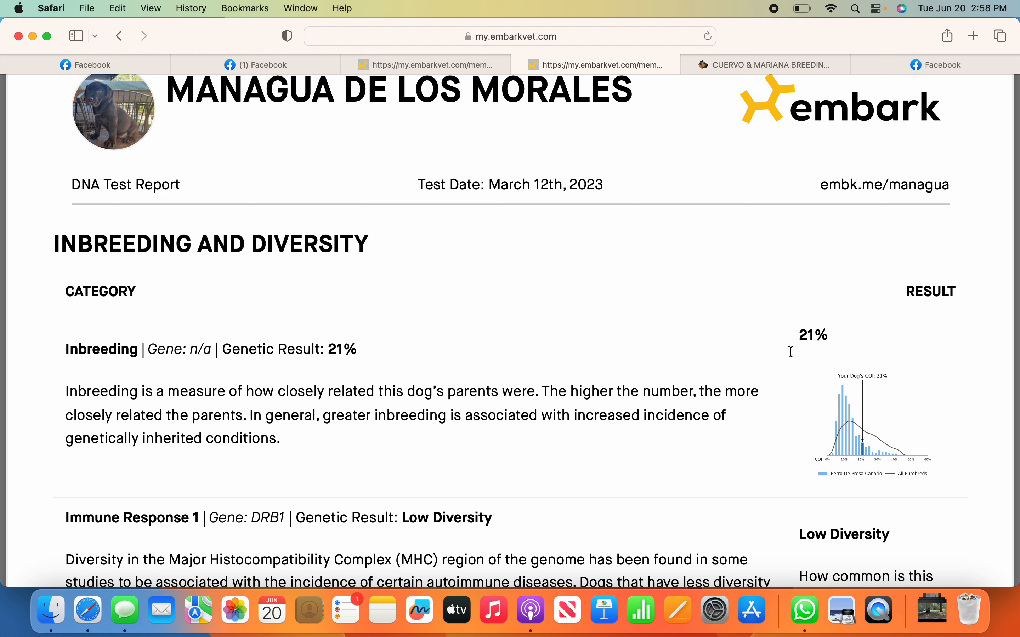
pyautogui.moveTo(813, 350)
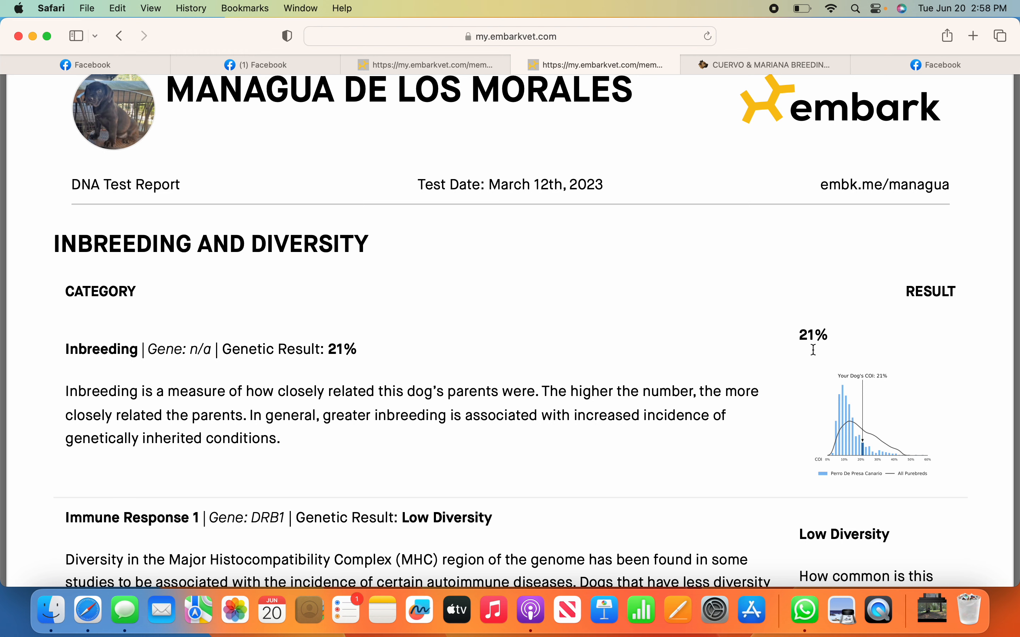
pyautogui.moveTo(434, 342)
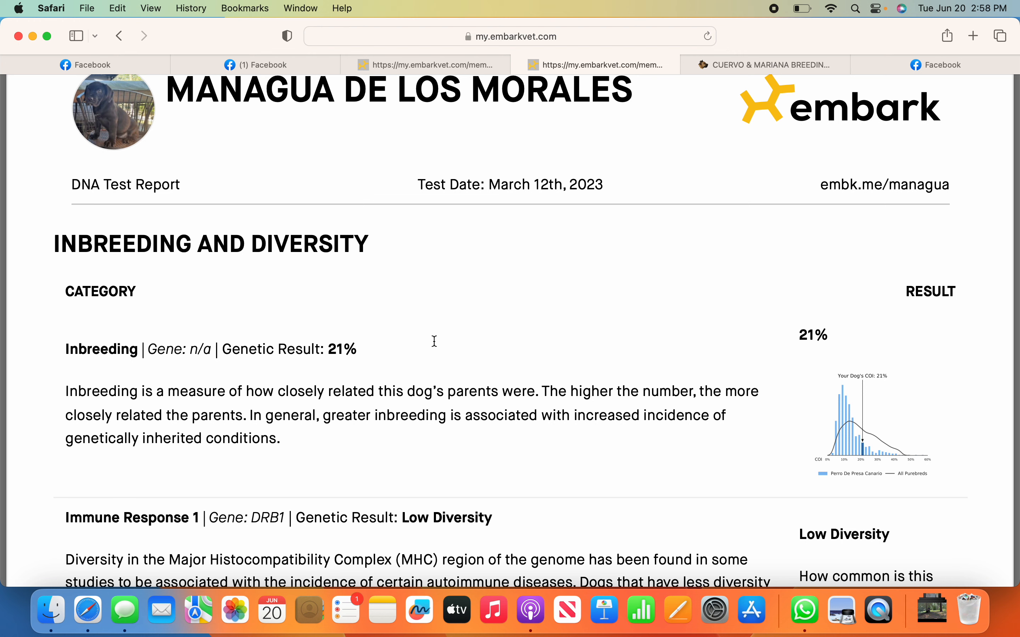
pyautogui.moveTo(499, 337)
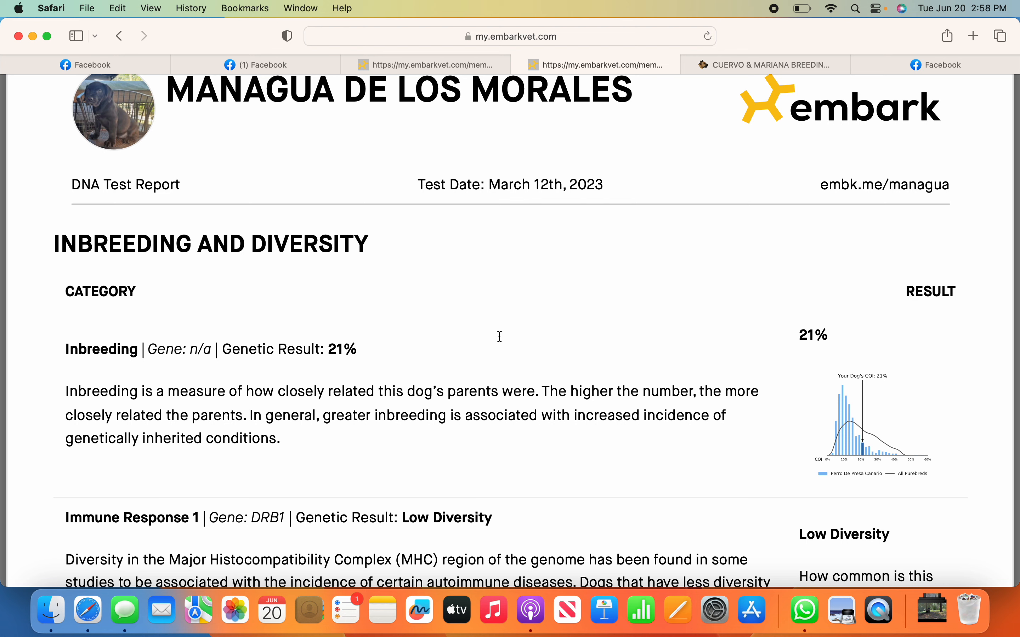
pyautogui.moveTo(453, 279)
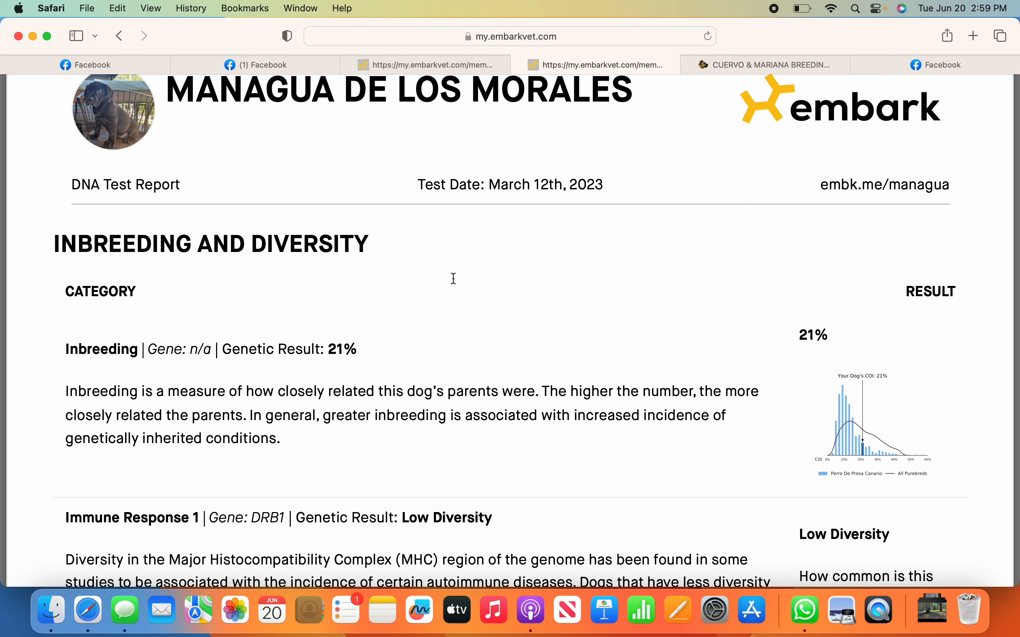
pyautogui.moveTo(476, 314)
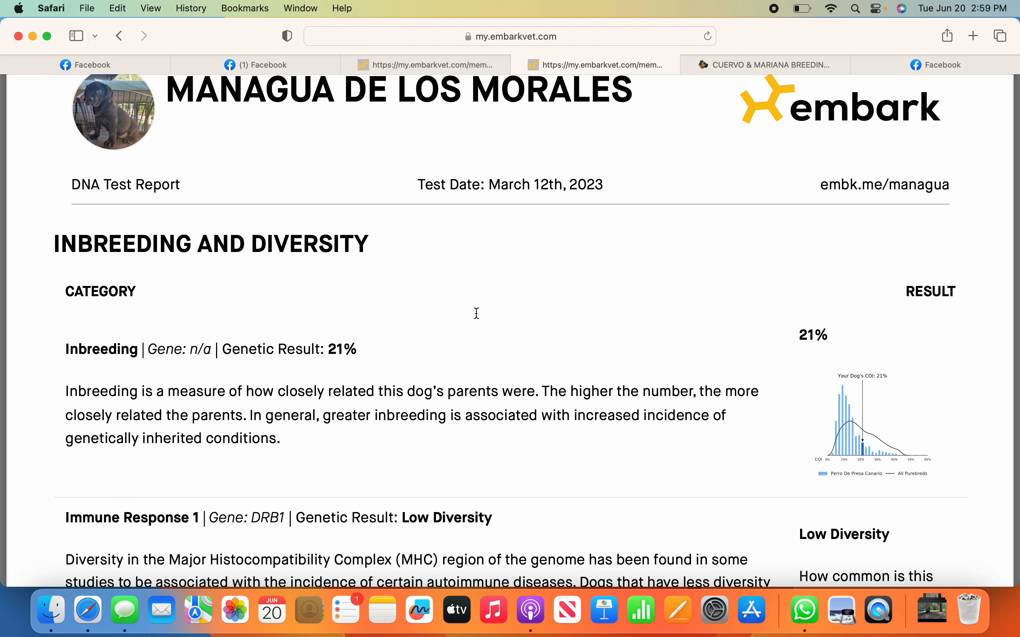
pyautogui.moveTo(778, 434)
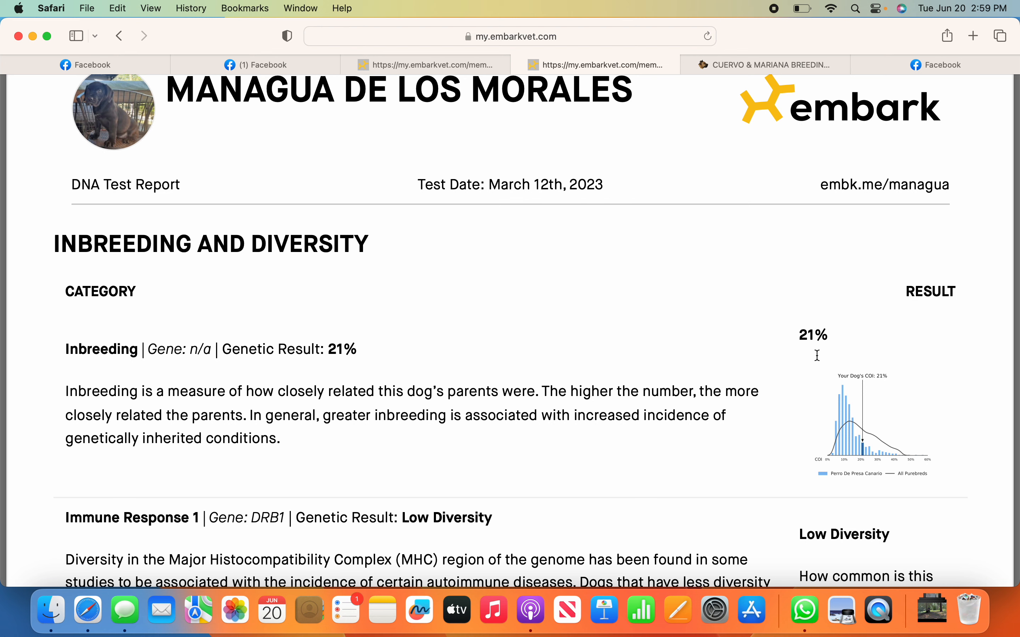
pyautogui.moveTo(646, 319)
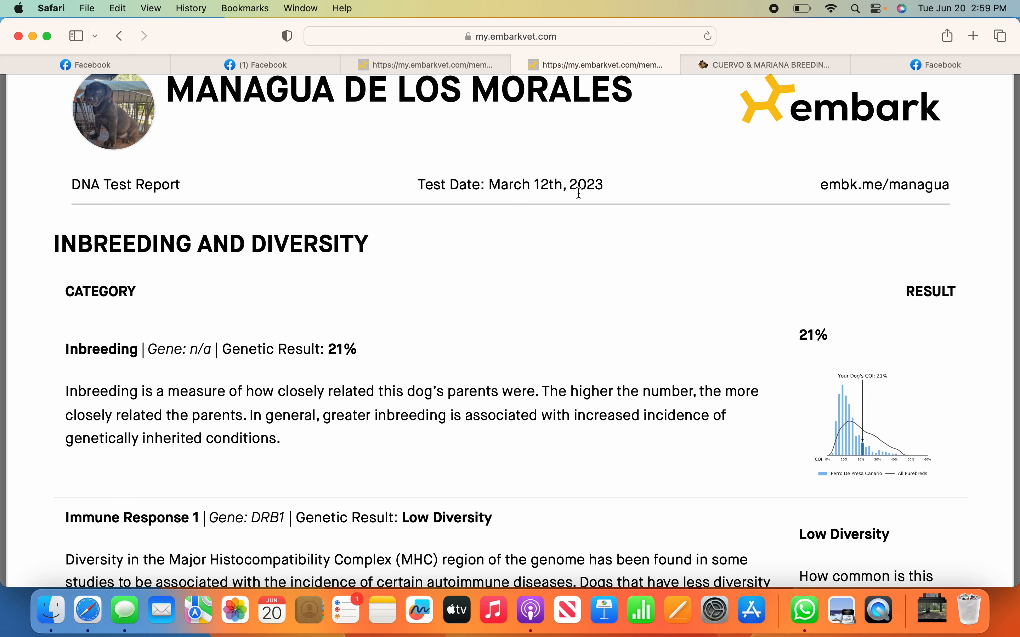
pyautogui.moveTo(941, 105)
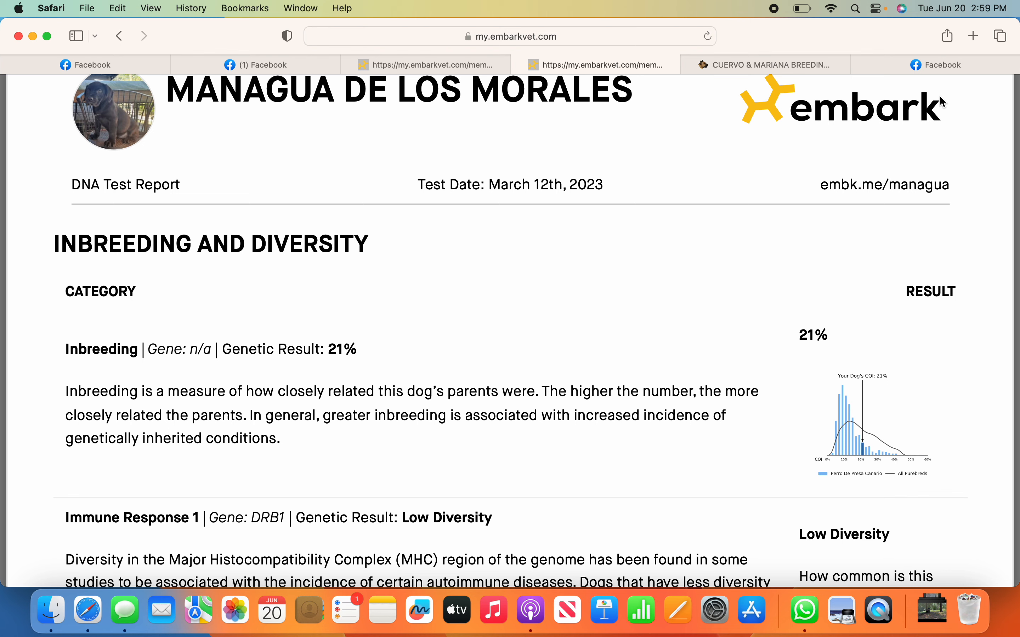
# Switch to the Facebook tab with Chunga de Reganados's Embark result: 73.4% Presa Canario, 16.5% Pit Bull, 10.1% Mastiff
pyautogui.click(942, 65)
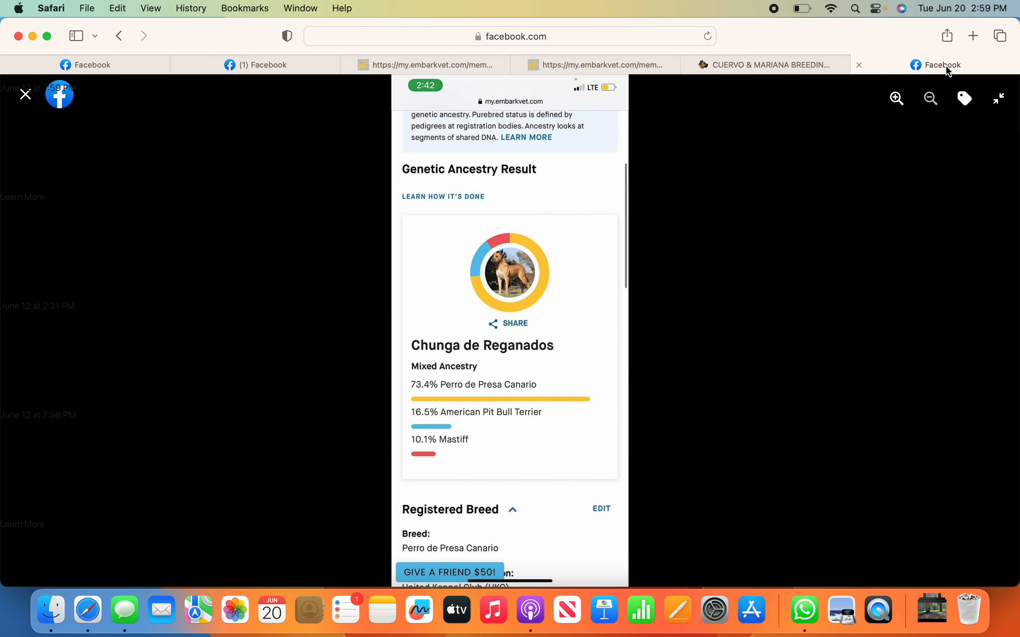
pyautogui.moveTo(496, 384)
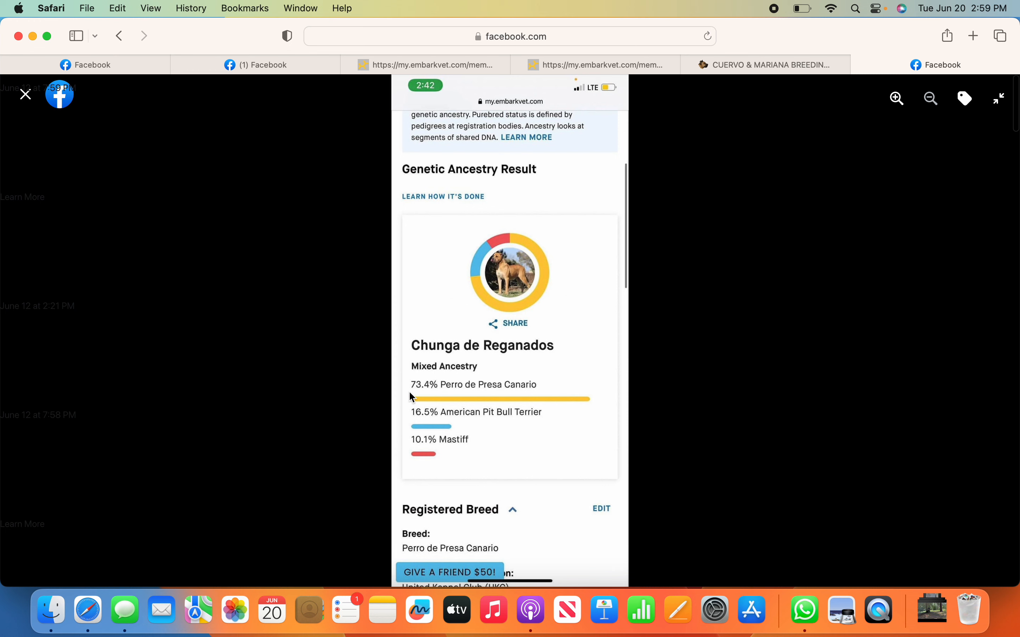
pyautogui.moveTo(418, 439)
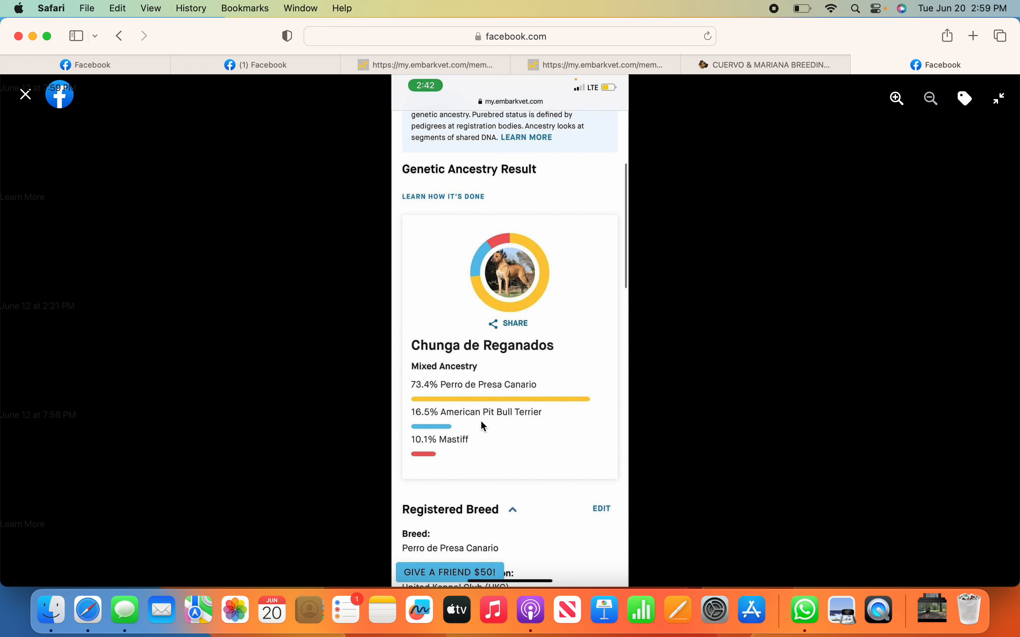
pyautogui.moveTo(436, 456)
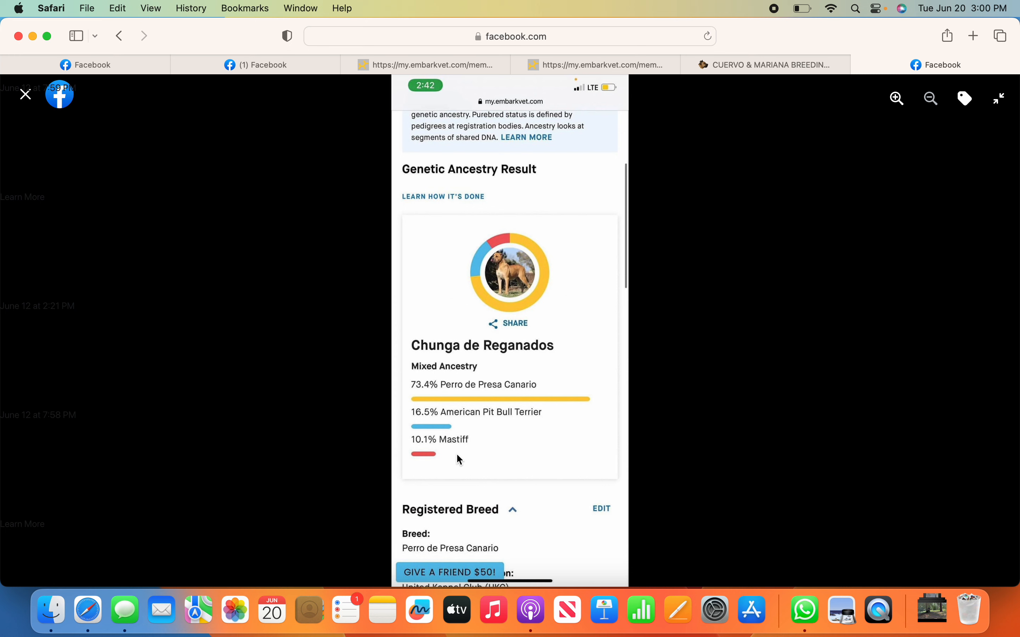
pyautogui.moveTo(484, 456)
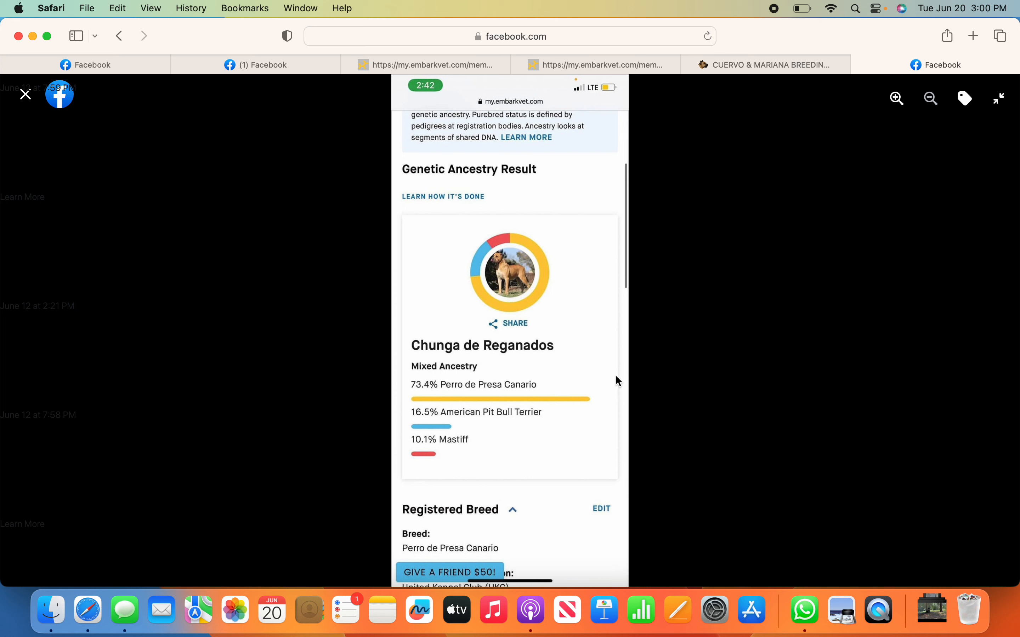
pyautogui.moveTo(563, 426)
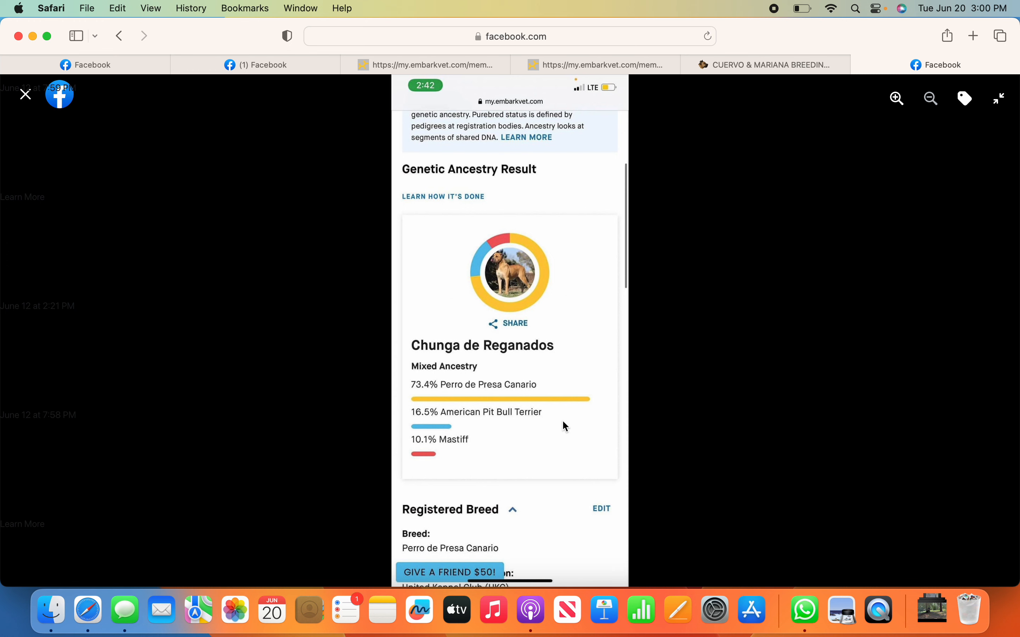
pyautogui.moveTo(541, 370)
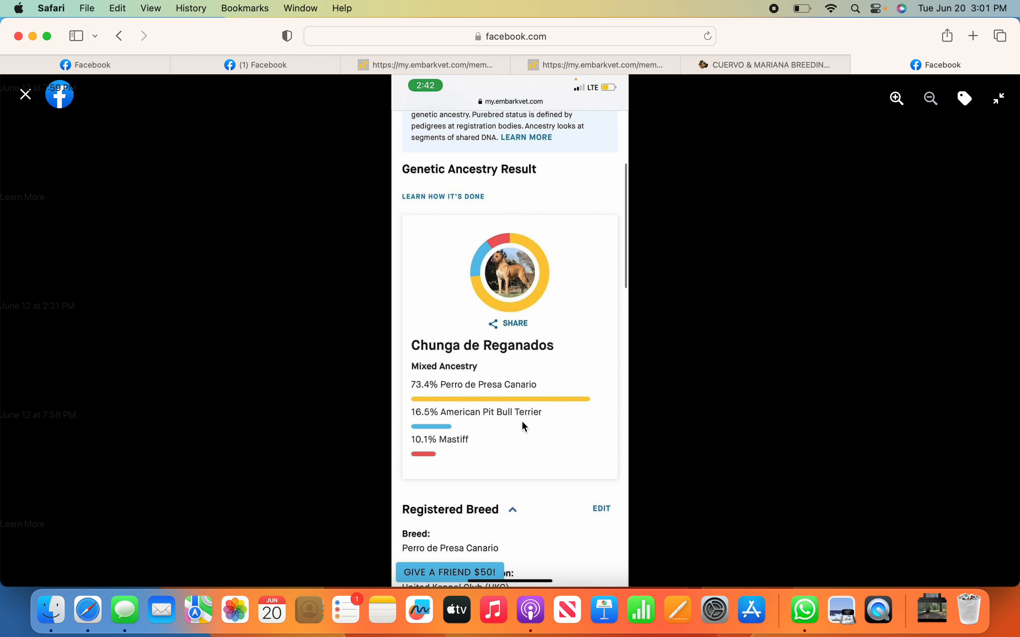
pyautogui.moveTo(559, 395)
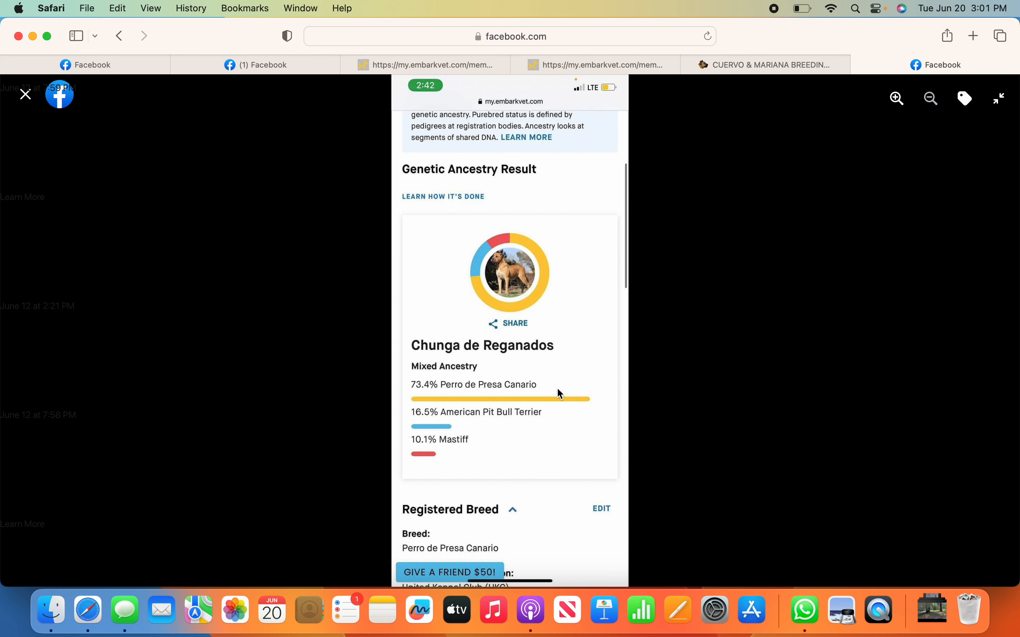
pyautogui.moveTo(590, 343)
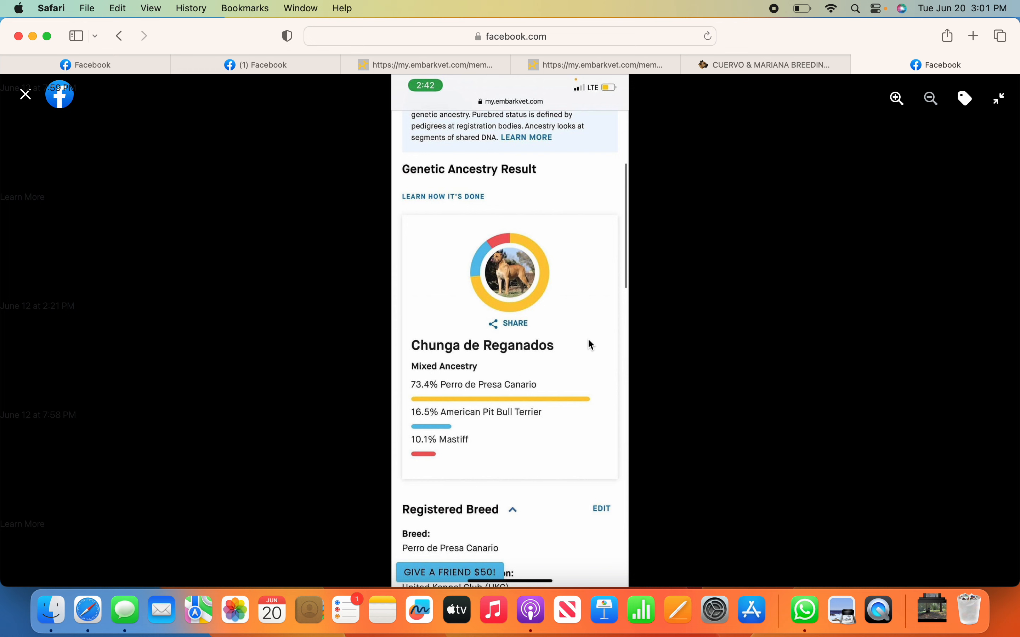
pyautogui.moveTo(593, 339)
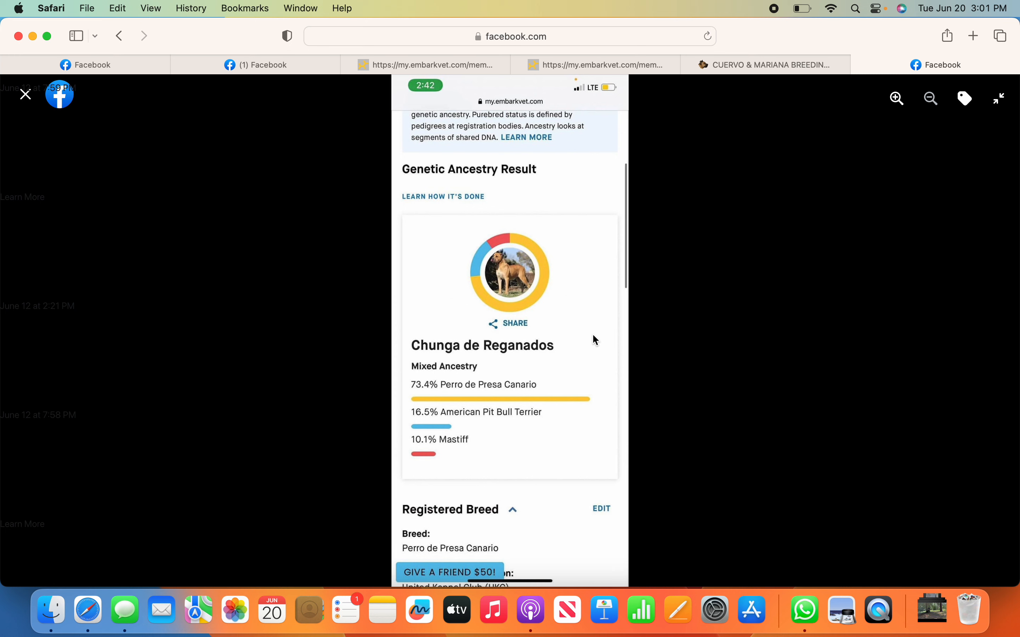
pyautogui.moveTo(533, 316)
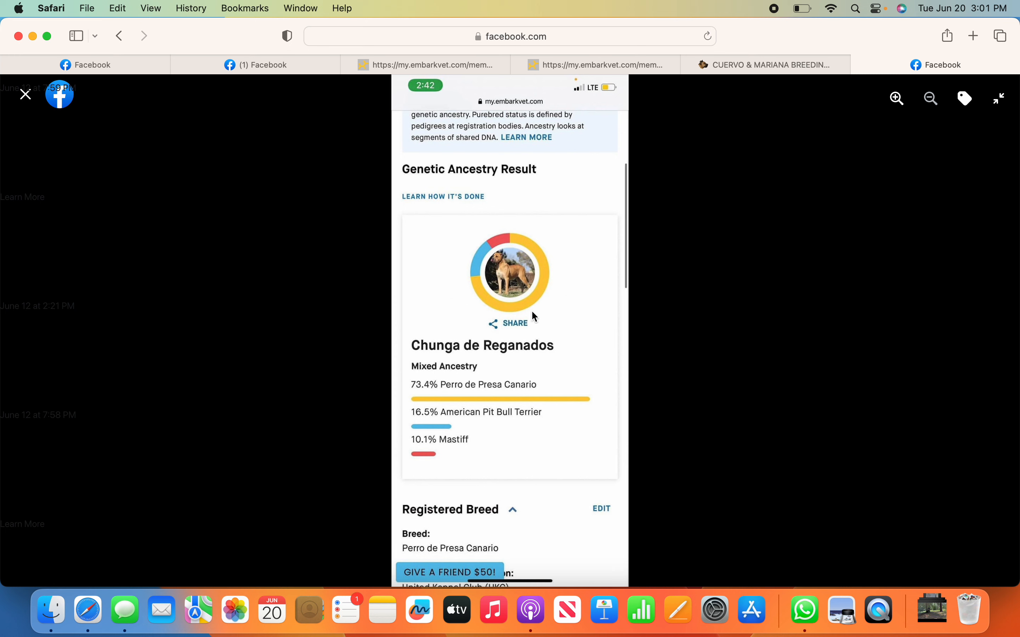
pyautogui.moveTo(220, 140)
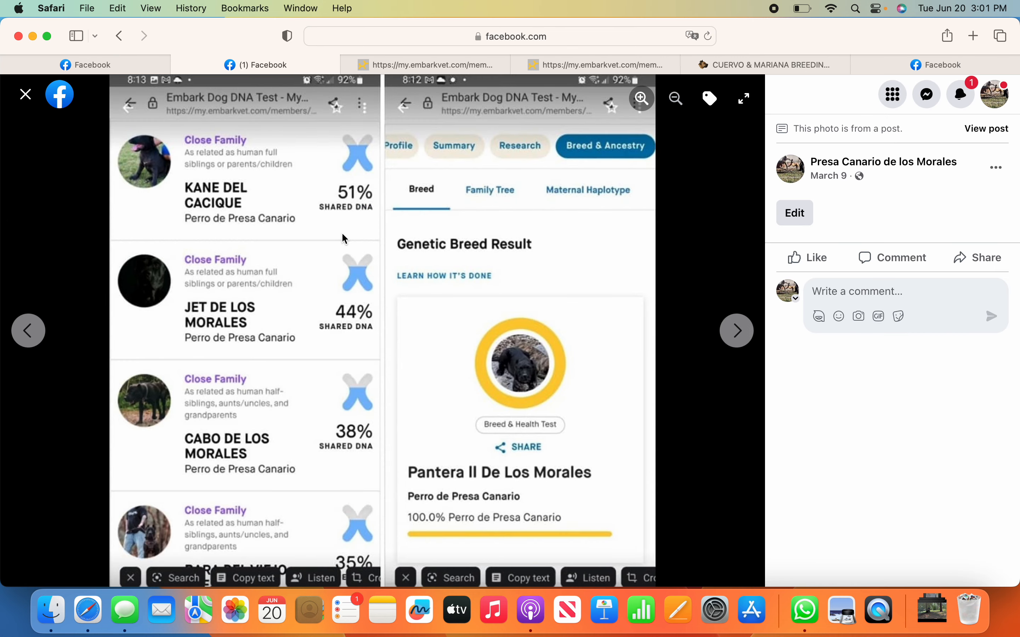
pyautogui.moveTo(381, 239)
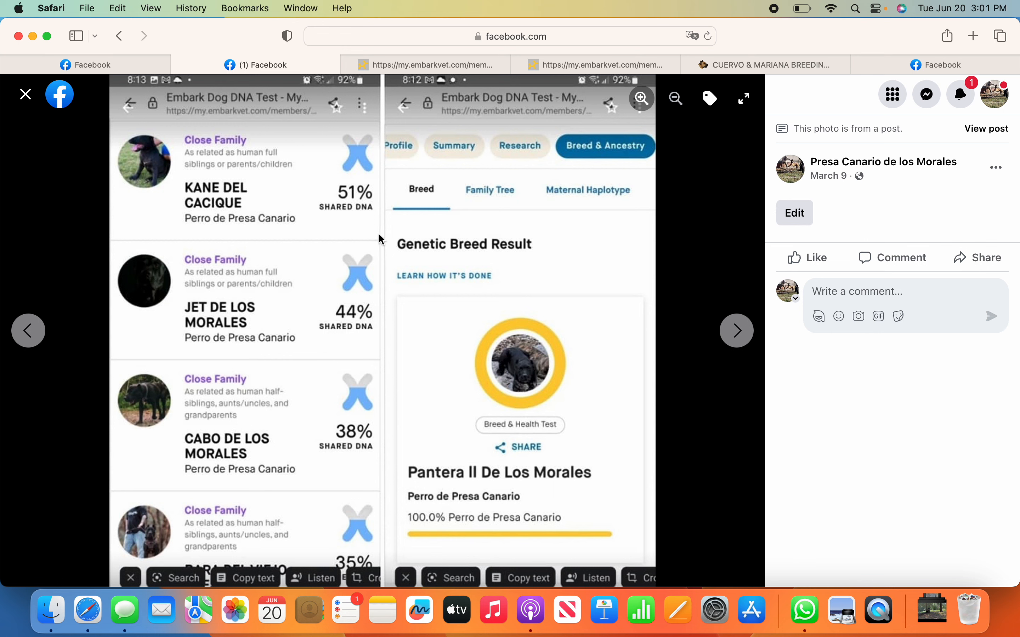
pyautogui.moveTo(338, 221)
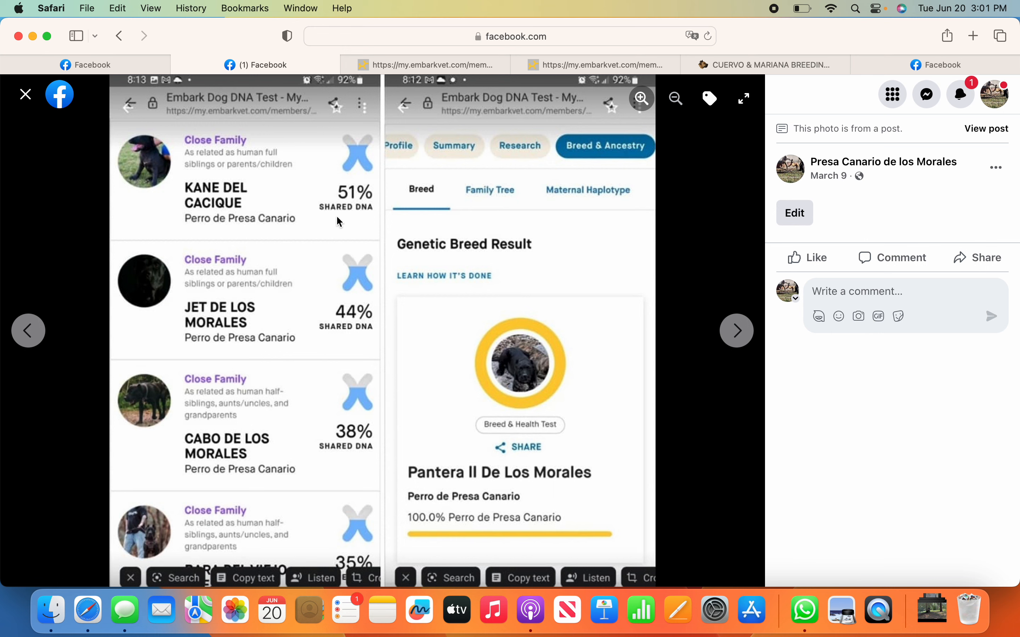
pyautogui.moveTo(342, 236)
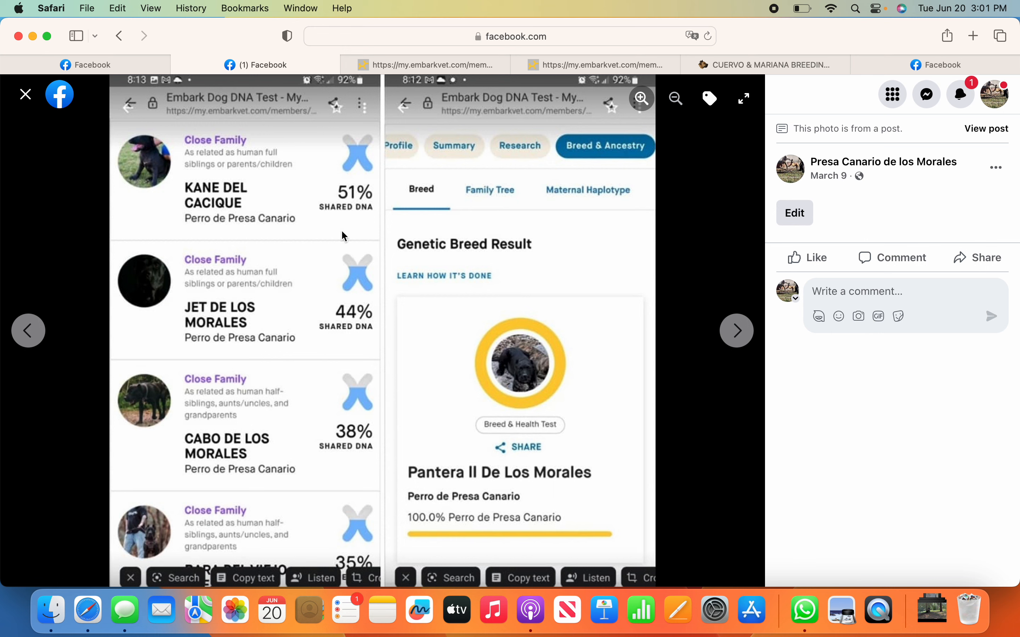
pyautogui.moveTo(392, 226)
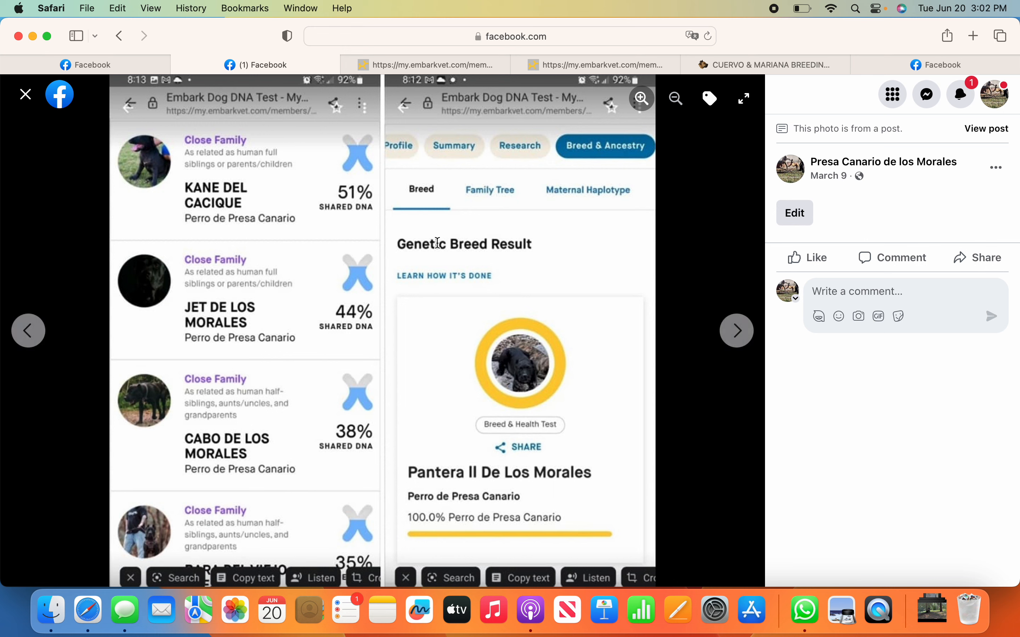
pyautogui.moveTo(700, 228)
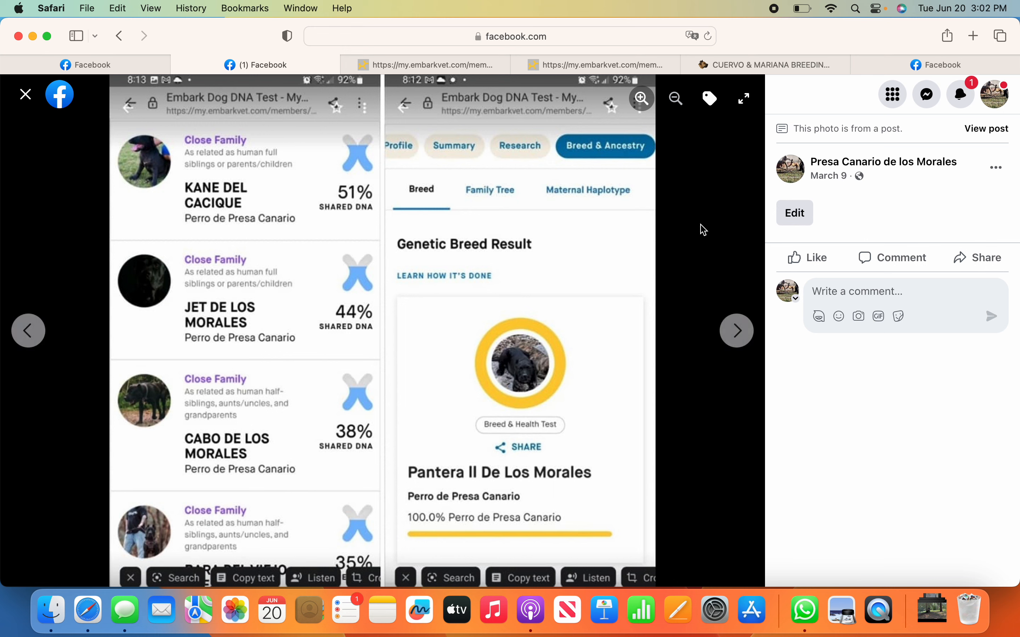
pyautogui.moveTo(619, 352)
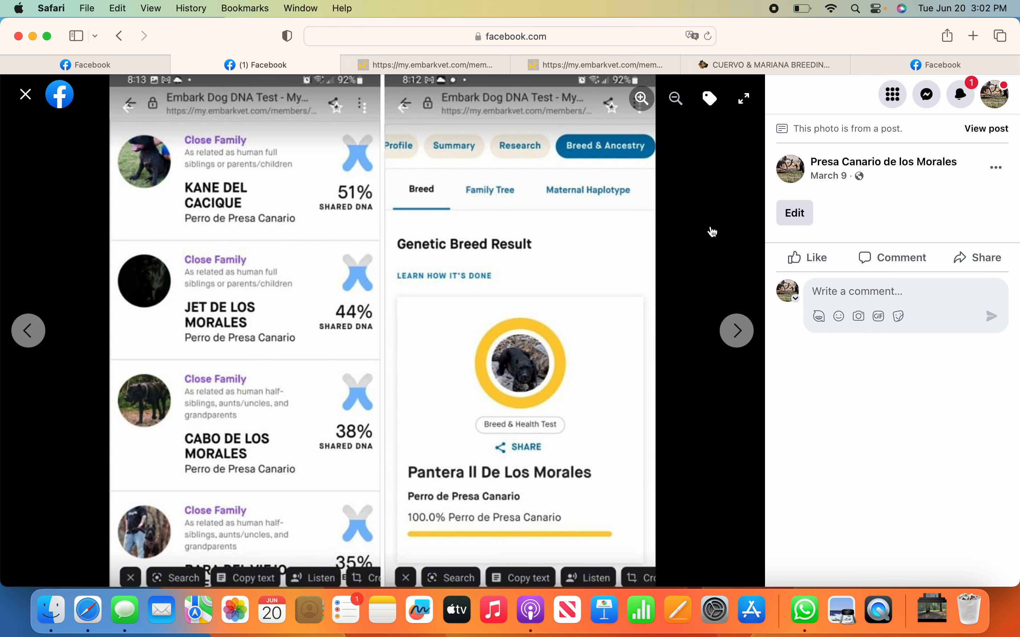
pyautogui.moveTo(678, 247)
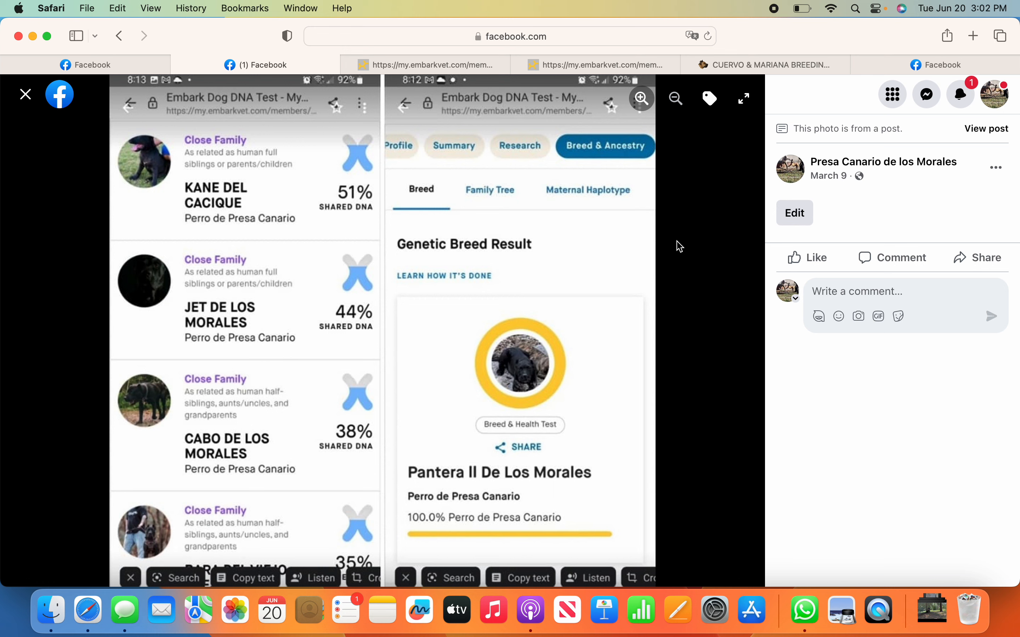
pyautogui.moveTo(595, 364)
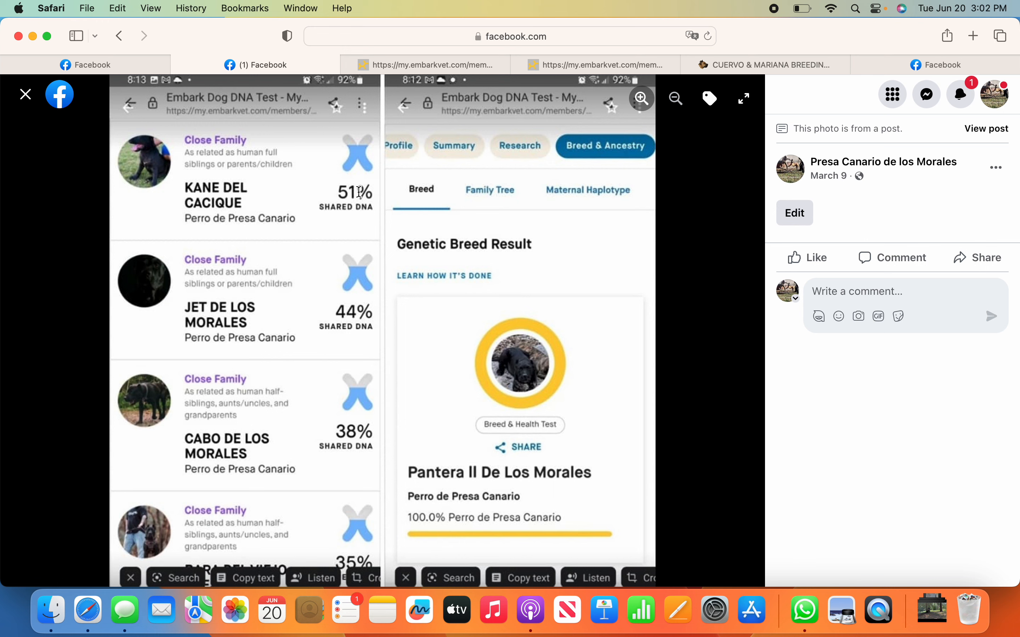
pyautogui.moveTo(223, 202)
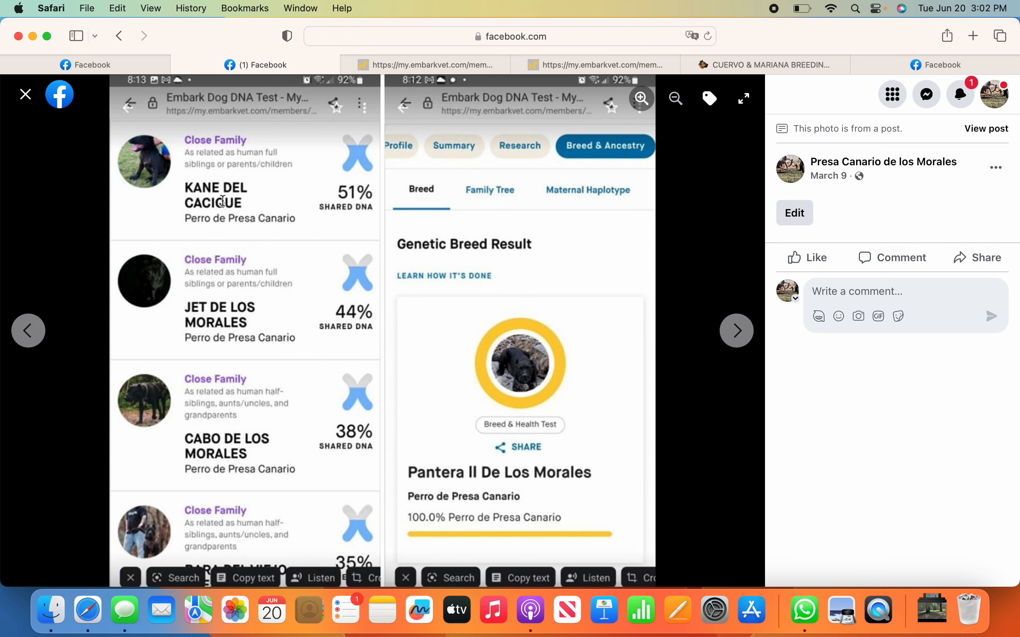
pyautogui.moveTo(339, 205)
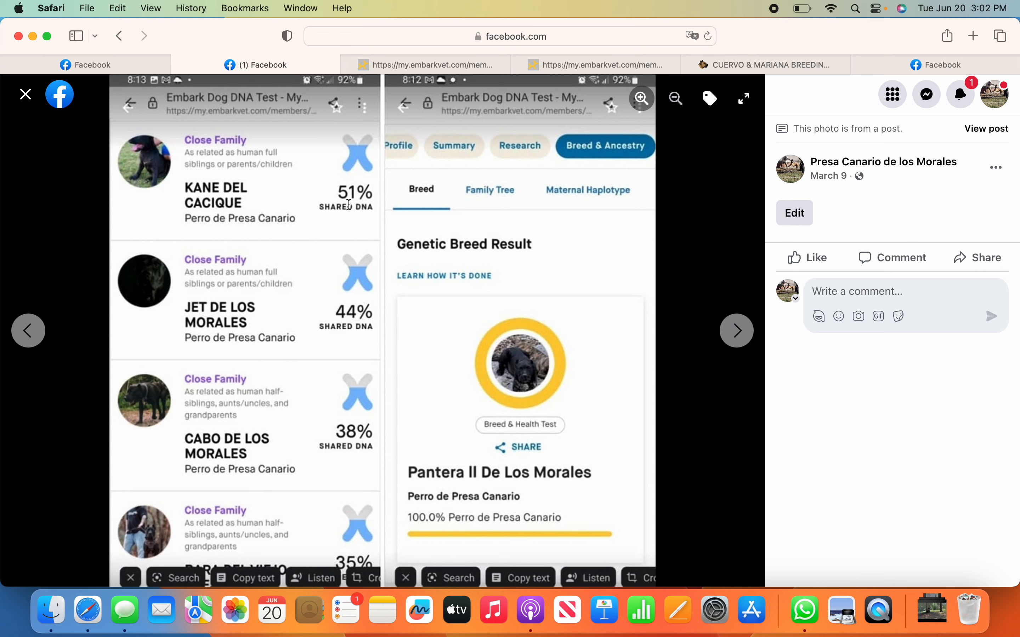
pyautogui.moveTo(490, 305)
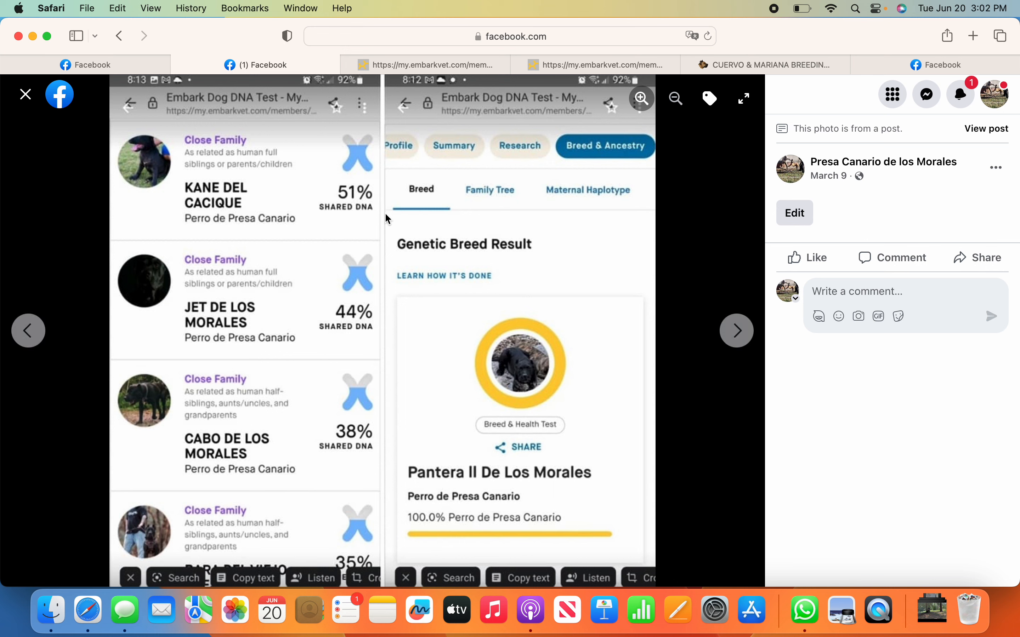
pyautogui.moveTo(347, 223)
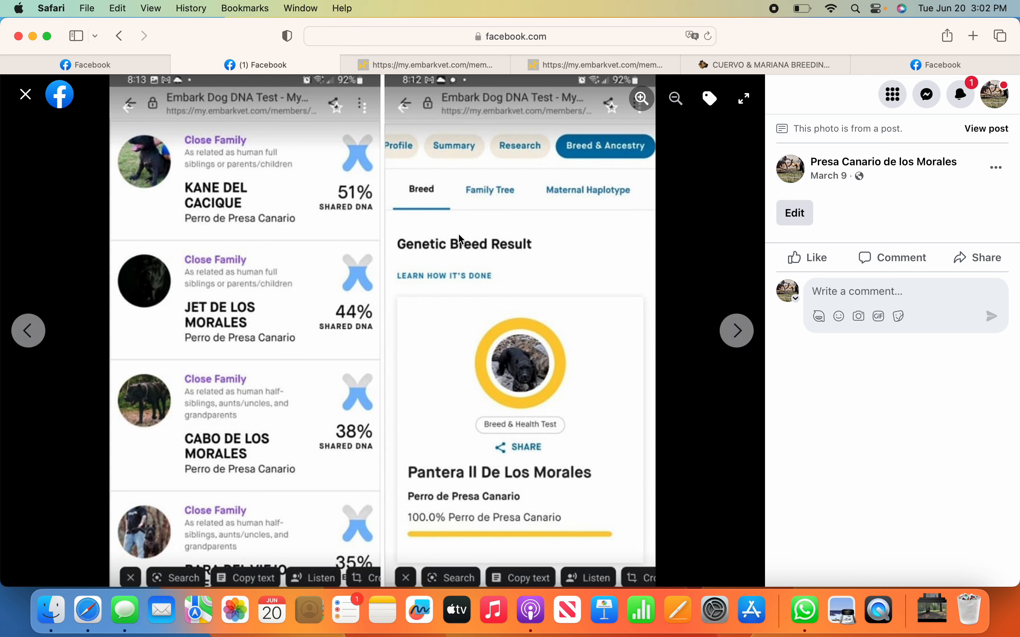
pyautogui.moveTo(621, 260)
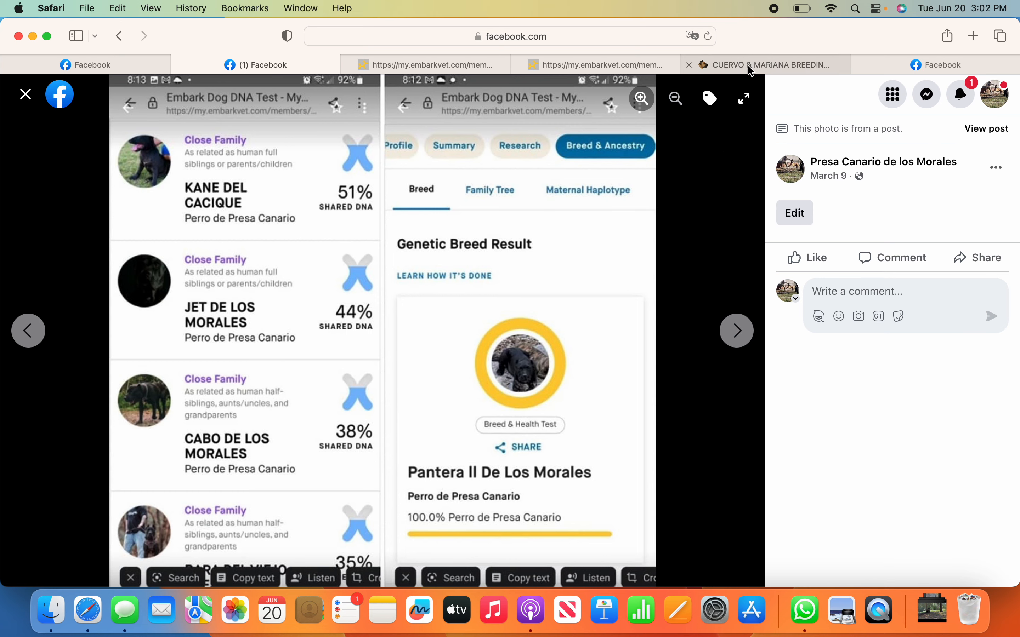
# Switch to the PresaDB Cuervo & Mariana Breeding tab showing COI 15.63%, born 2 August 2022
pyautogui.click(764, 64)
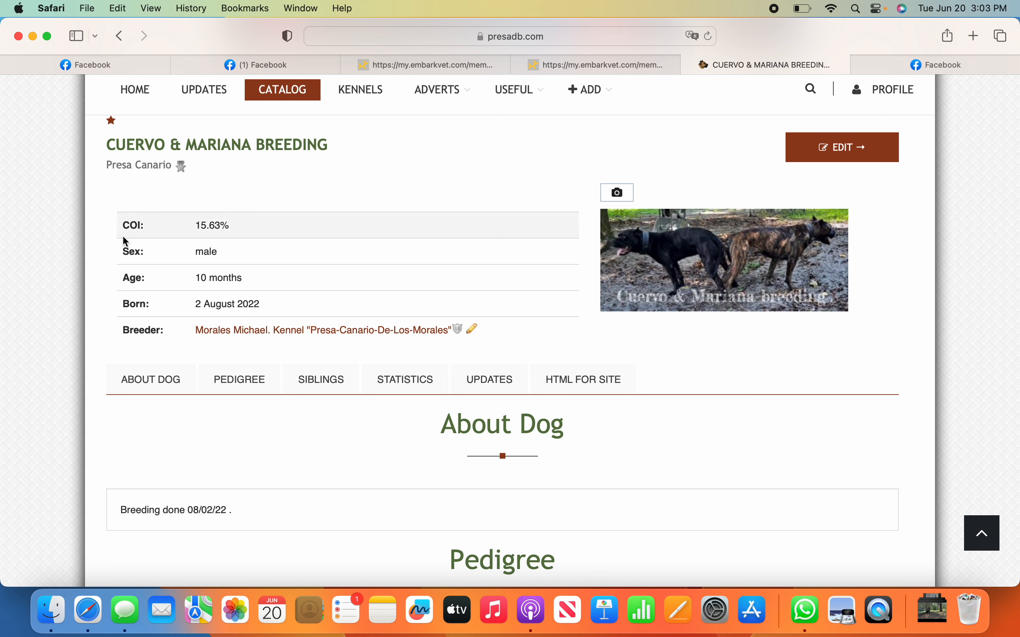
pyautogui.moveTo(127, 229)
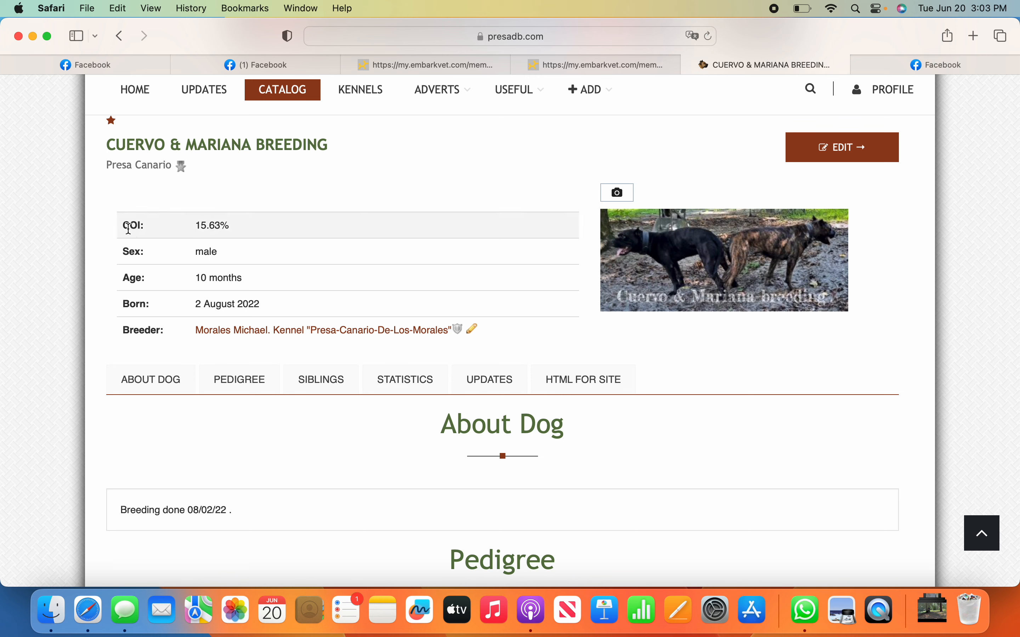
pyautogui.moveTo(127, 238)
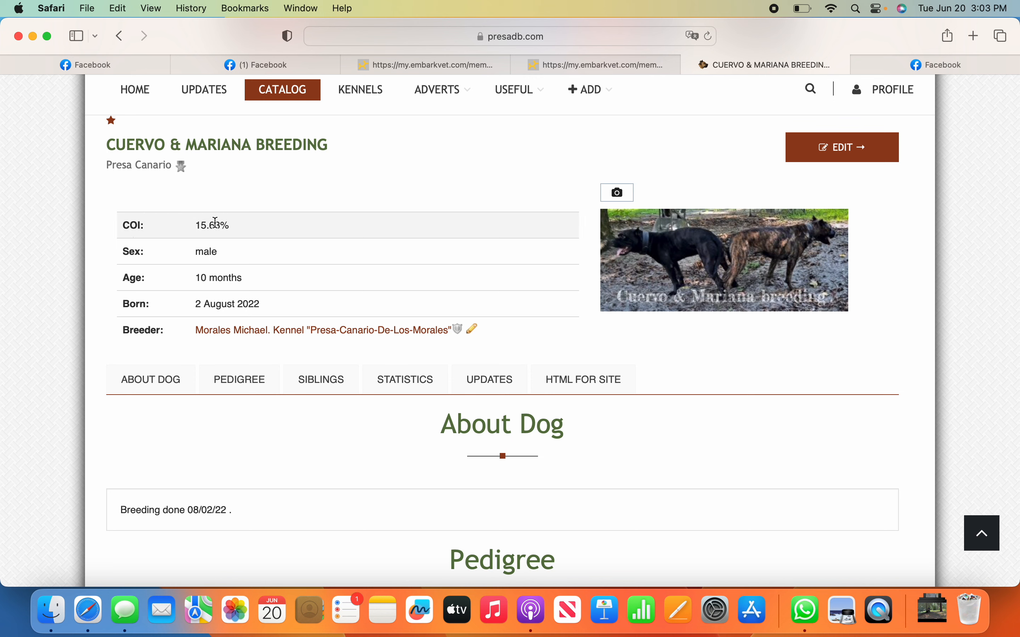
pyautogui.moveTo(225, 237)
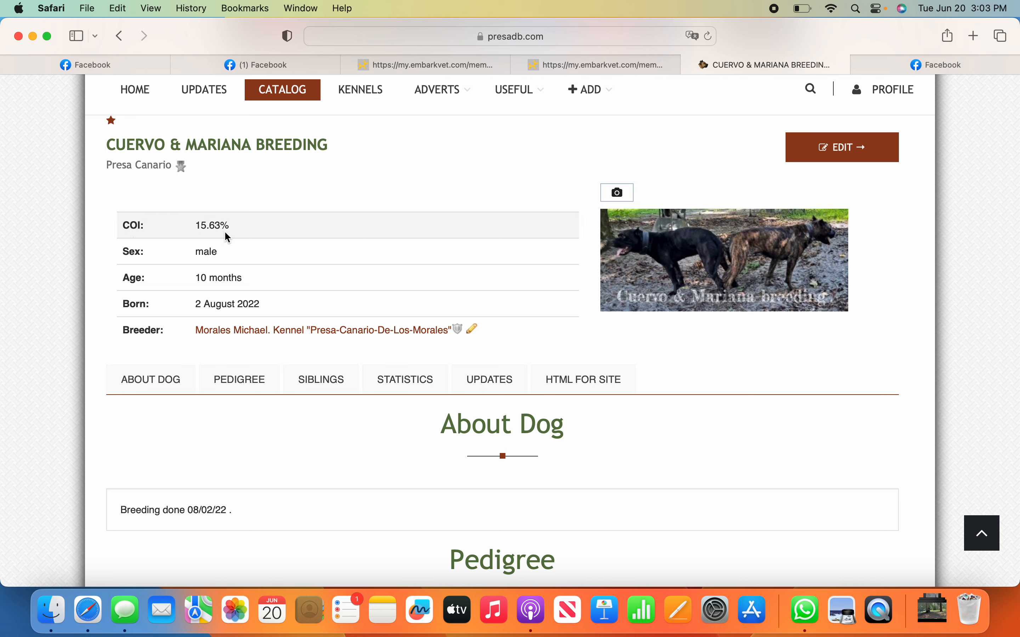
pyautogui.moveTo(297, 417)
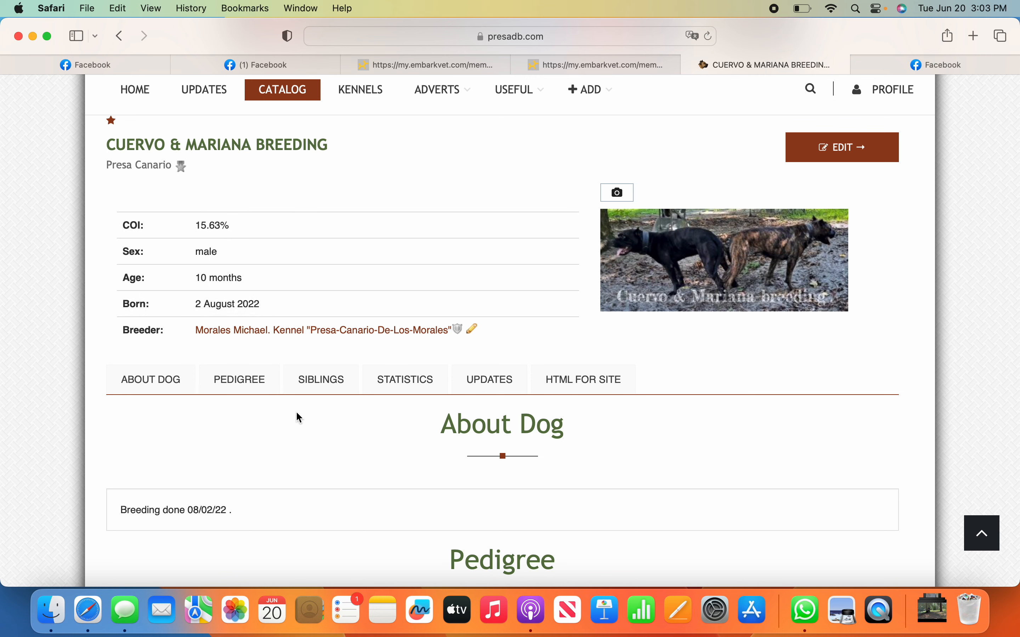
pyautogui.moveTo(250, 404)
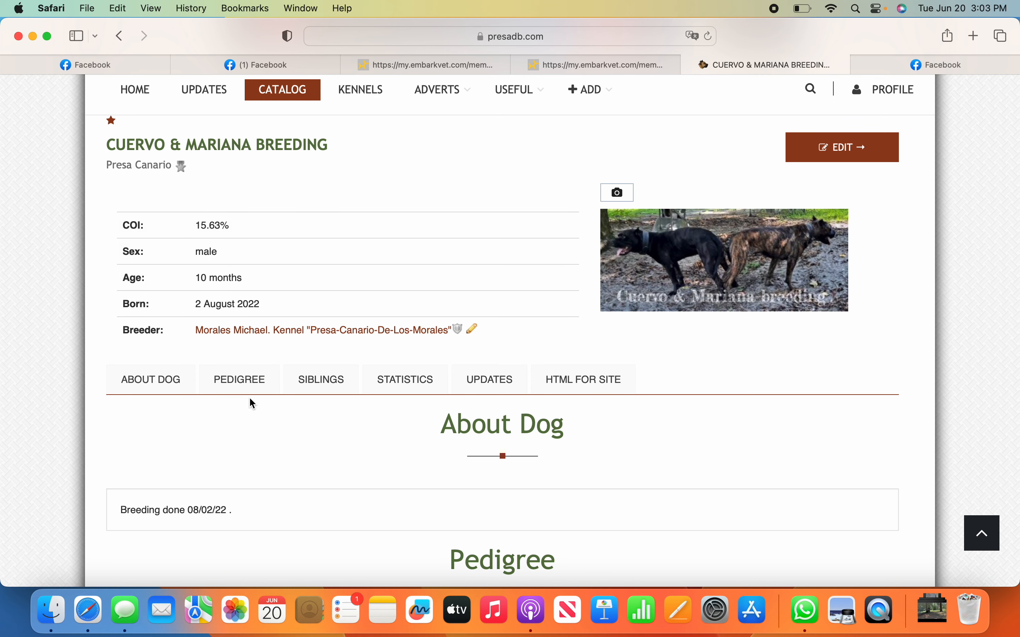
pyautogui.moveTo(337, 436)
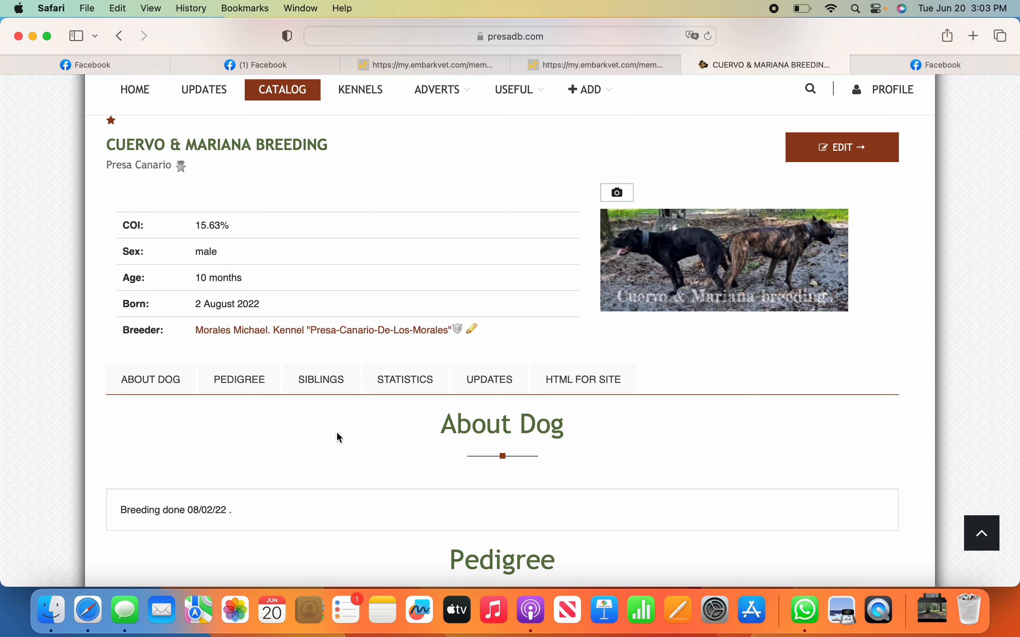
pyautogui.scroll(-3)
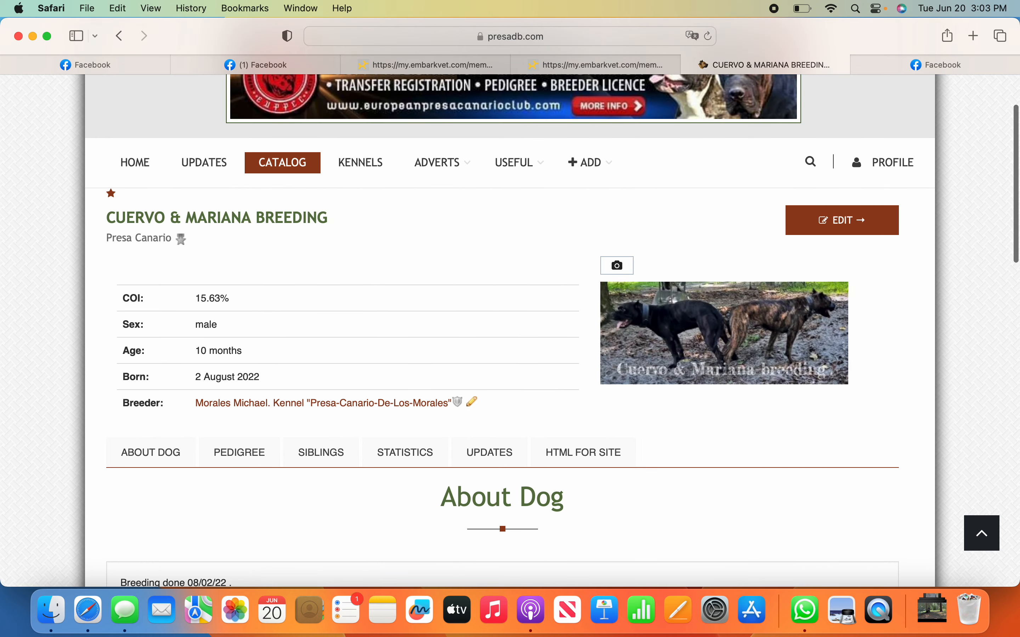
pyautogui.scroll(-3)
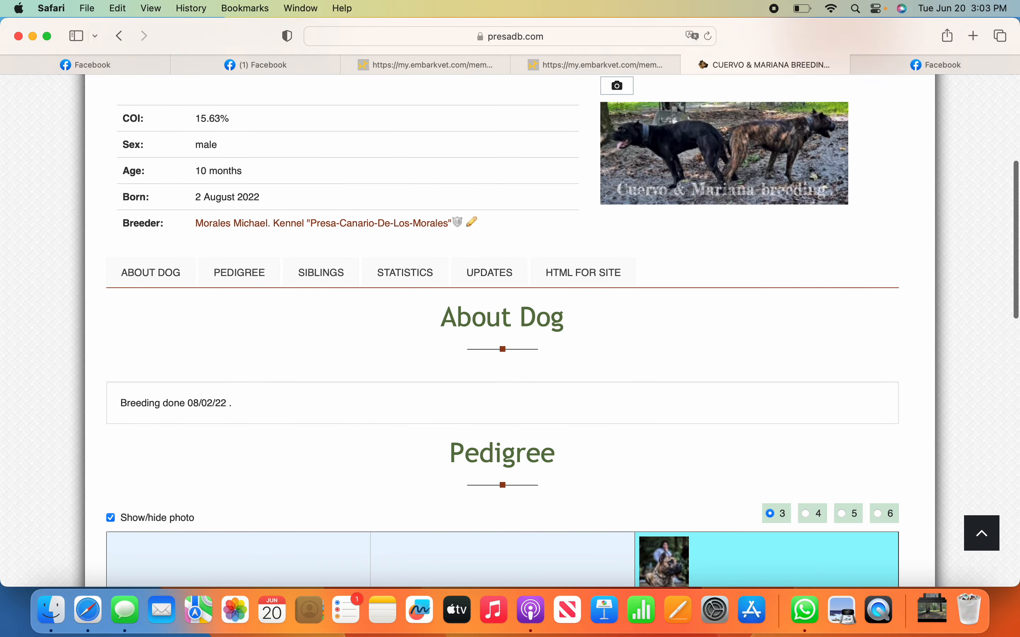
pyautogui.scroll(3)
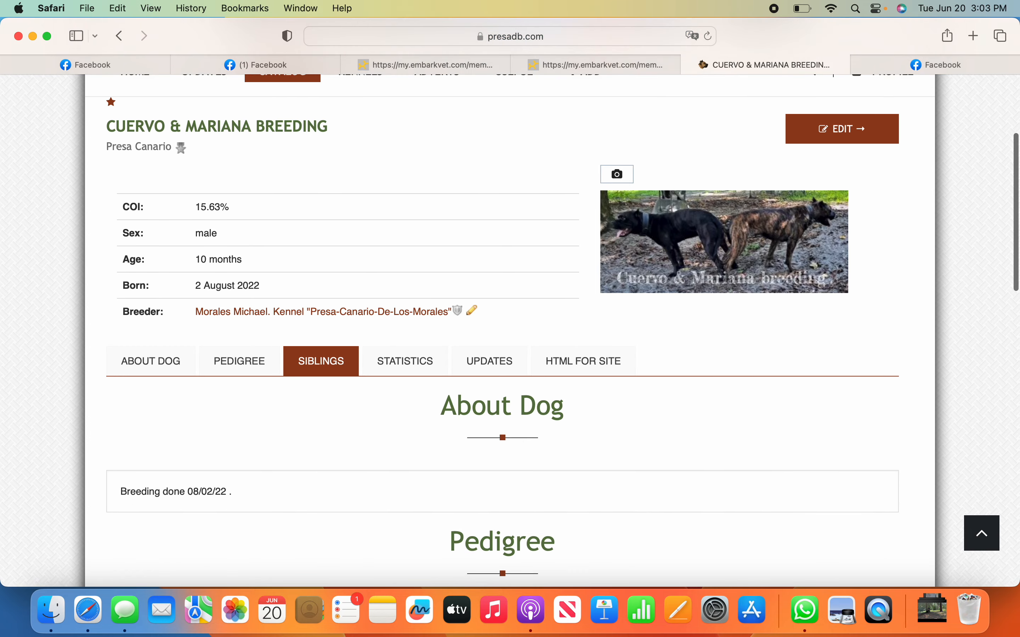
pyautogui.scroll(-3)
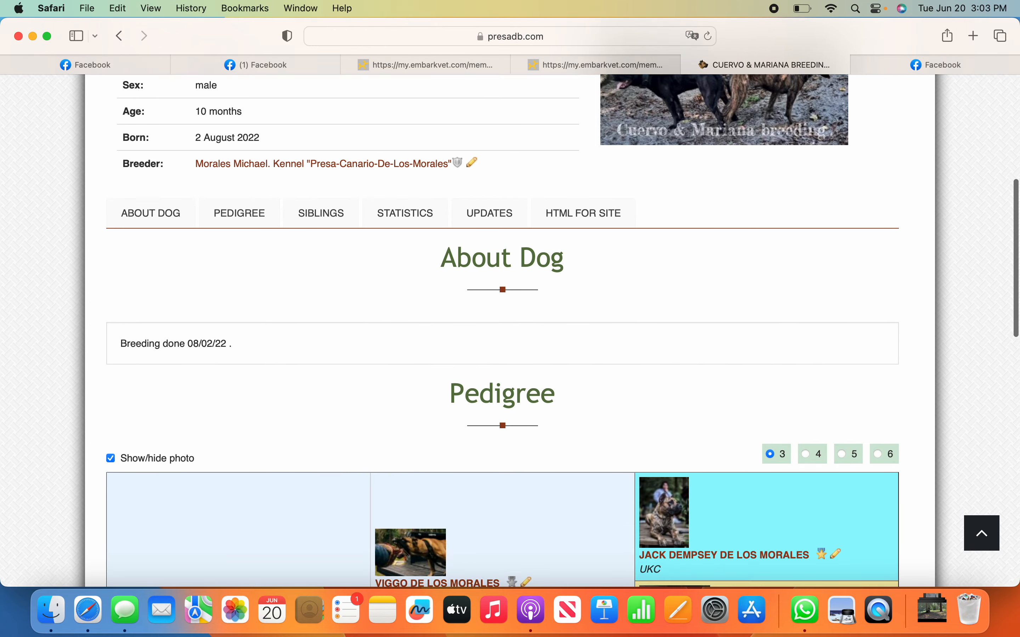
pyautogui.scroll(-3)
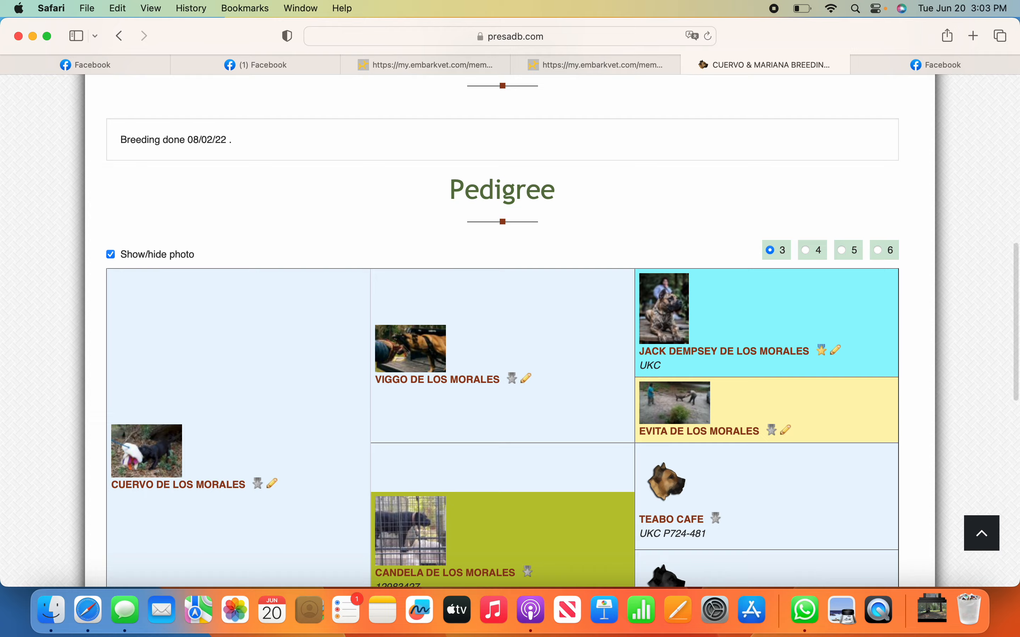
pyautogui.scroll(3)
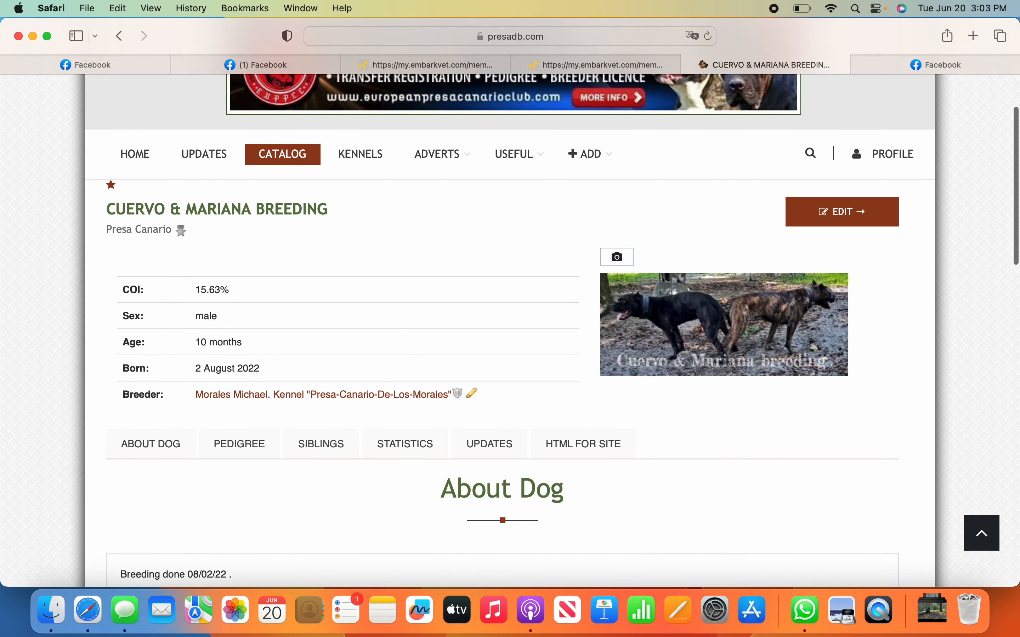
pyautogui.scroll(-3)
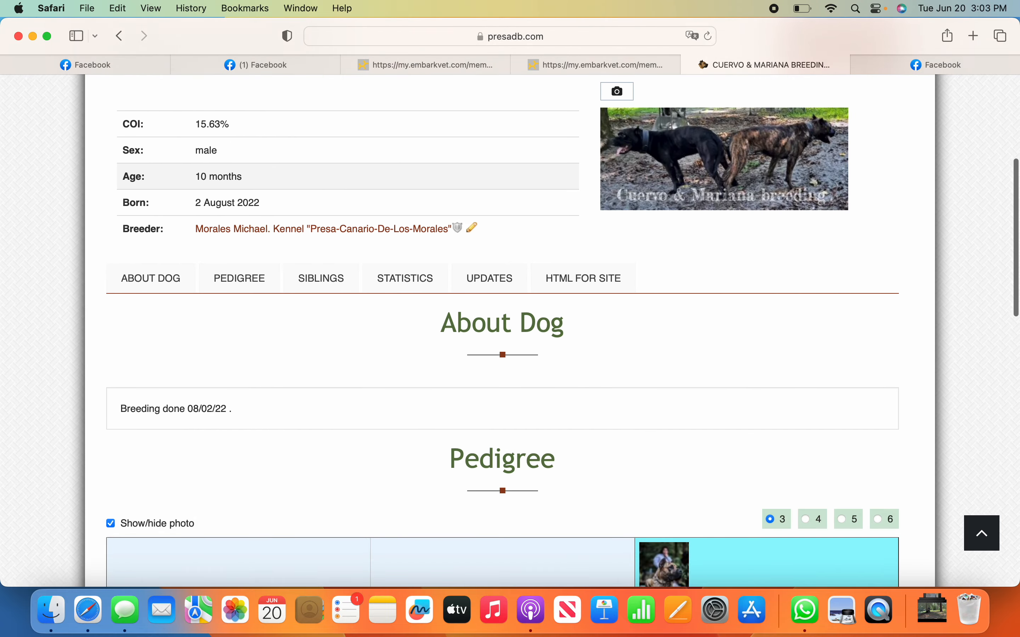
pyautogui.scroll(-3)
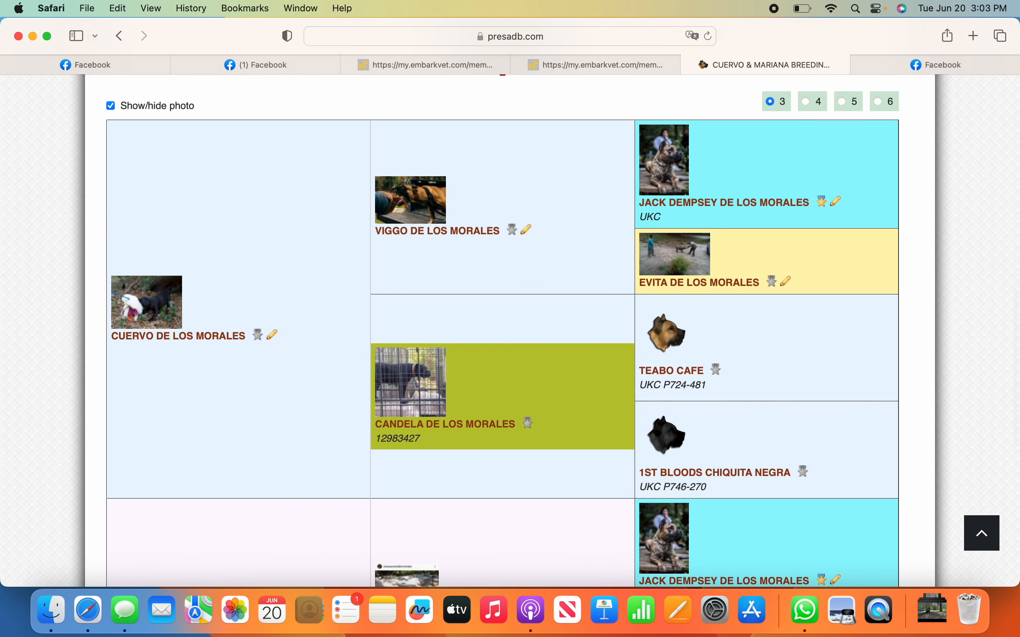
pyautogui.scroll(-3)
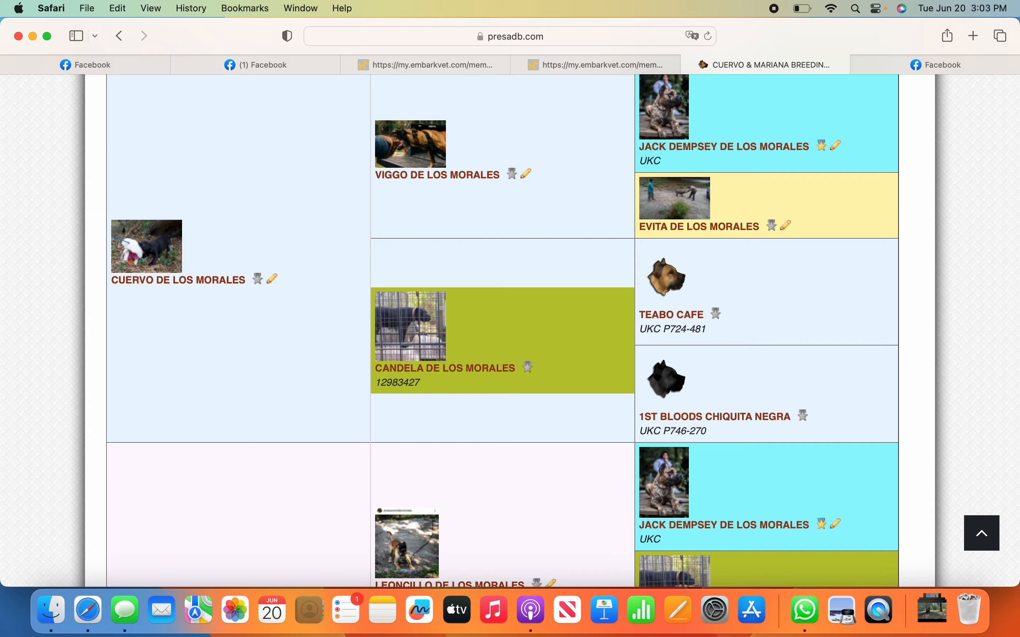
pyautogui.scroll(-3)
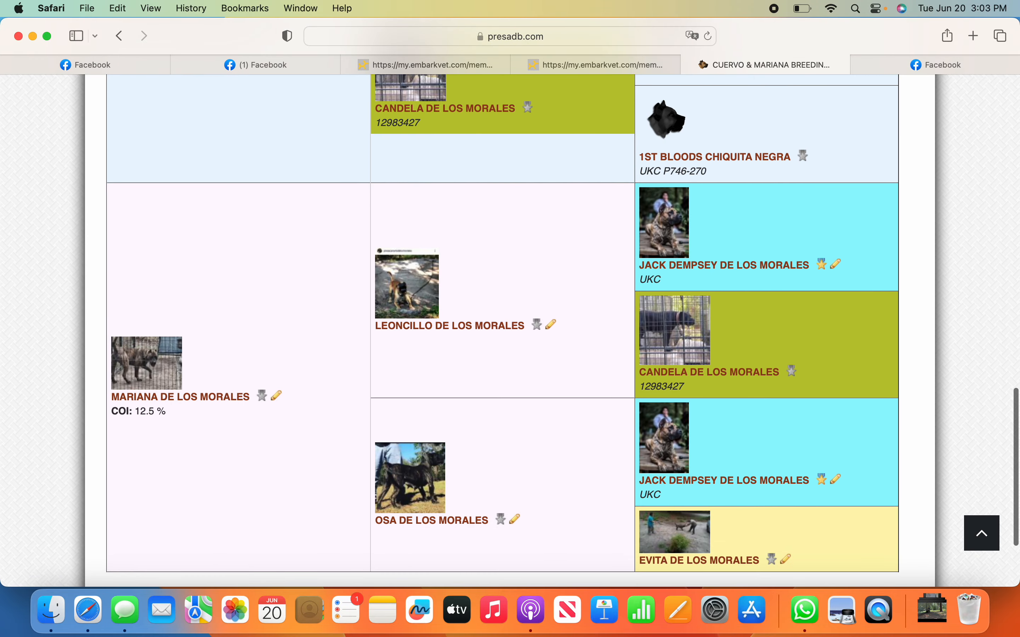
pyautogui.scroll(-3)
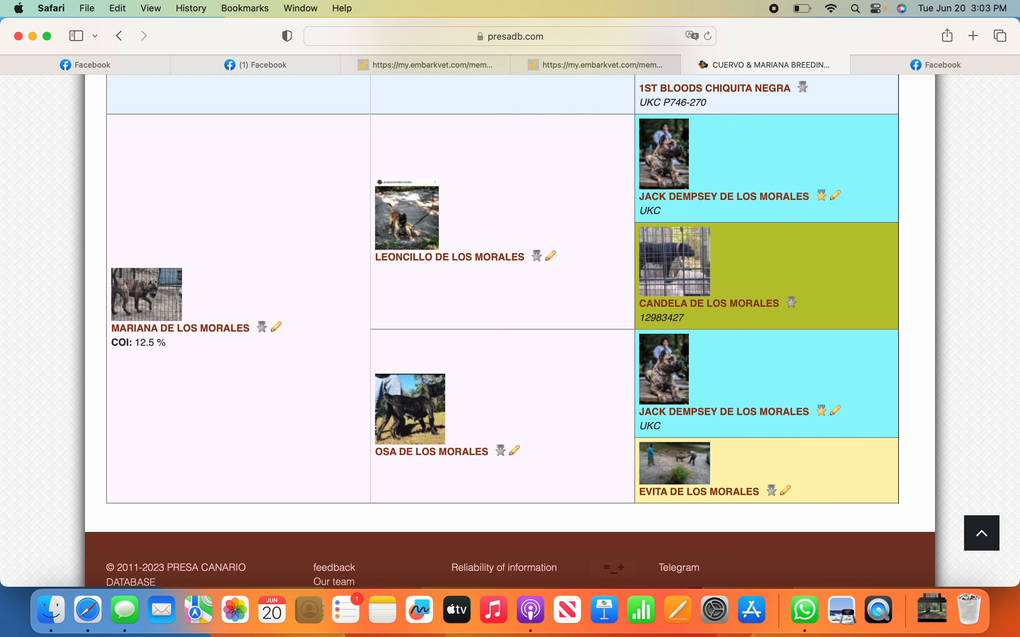
pyautogui.moveTo(604, 504)
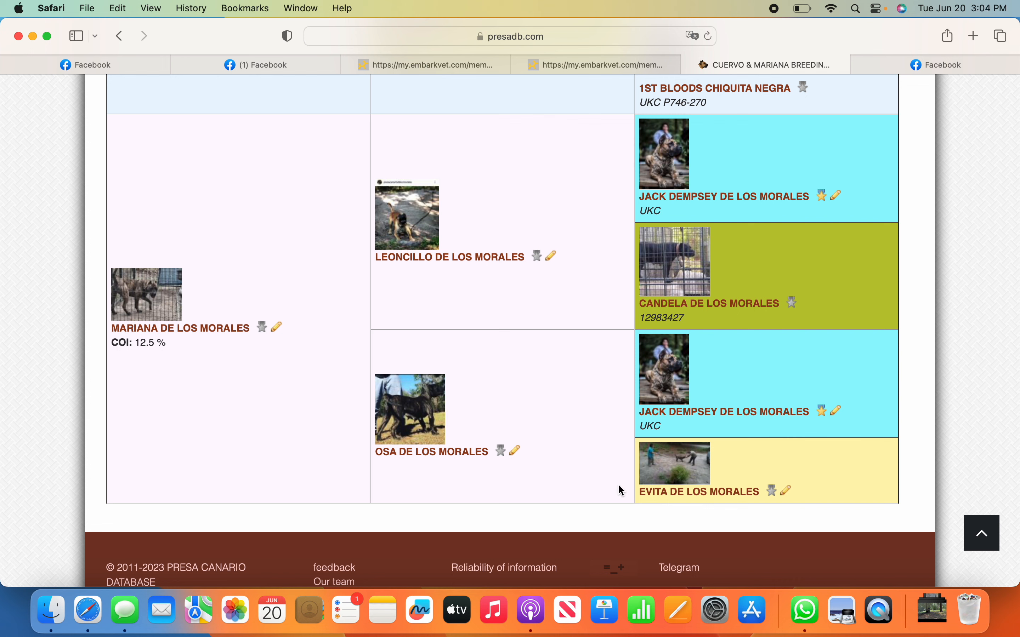
pyautogui.moveTo(604, 386)
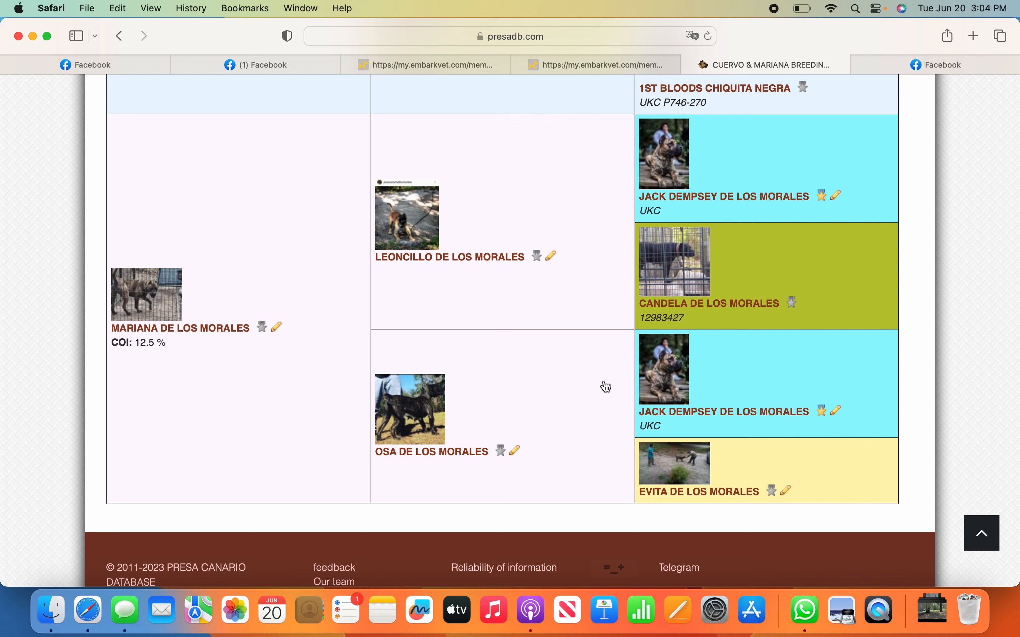
pyautogui.moveTo(571, 306)
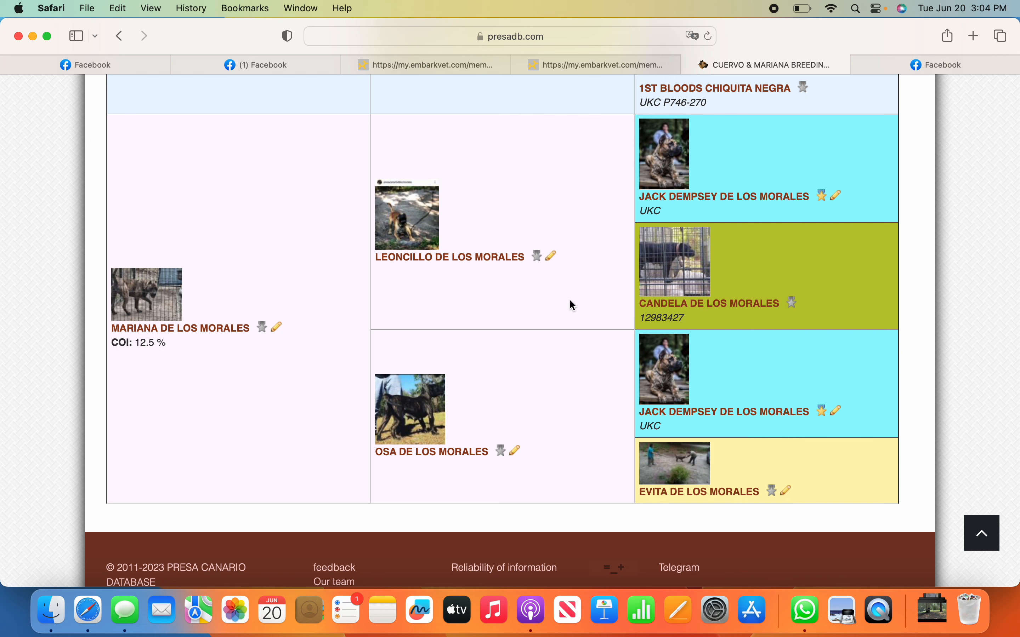
pyautogui.moveTo(603, 263)
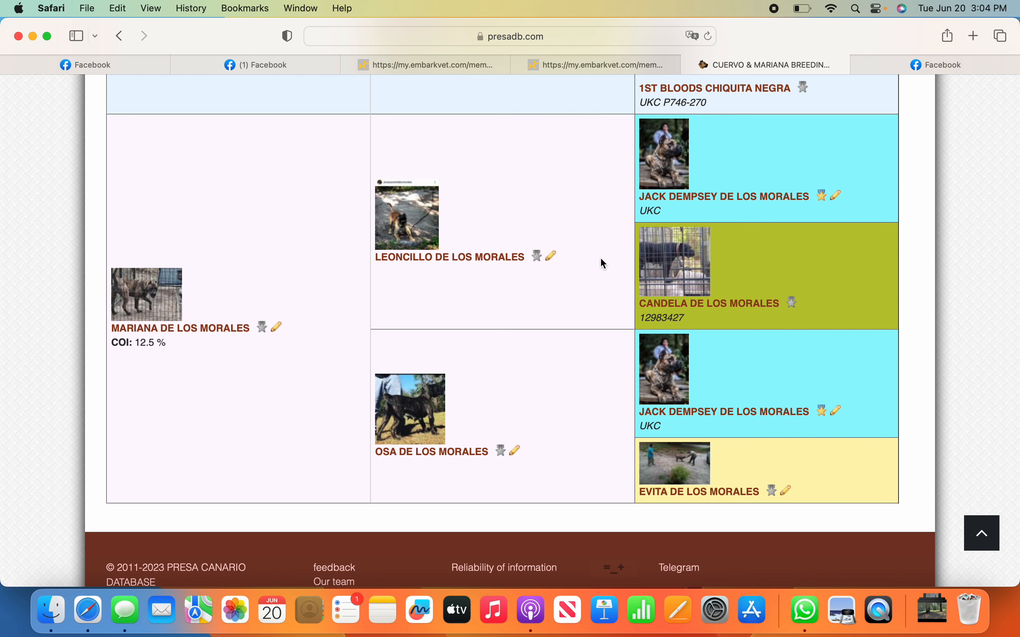
pyautogui.moveTo(587, 361)
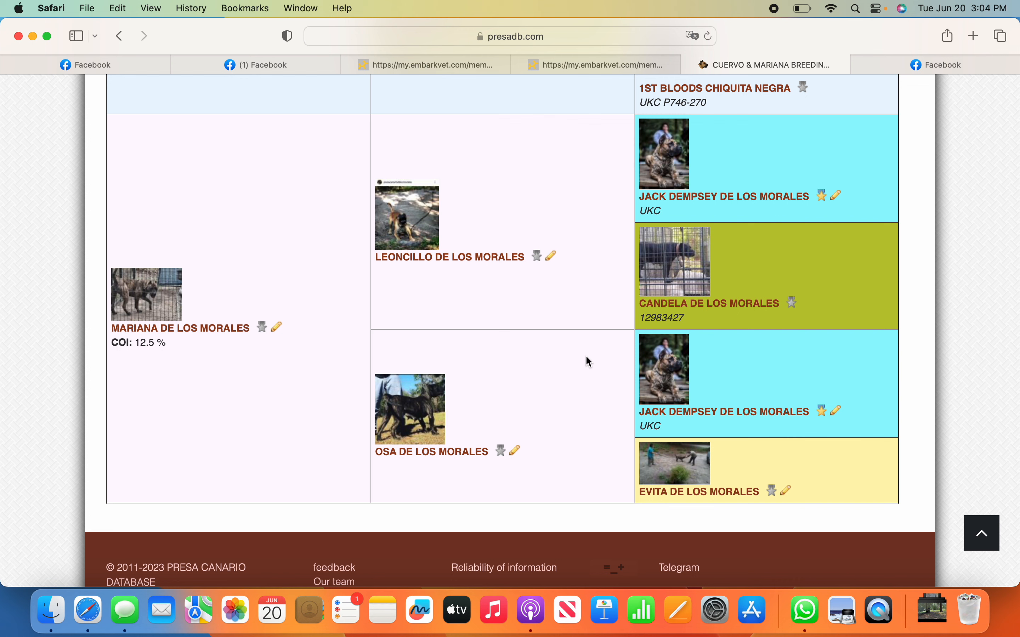
pyautogui.moveTo(662, 315)
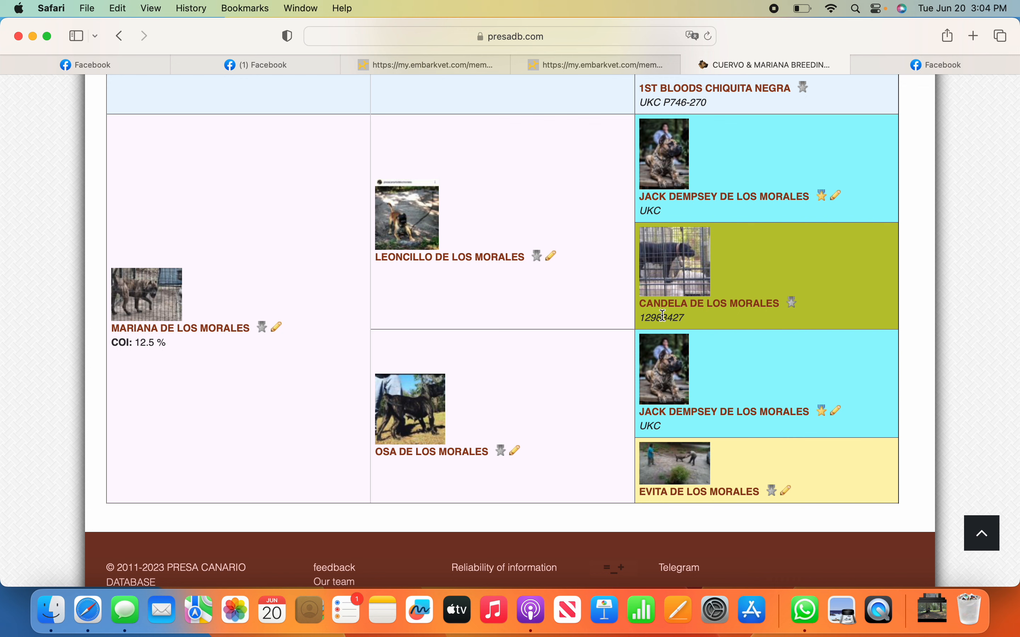
pyautogui.moveTo(570, 369)
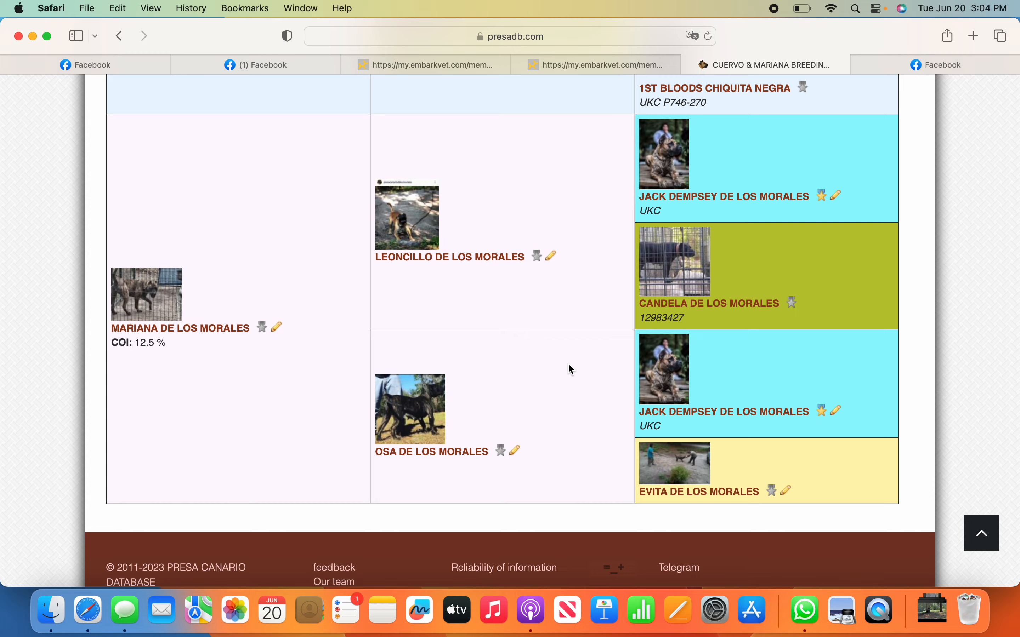
pyautogui.scroll(3)
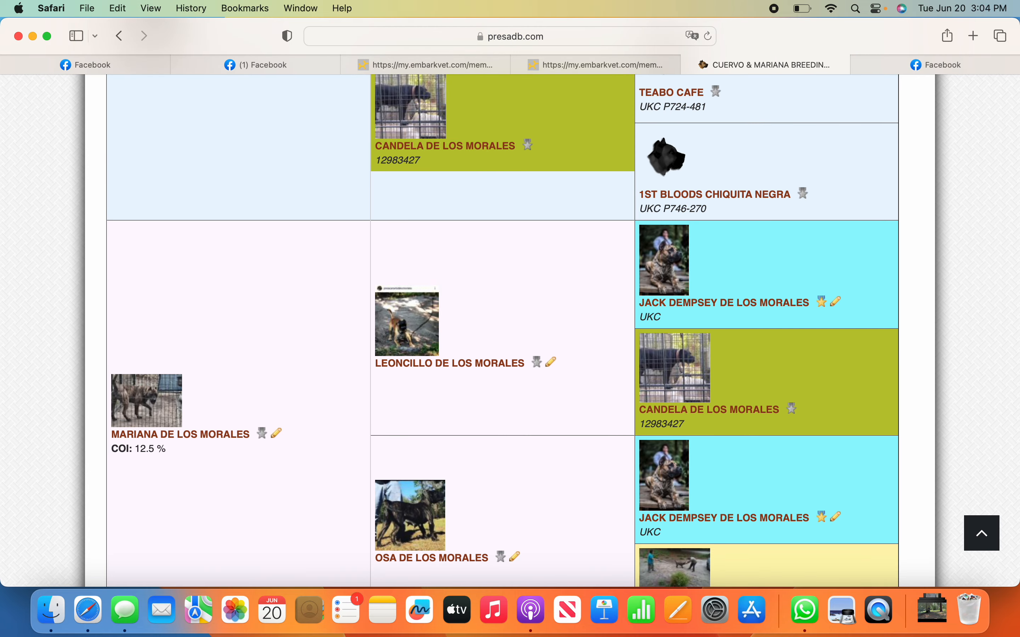
pyautogui.scroll(-3)
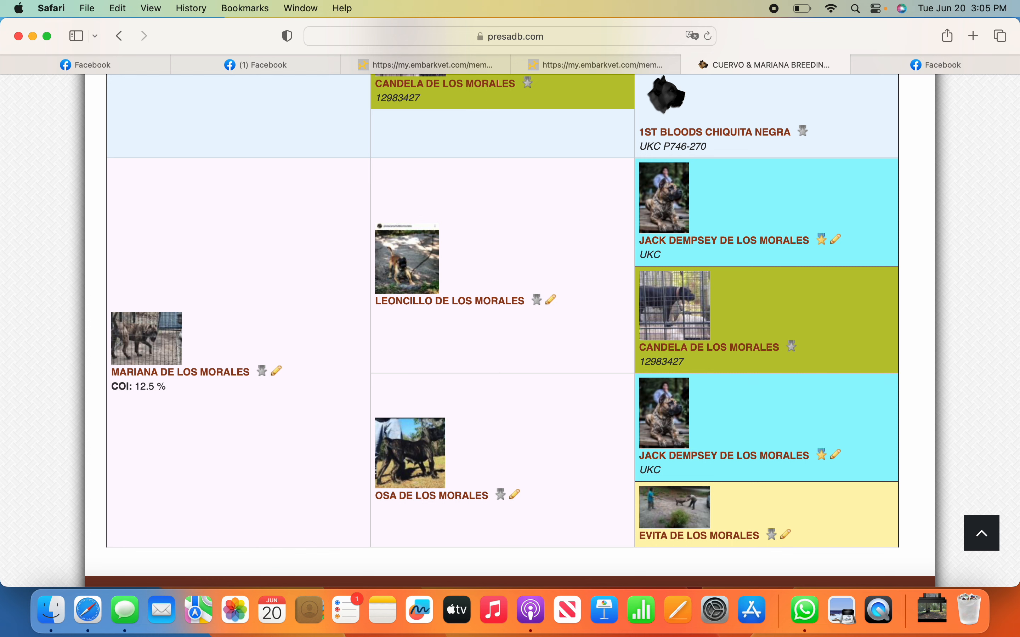
pyautogui.scroll(3)
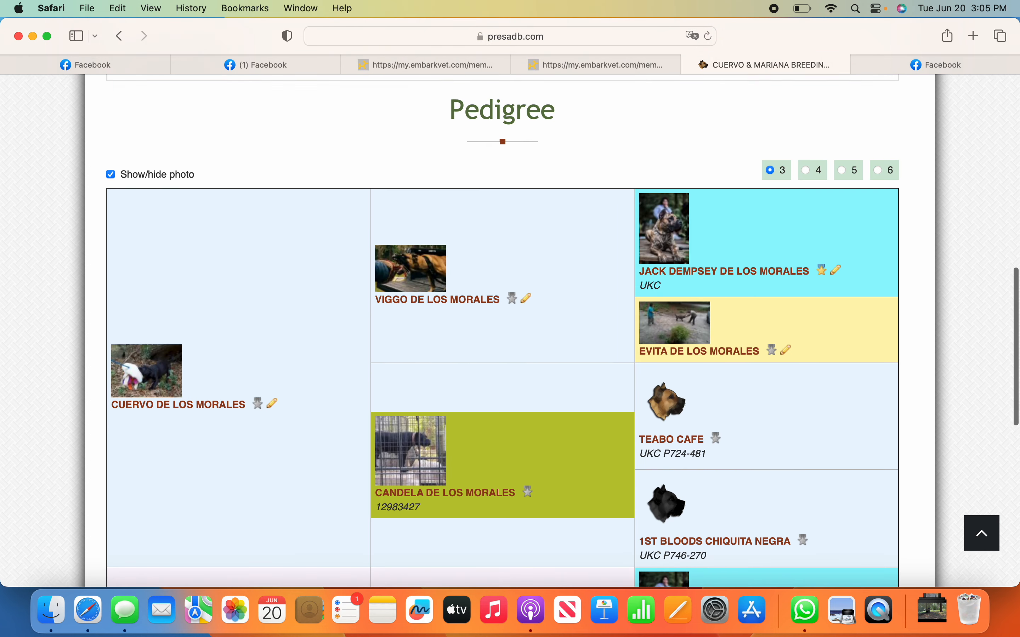
pyautogui.scroll(3)
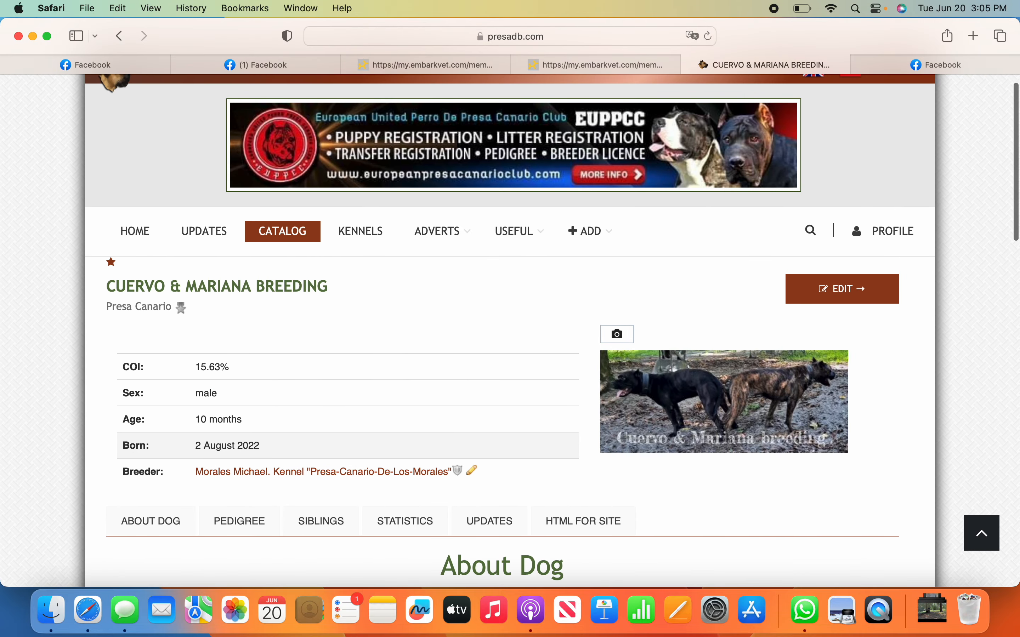
# Scroll down to the Pedigree table showing Cuervo's ancestors and Mariana's sire Leoncillo
pyautogui.scroll(-3)
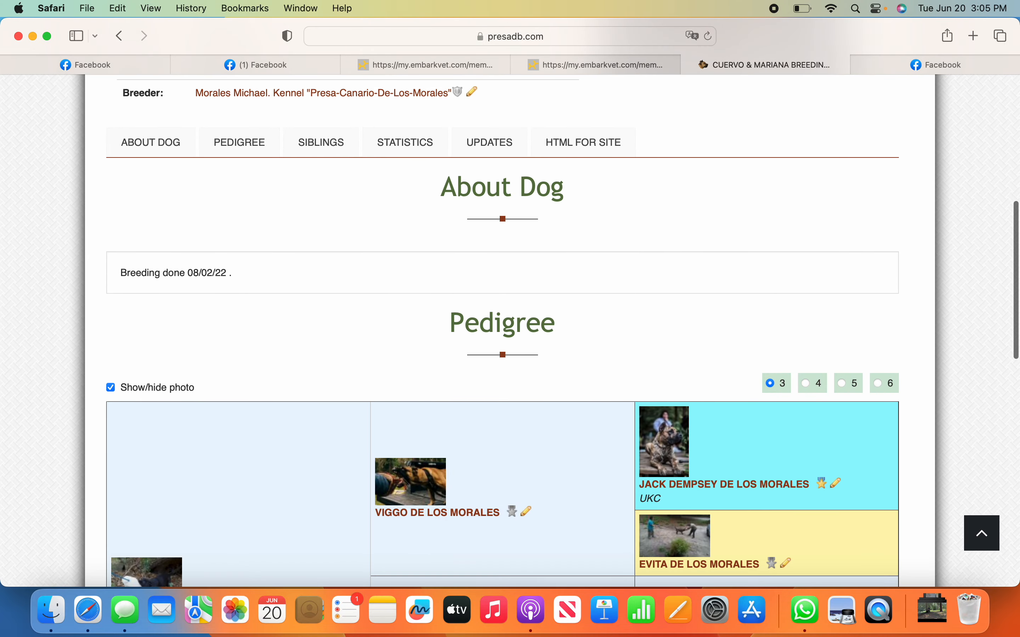
pyautogui.scroll(-3)
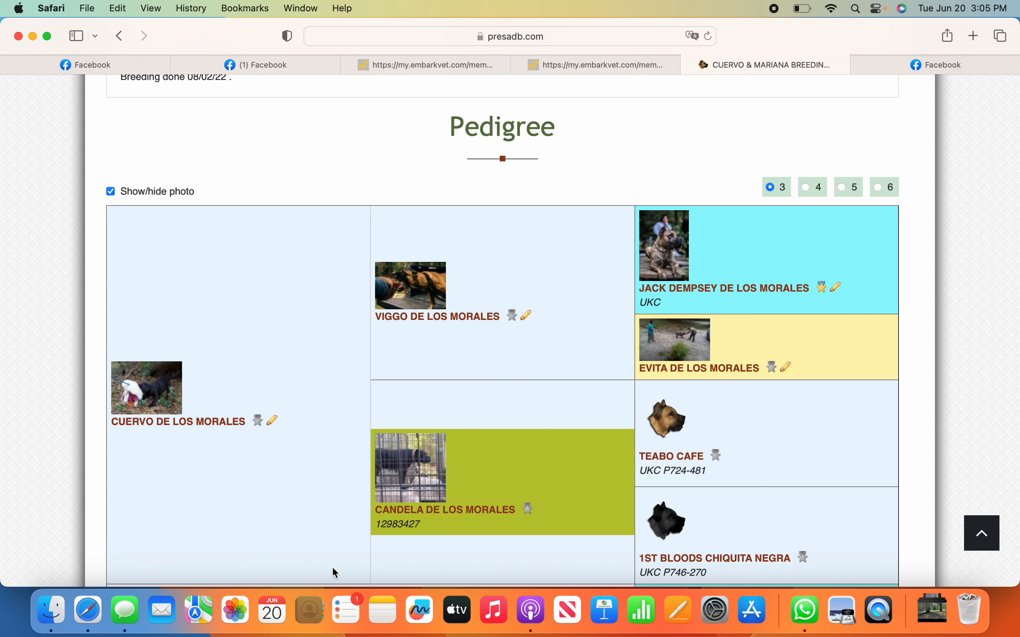
pyautogui.moveTo(337, 532)
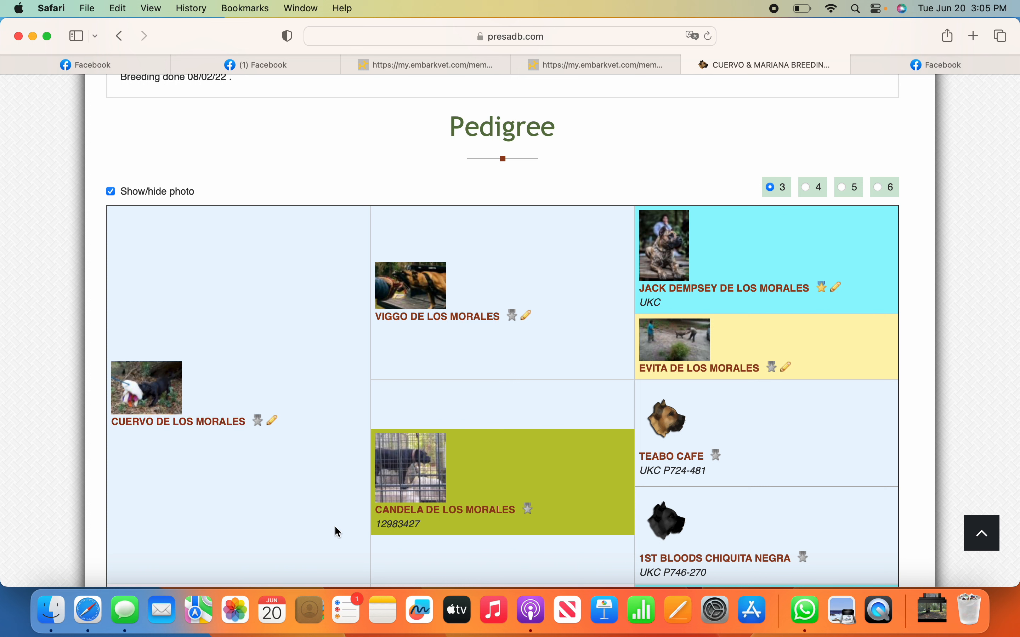
pyautogui.moveTo(266, 438)
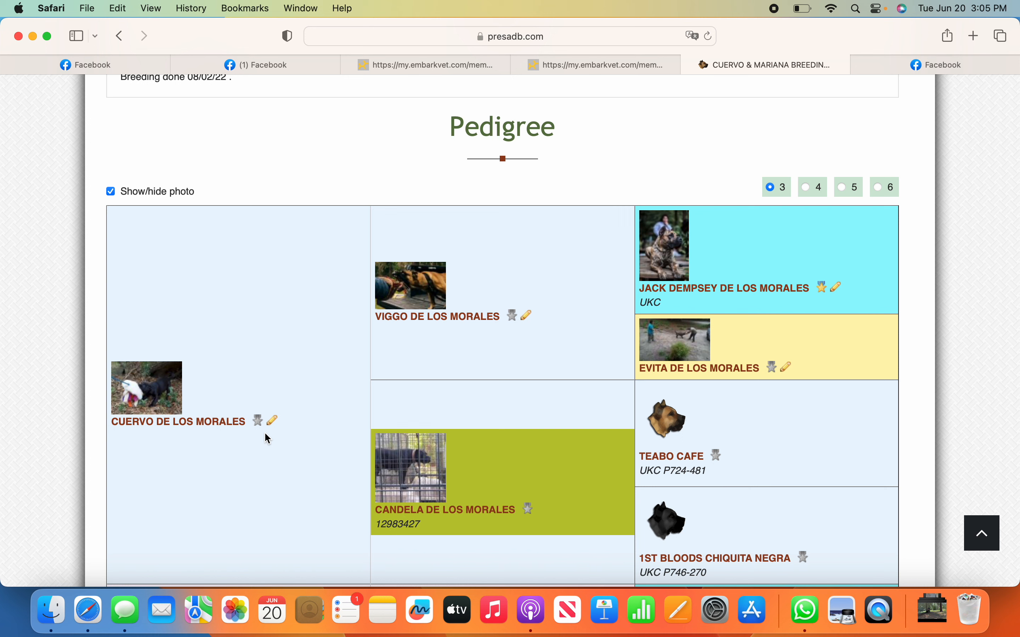
pyautogui.moveTo(683, 310)
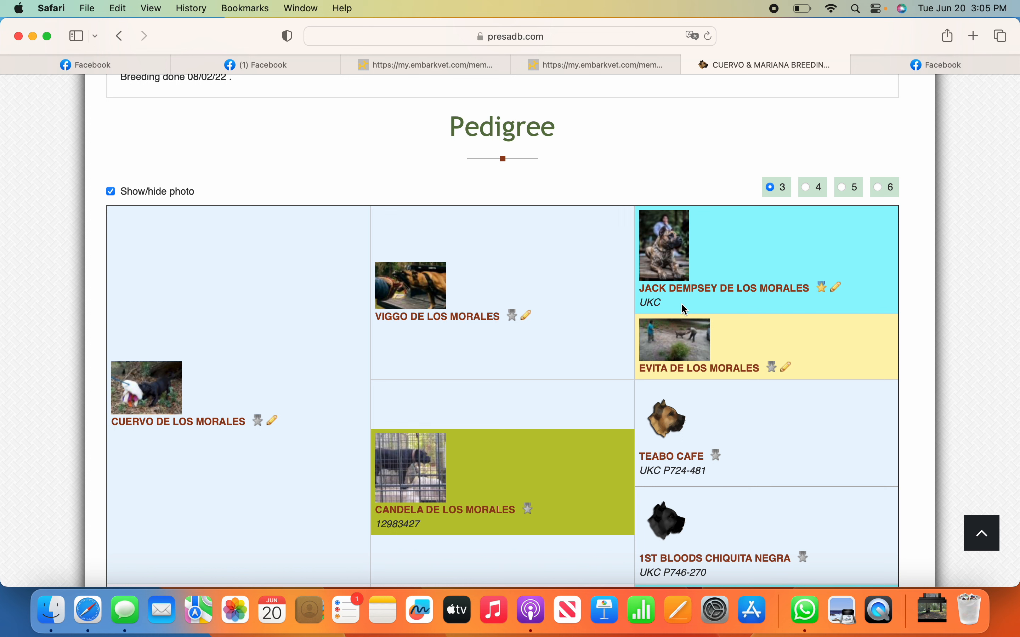
pyautogui.moveTo(599, 393)
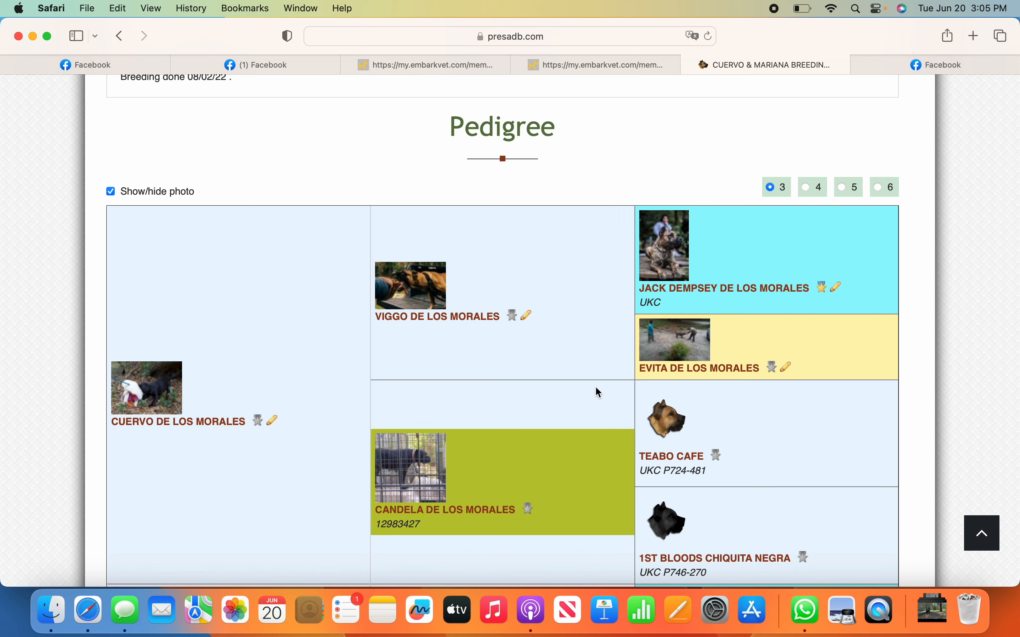
pyautogui.scroll(-3)
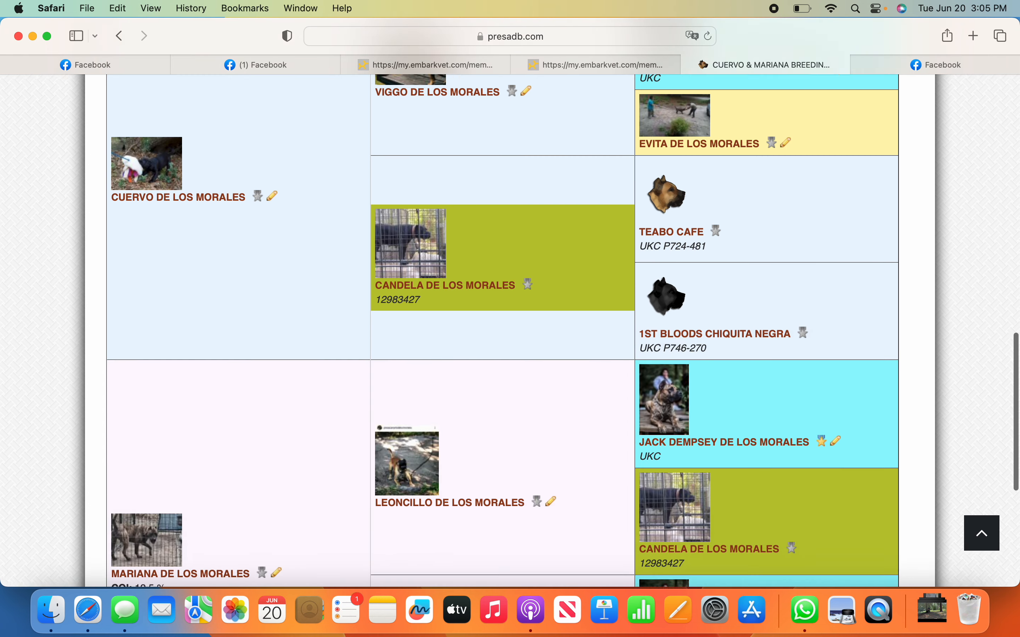
# Scroll the pedigree to Cuervo de los Morales's side with sire Viggo and dam Candela de los Morales
pyautogui.scroll(-3)
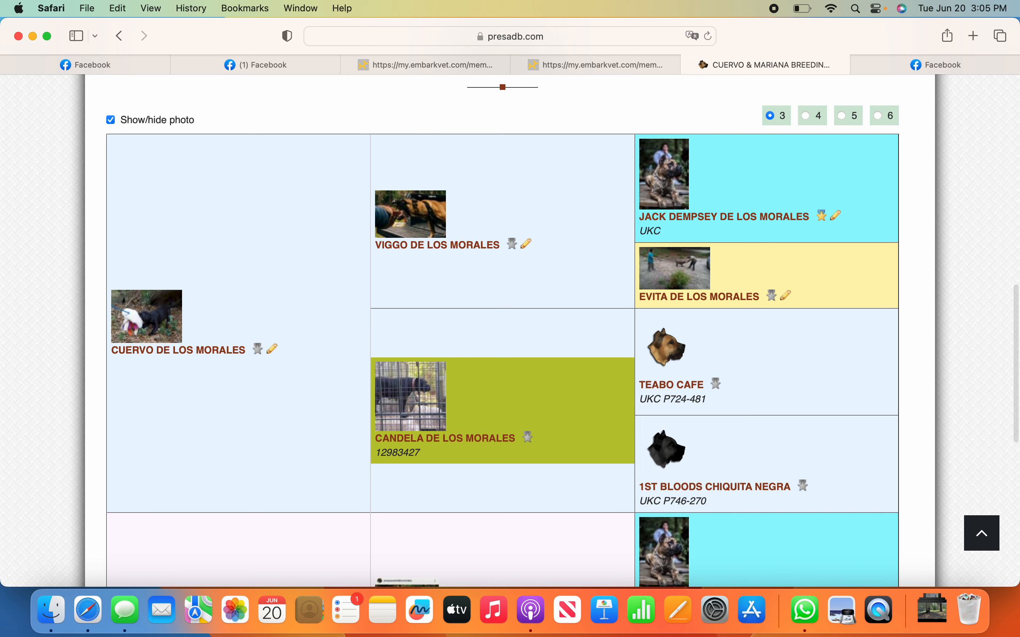
pyautogui.moveTo(480, 439)
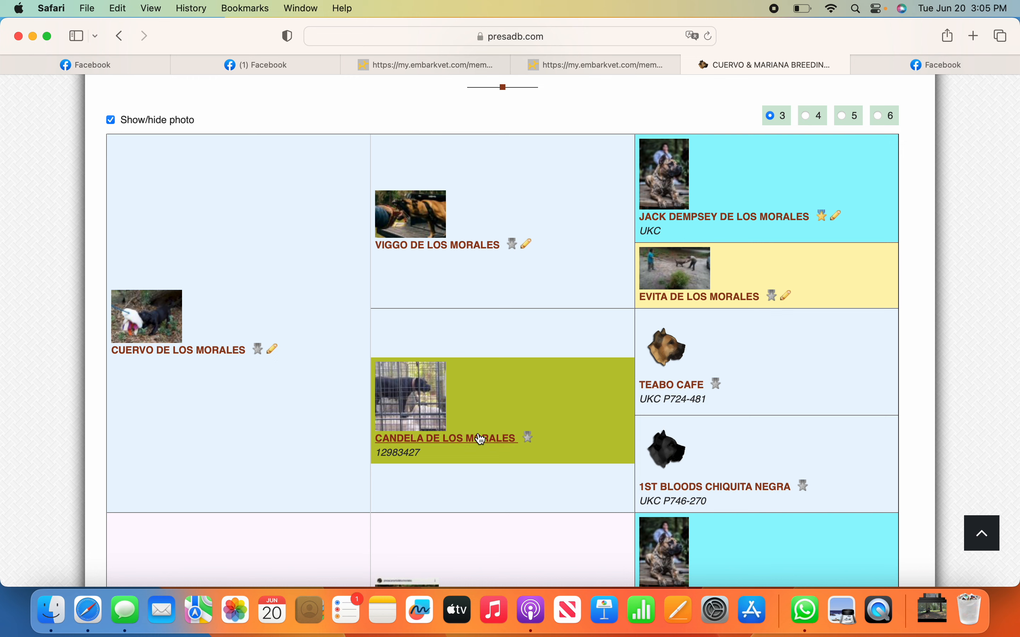
pyautogui.moveTo(361, 493)
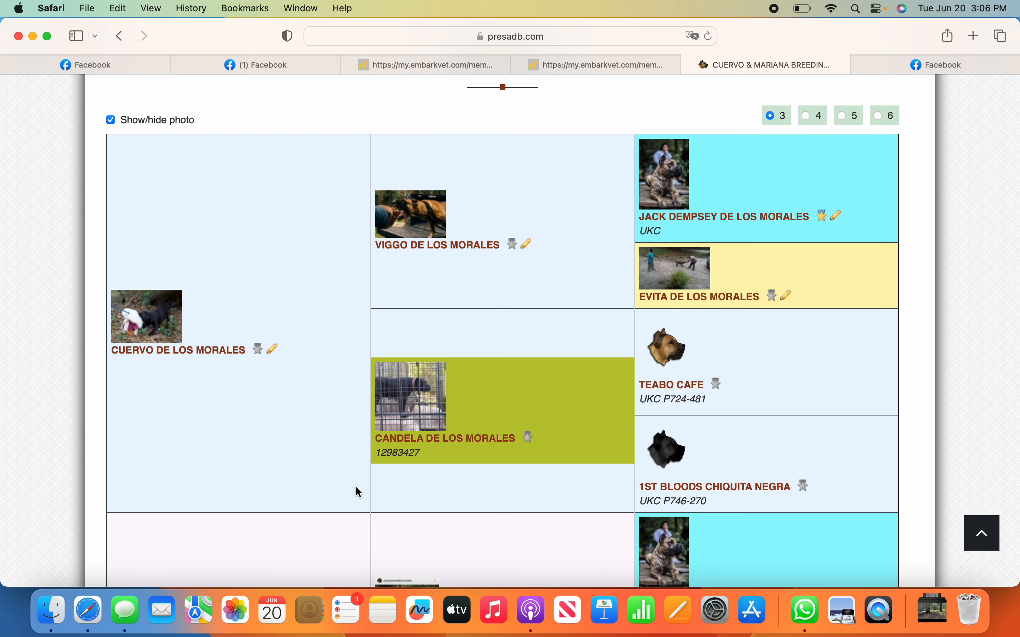
pyautogui.moveTo(164, 400)
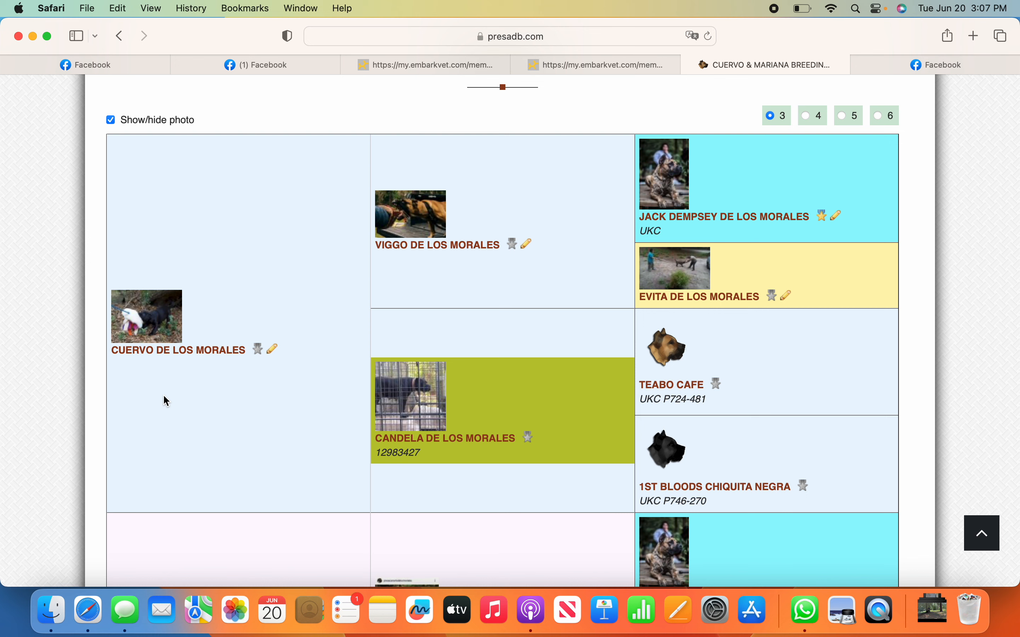
pyautogui.moveTo(128, 404)
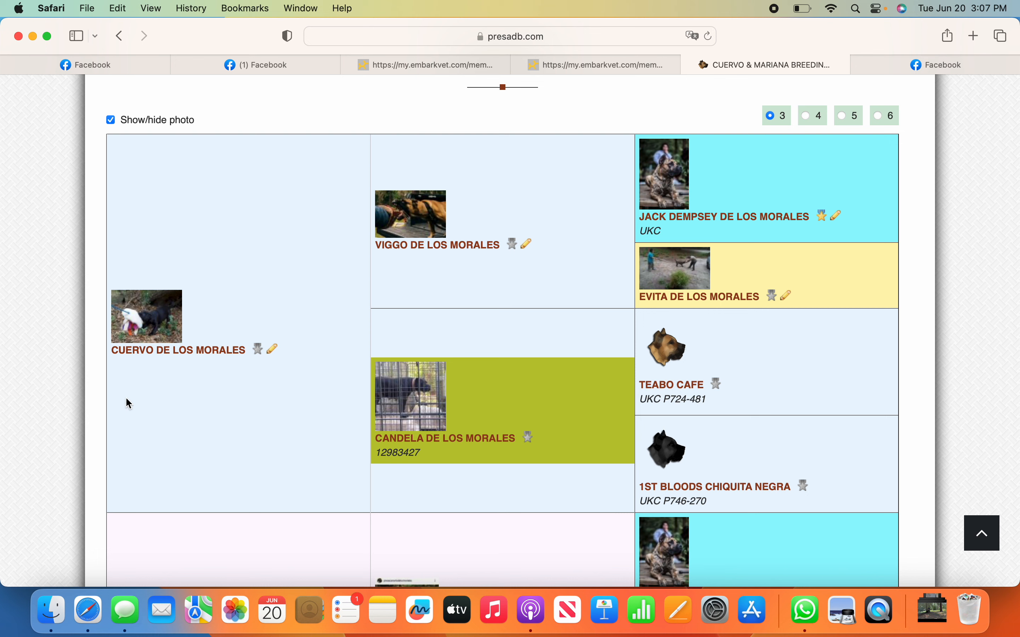
pyautogui.moveTo(98, 385)
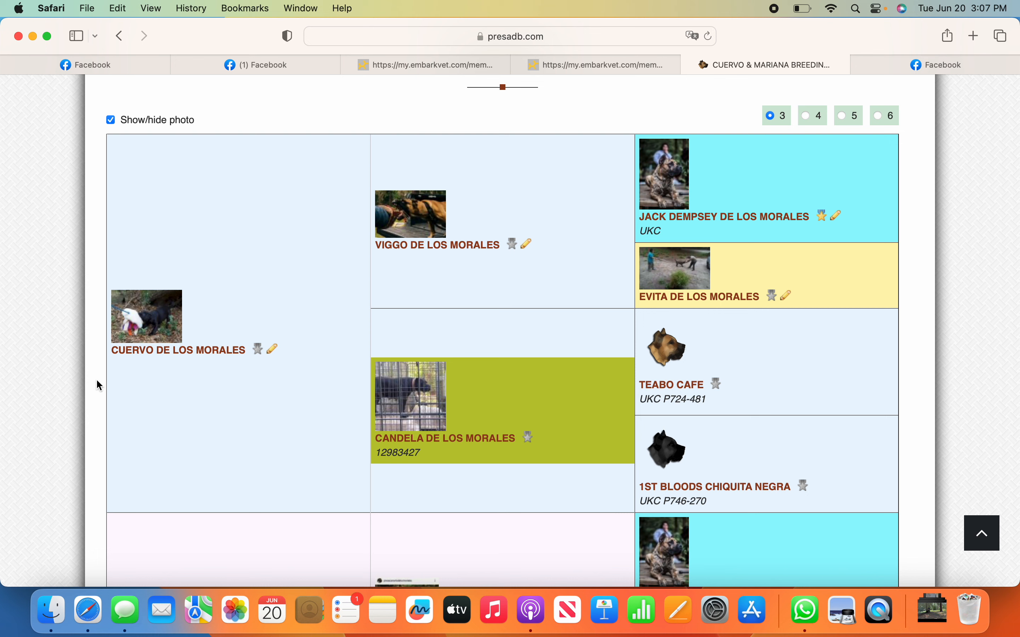
pyautogui.moveTo(141, 391)
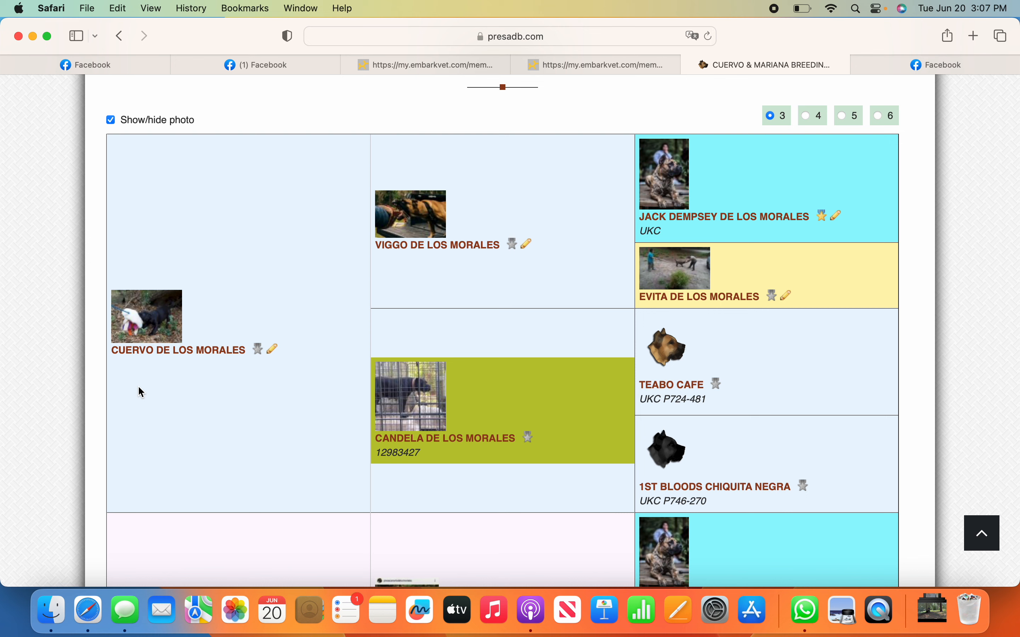
pyautogui.moveTo(125, 391)
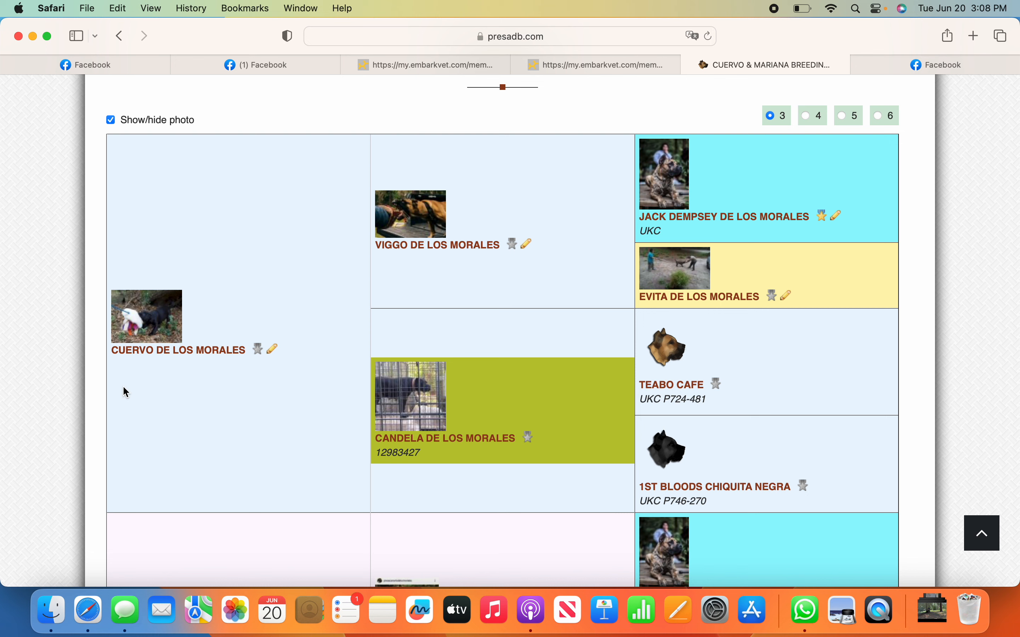
pyautogui.moveTo(131, 374)
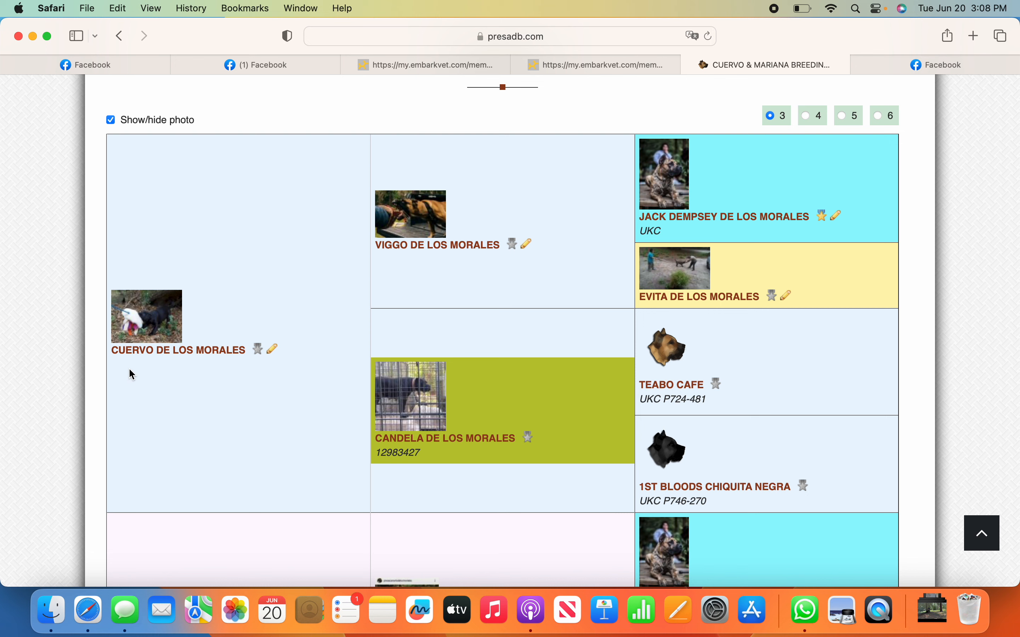
pyautogui.moveTo(146, 388)
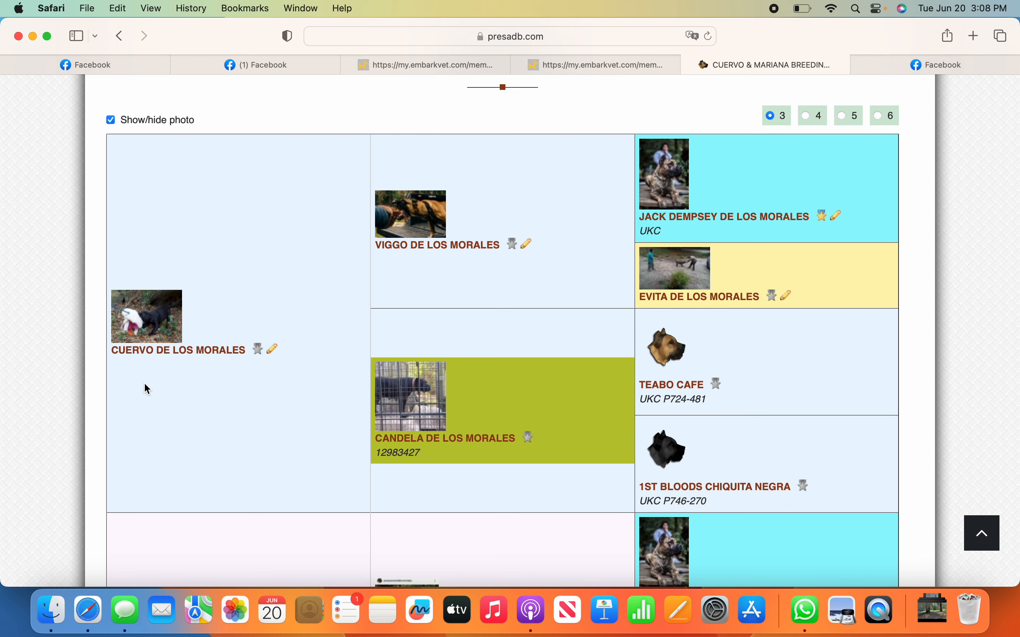
pyautogui.moveTo(98, 396)
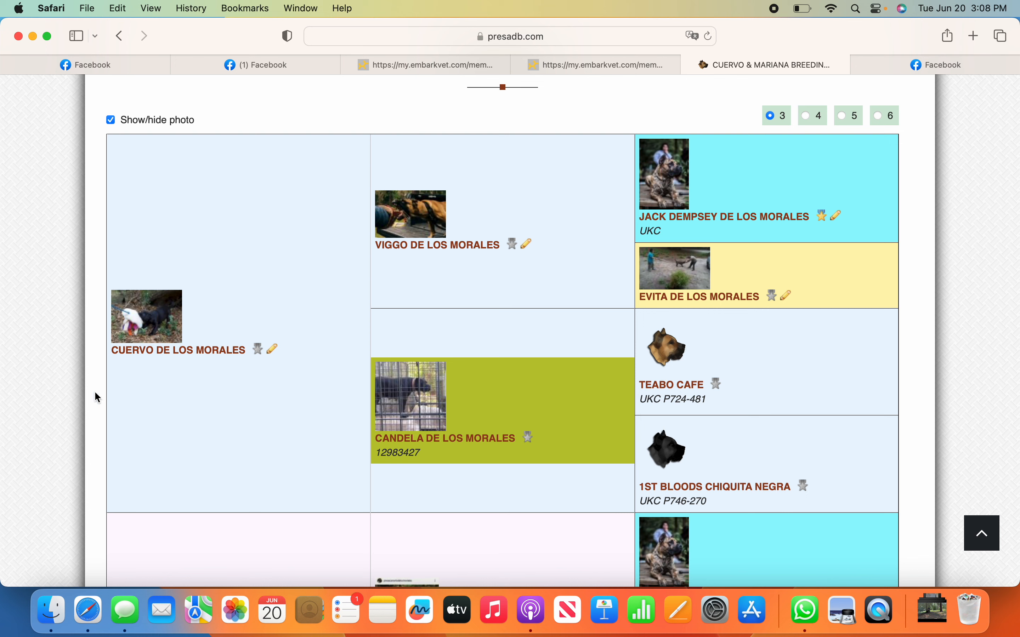
pyautogui.moveTo(98, 382)
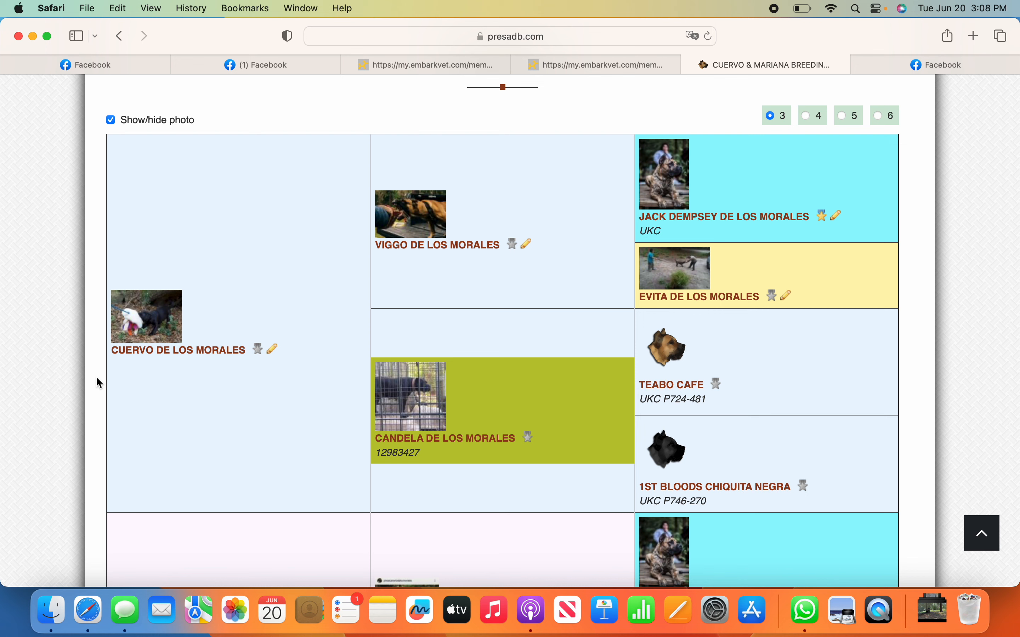
pyautogui.moveTo(66, 391)
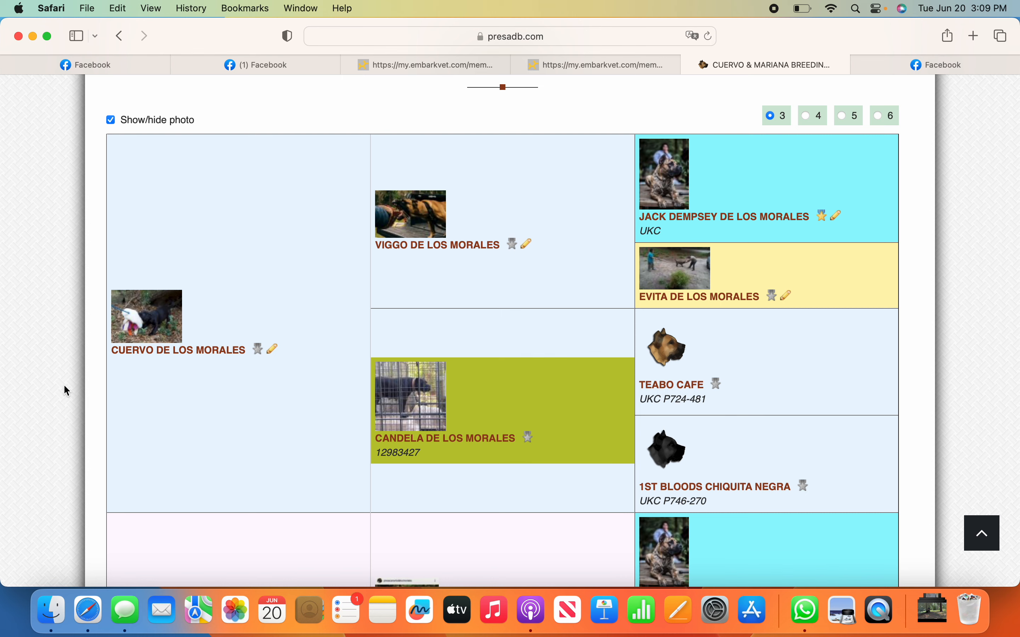
pyautogui.moveTo(256, 111)
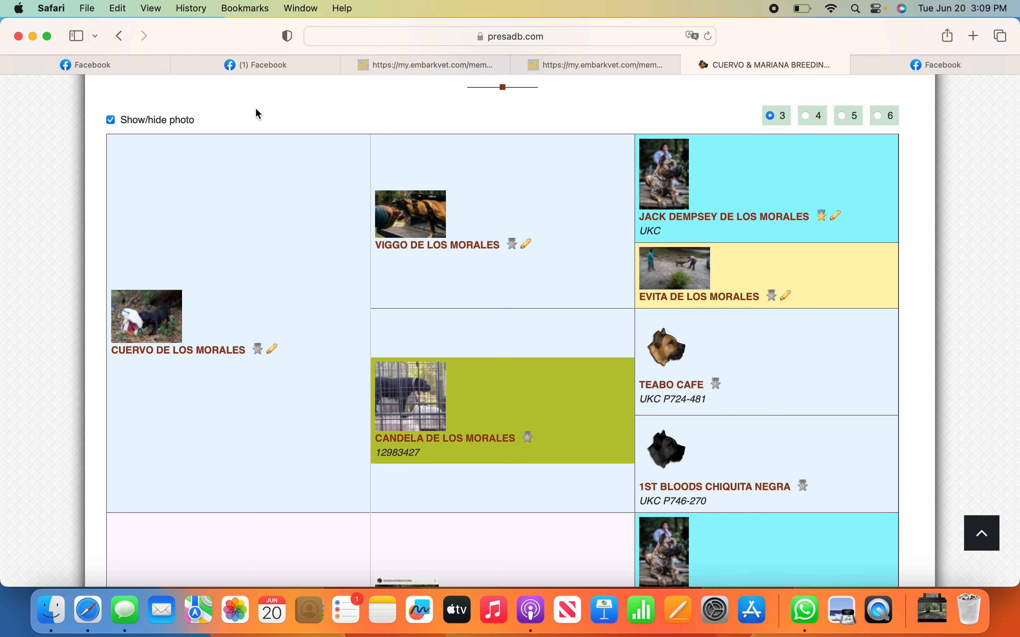
# Return to the Facebook photo of Chunga de Reganados's Embark ancestry result and dismiss the group chat
pyautogui.click(256, 64)
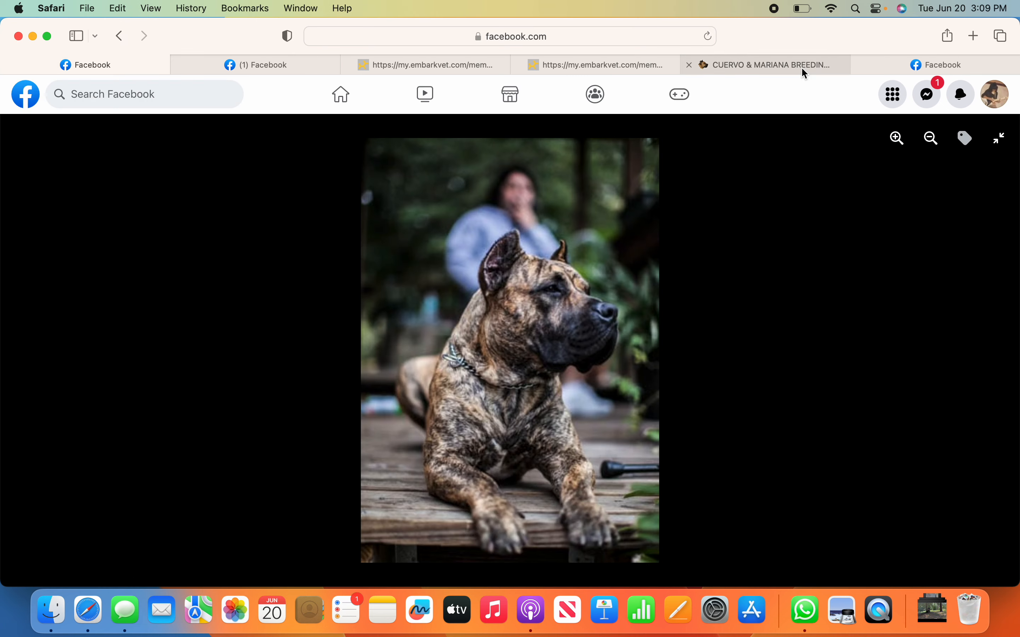
pyautogui.click(942, 64)
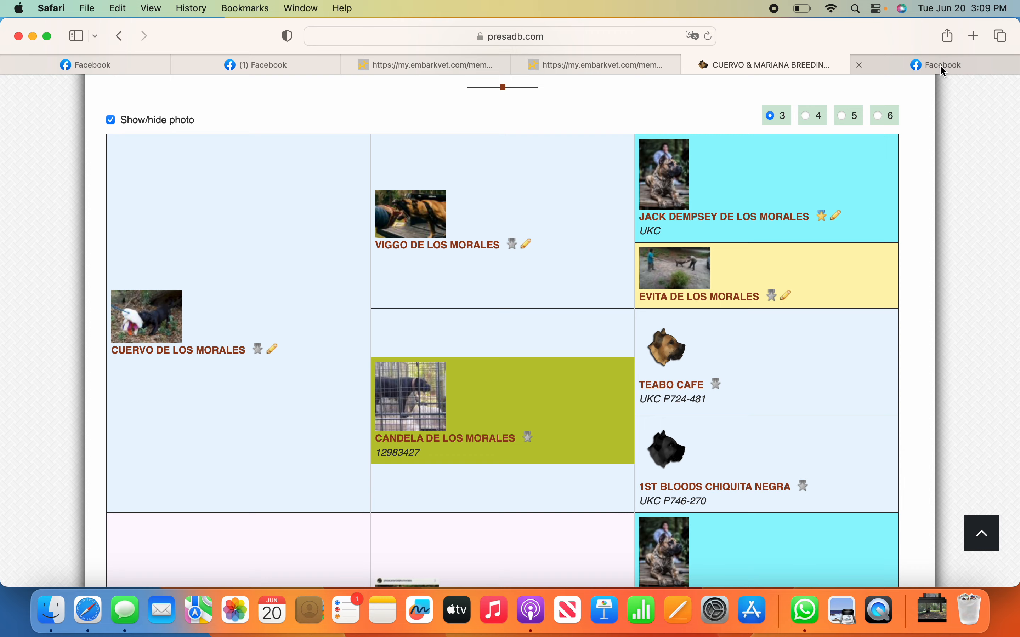
pyautogui.click(941, 65)
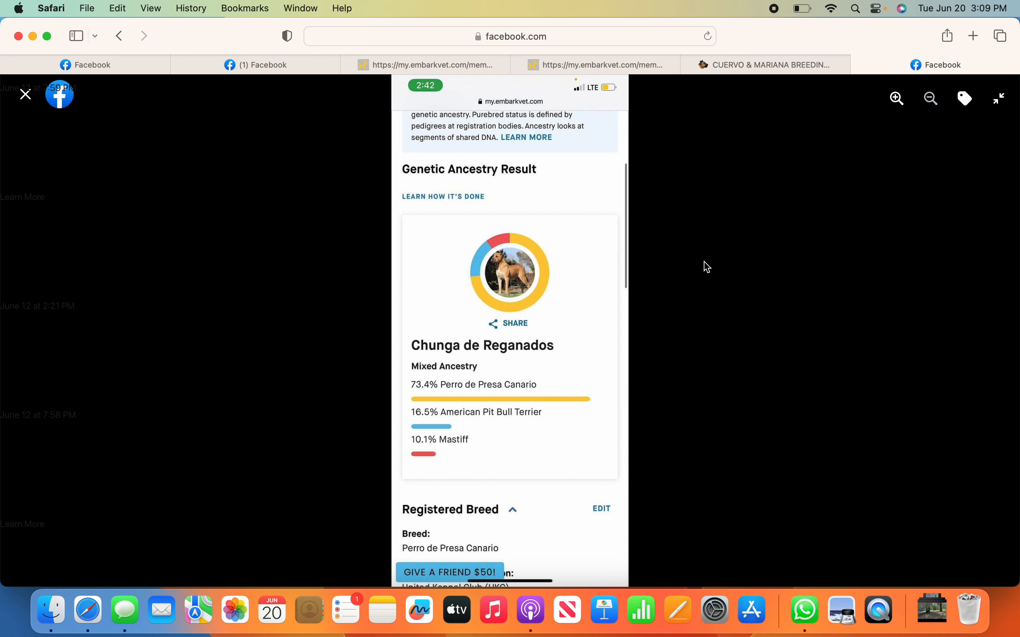
pyautogui.moveTo(409, 425)
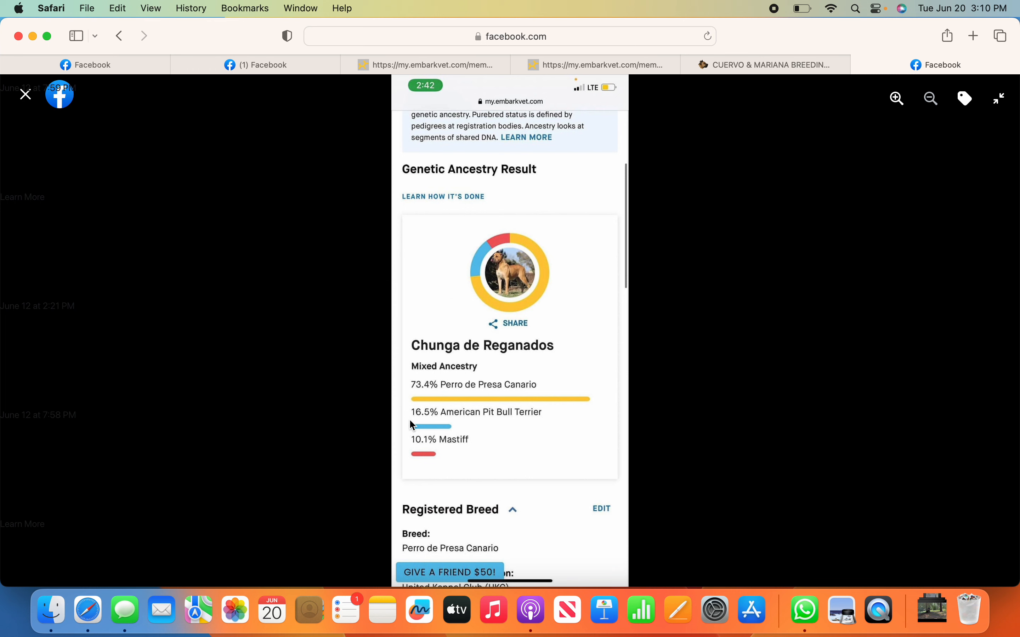
pyautogui.moveTo(470, 428)
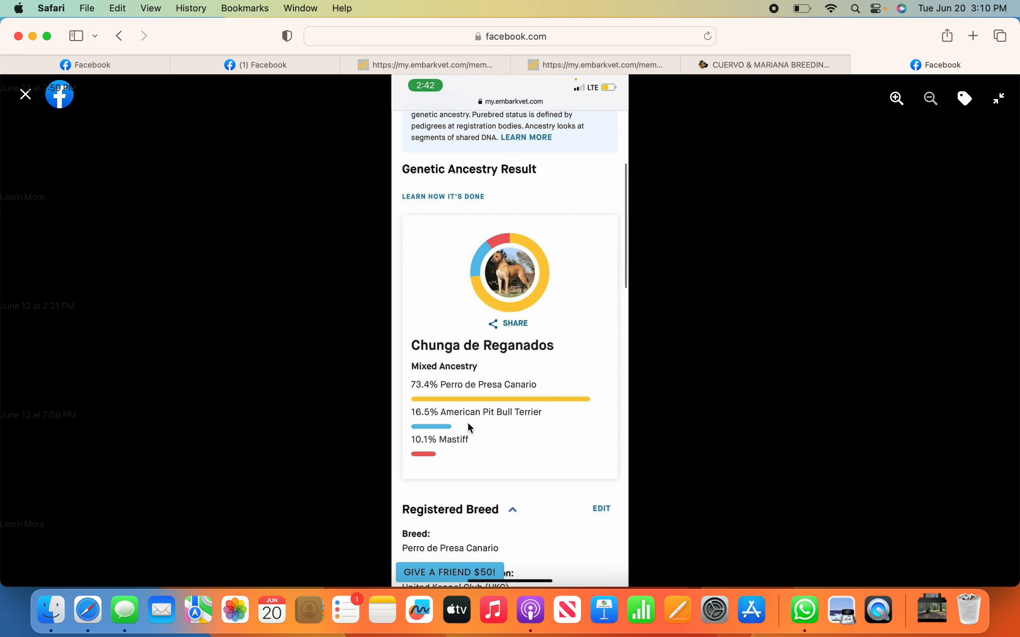
pyautogui.moveTo(383, 420)
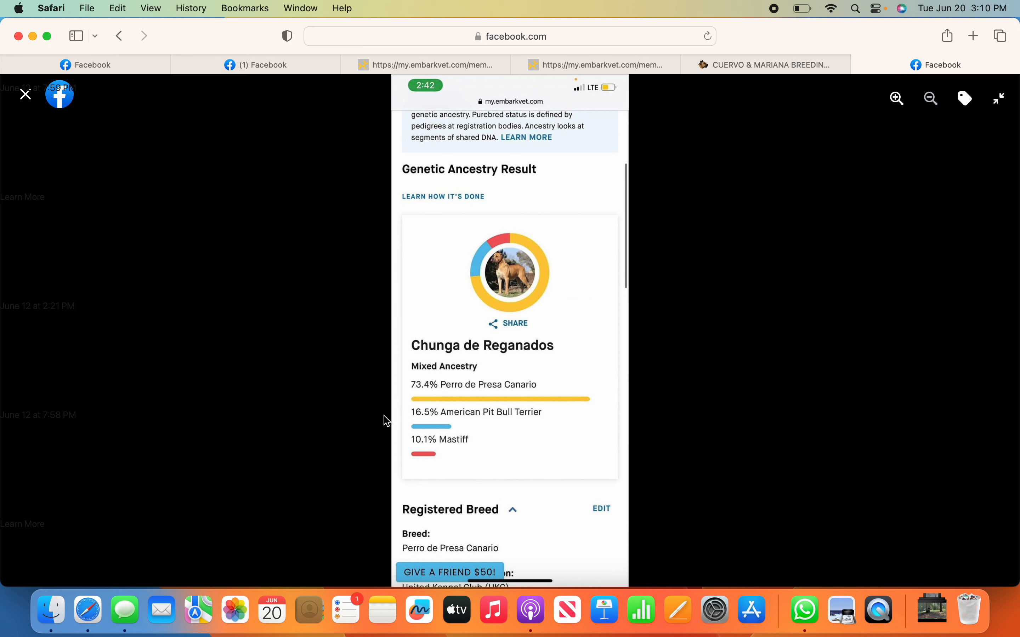
pyautogui.moveTo(493, 419)
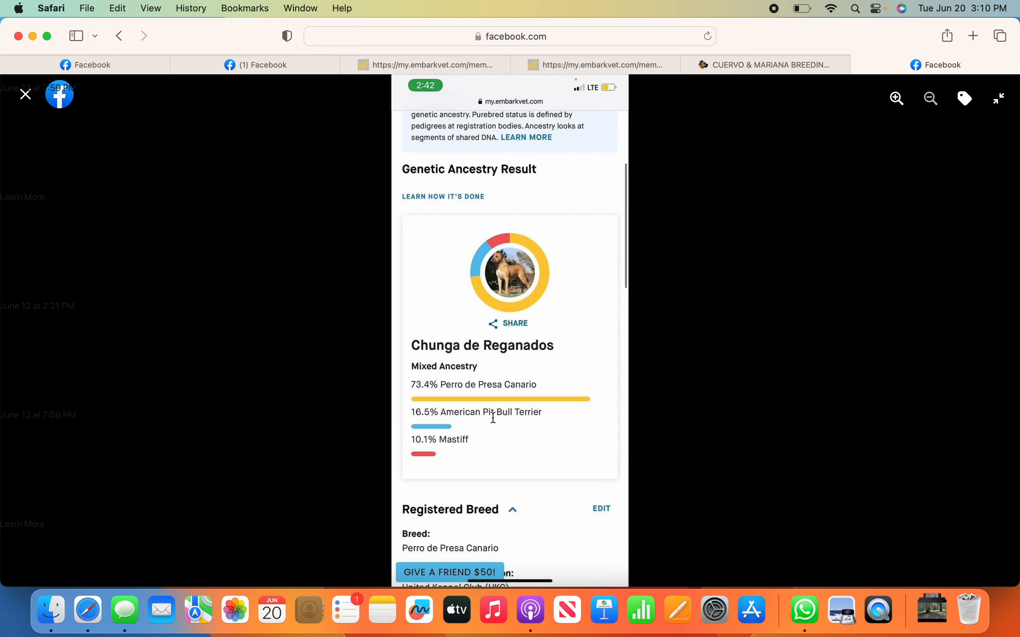
pyautogui.moveTo(453, 455)
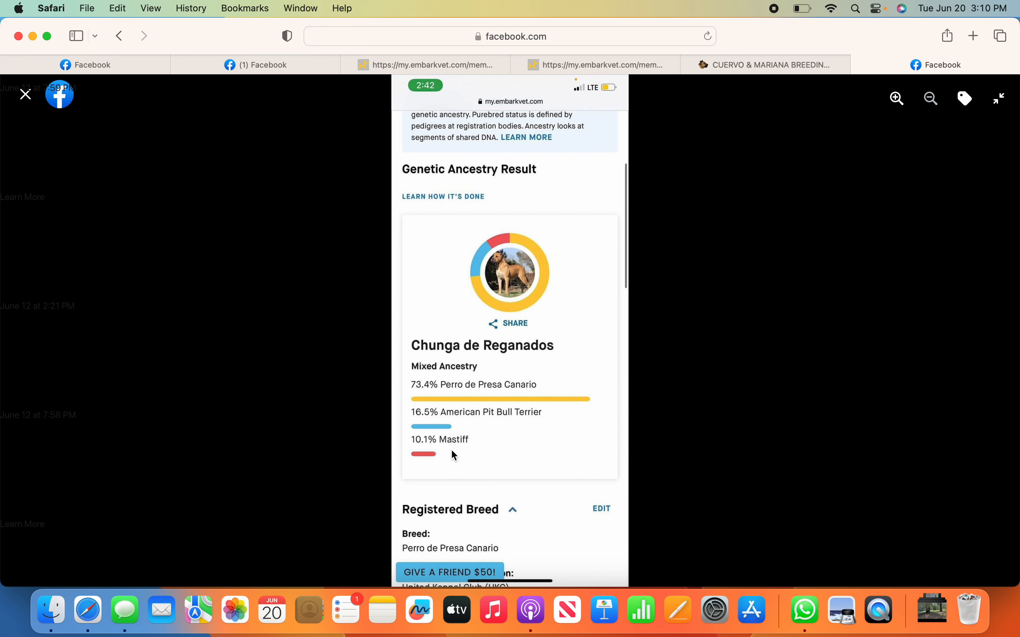
pyautogui.moveTo(457, 452)
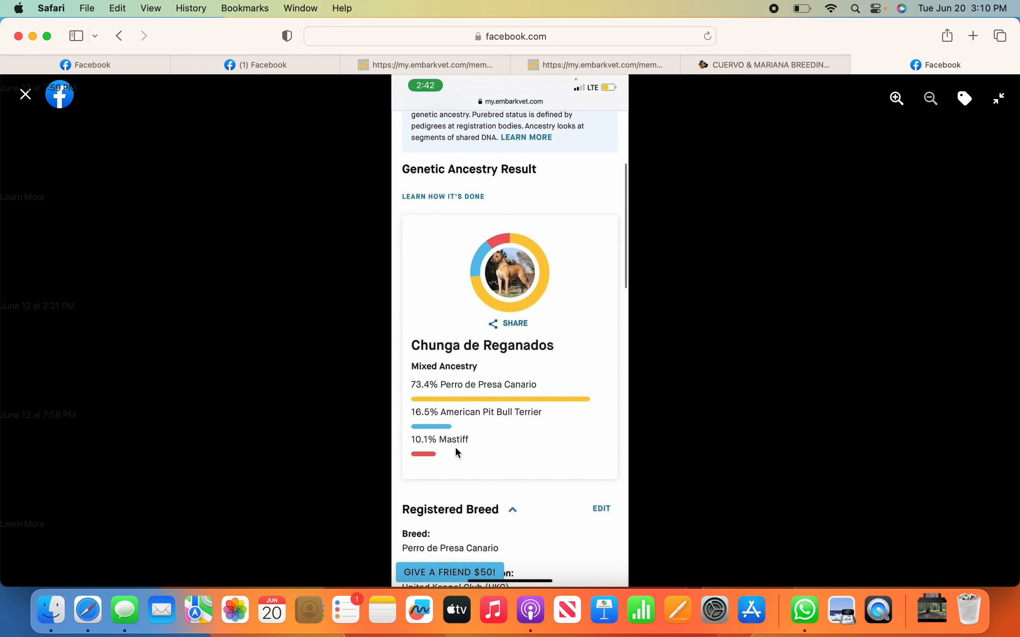
pyautogui.moveTo(477, 386)
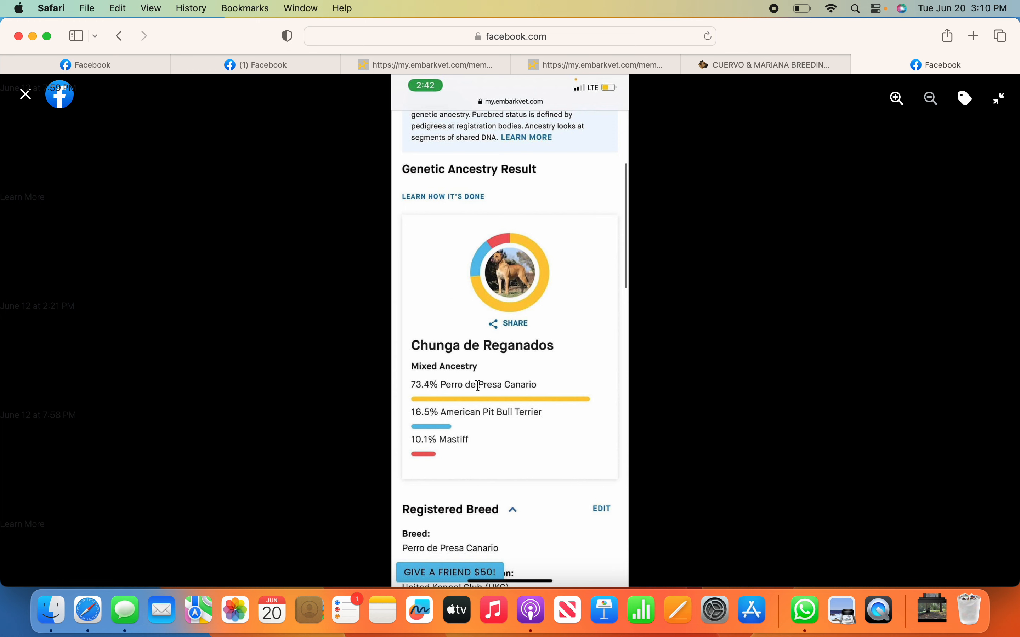
pyautogui.moveTo(441, 457)
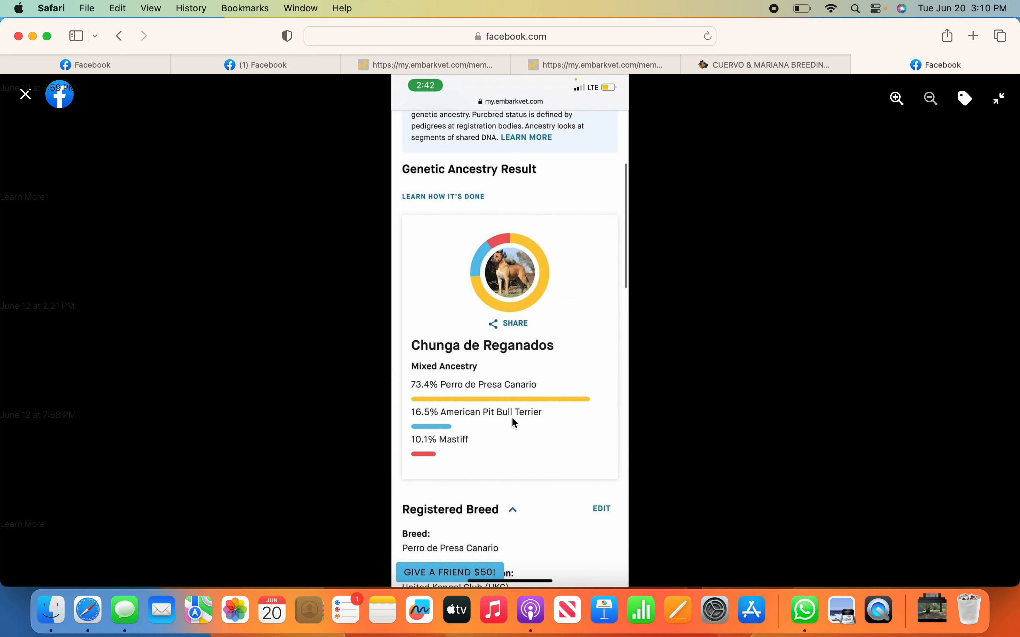
pyautogui.moveTo(533, 427)
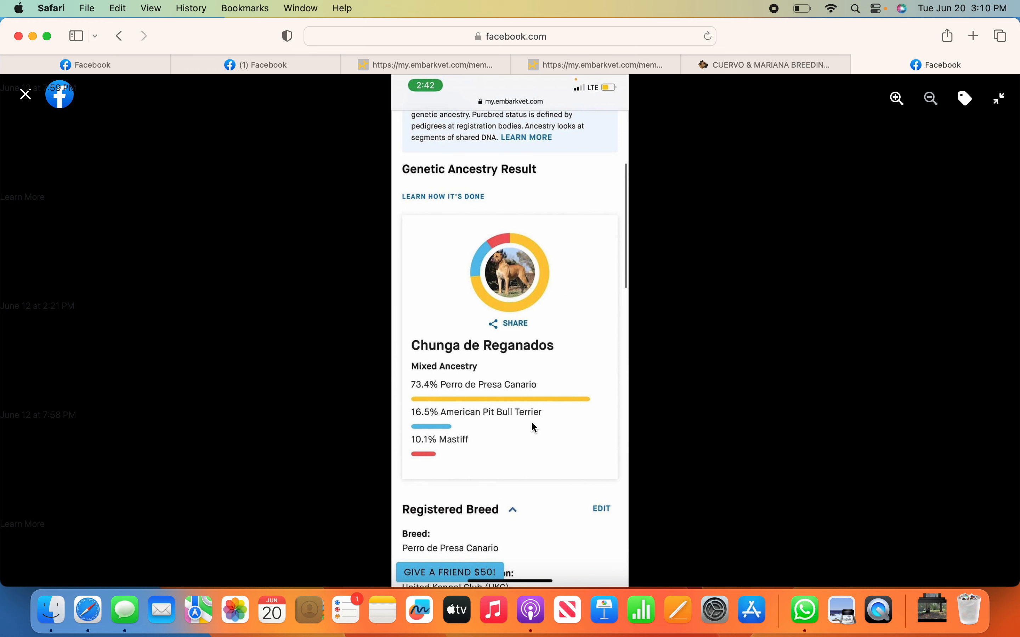
pyautogui.moveTo(528, 431)
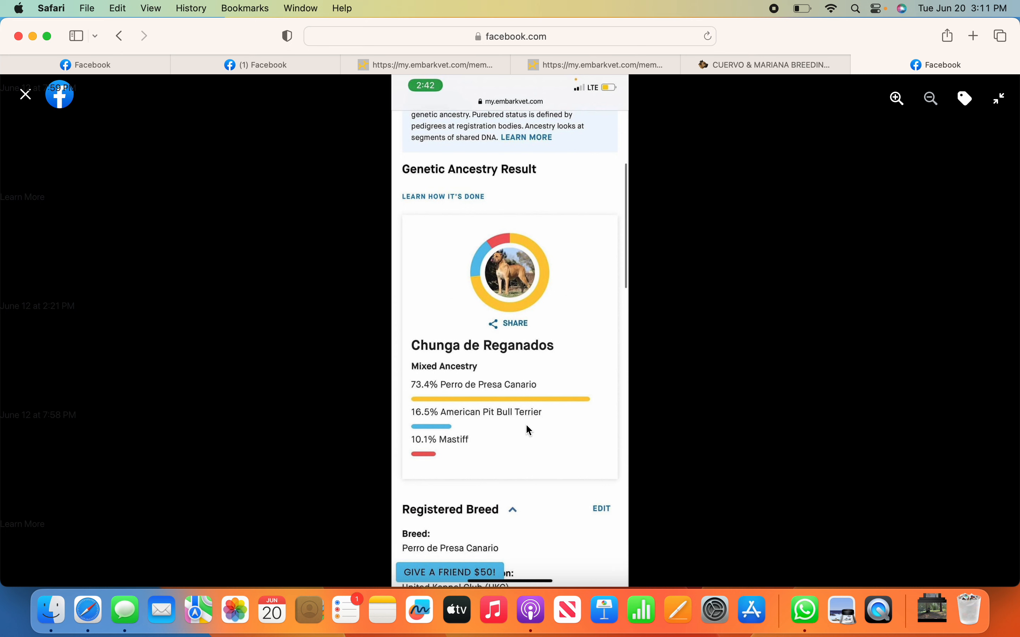
pyautogui.moveTo(698, 415)
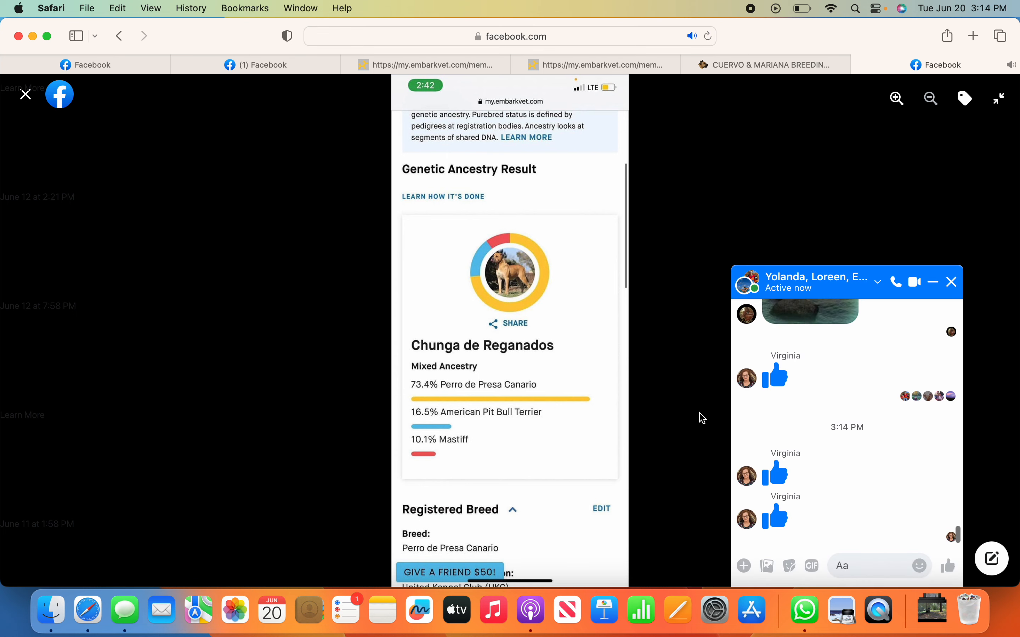
pyautogui.moveTo(957, 295)
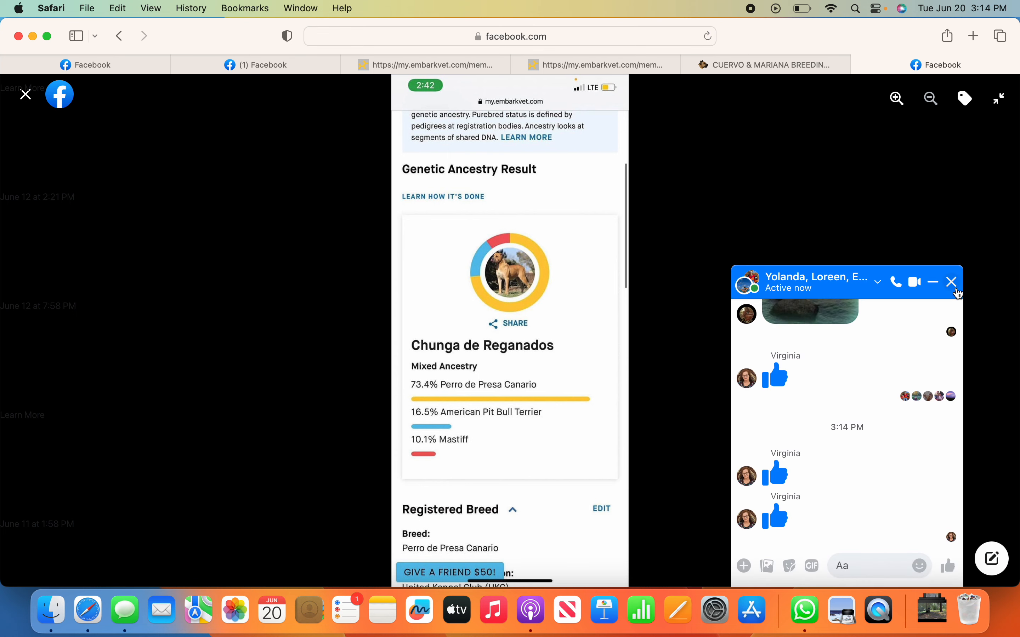
pyautogui.click(950, 282)
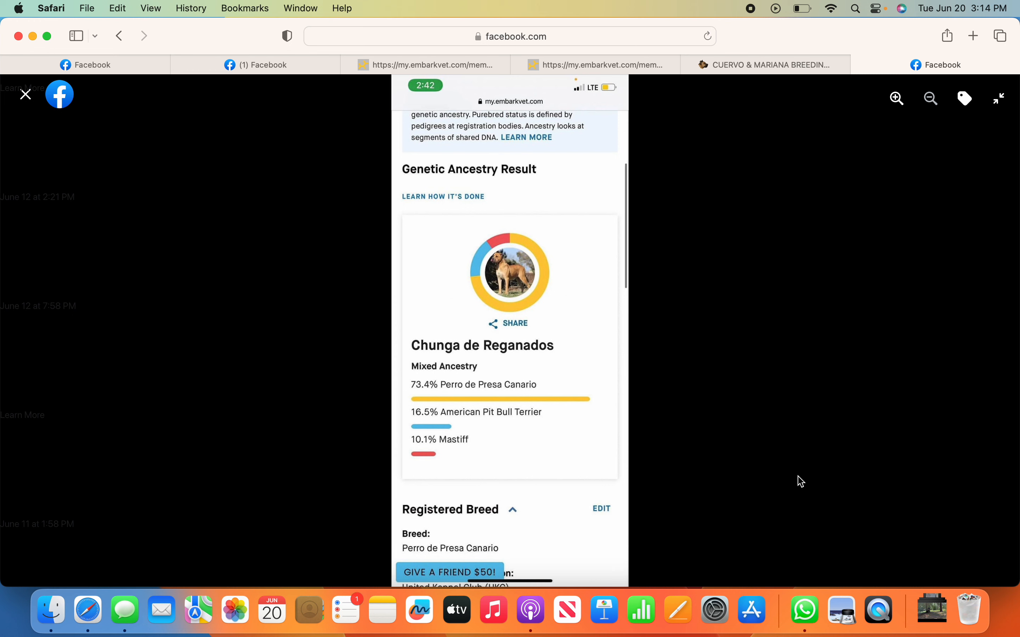
pyautogui.moveTo(782, 462)
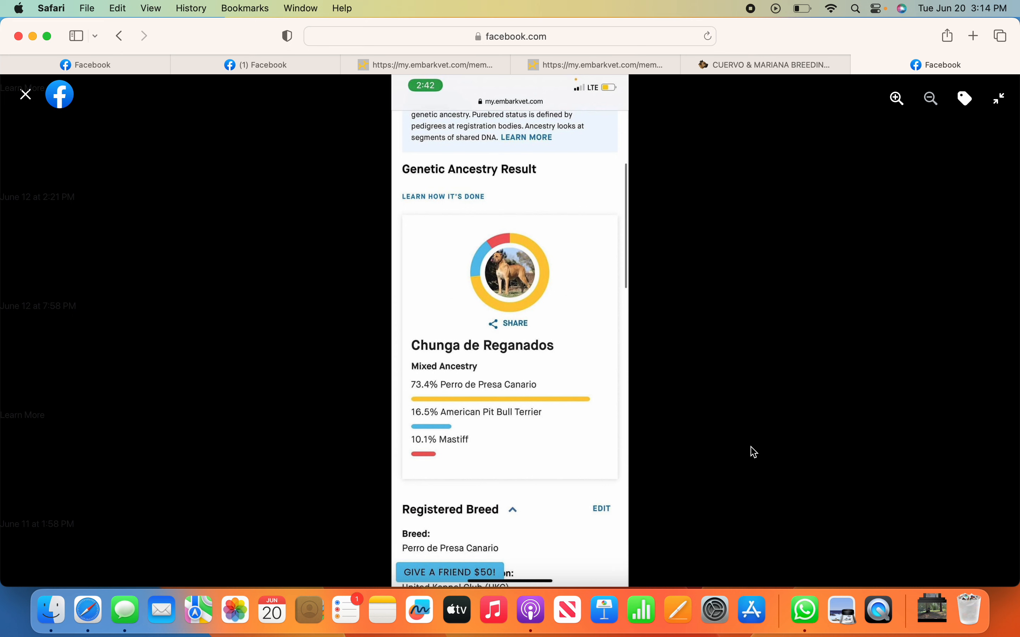
pyautogui.moveTo(742, 434)
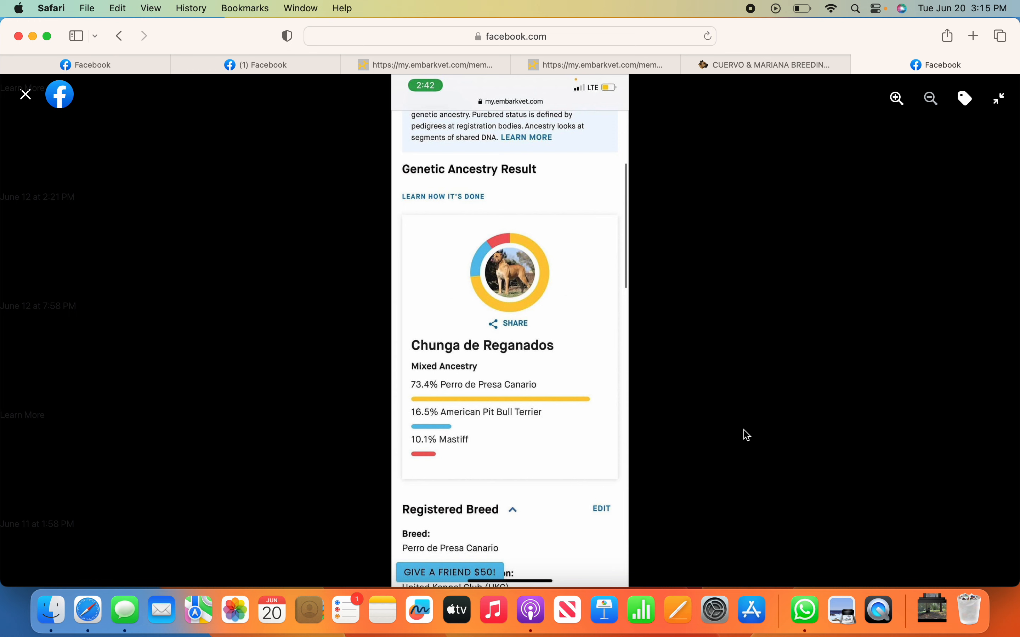
pyautogui.moveTo(694, 342)
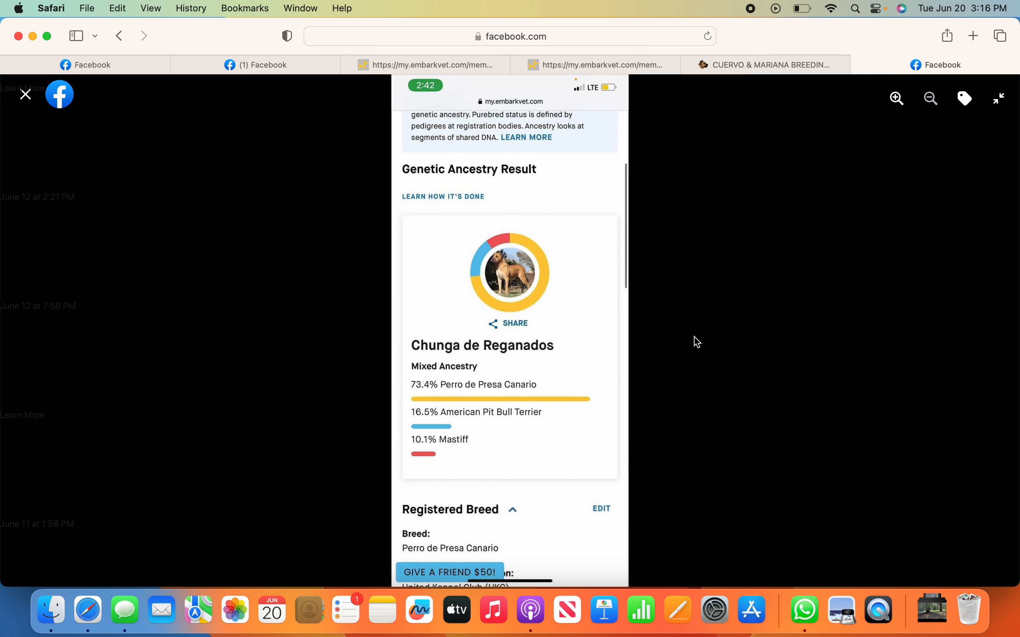
pyautogui.moveTo(664, 338)
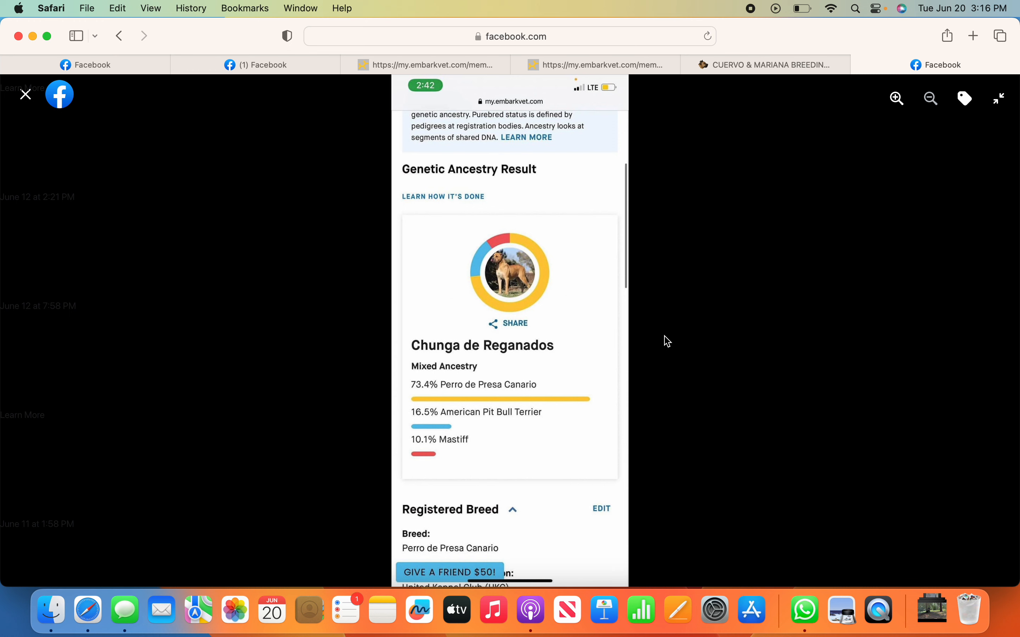
pyautogui.moveTo(661, 348)
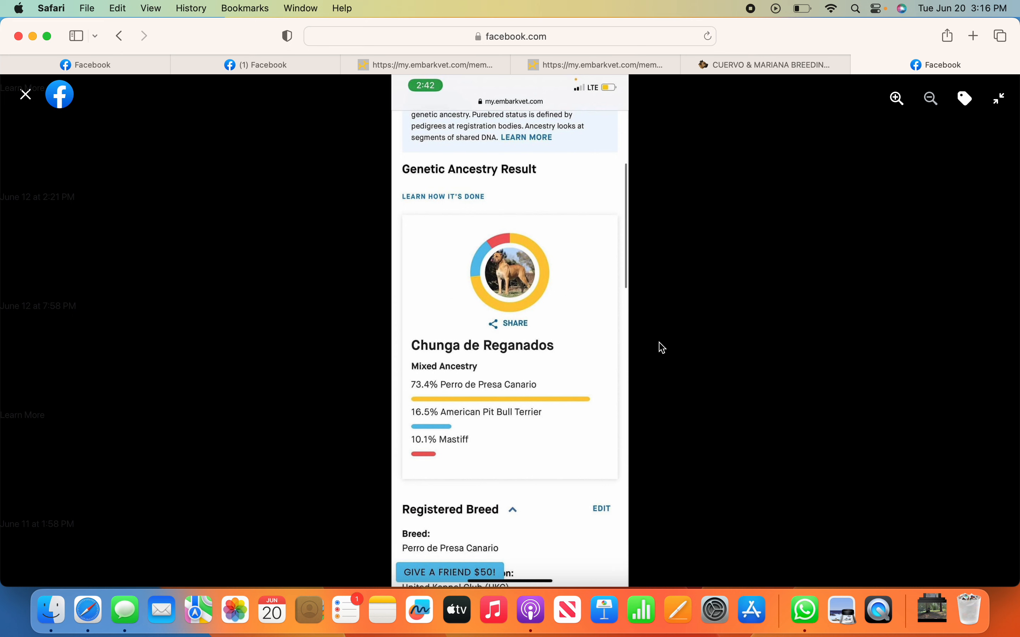
pyautogui.moveTo(662, 334)
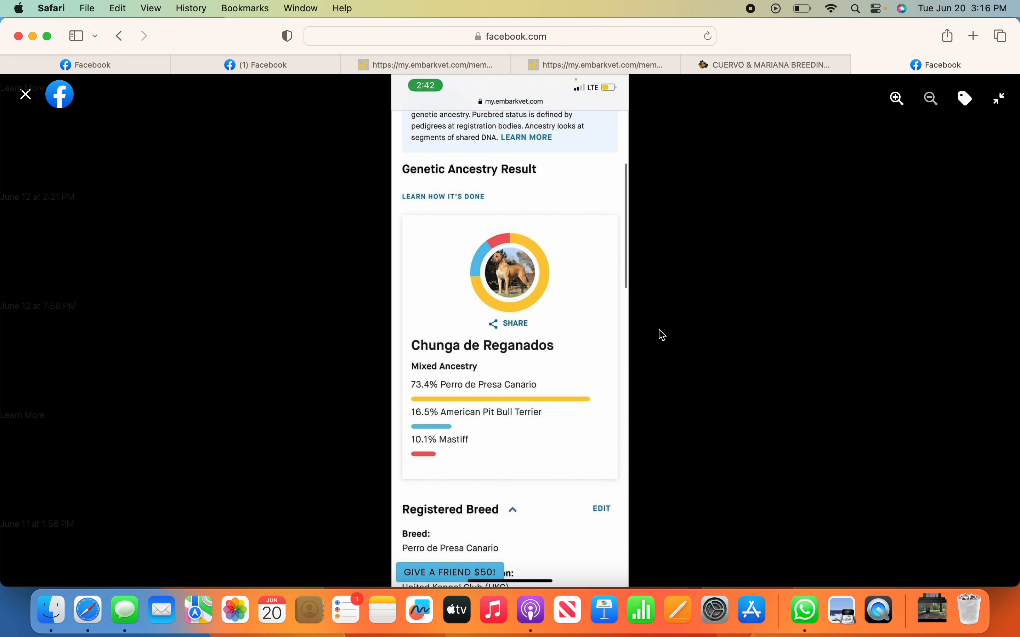
pyautogui.moveTo(760, 116)
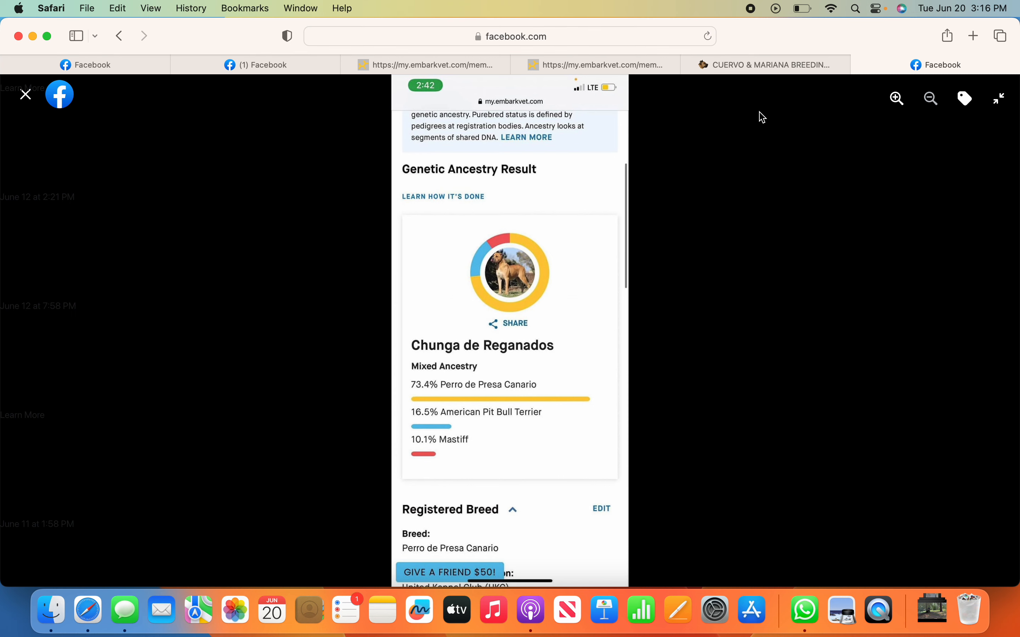
# Switch back to the PresaDB Cuervo & Mariana pedigree showing sire Viggo and dam Candela
pyautogui.click(770, 65)
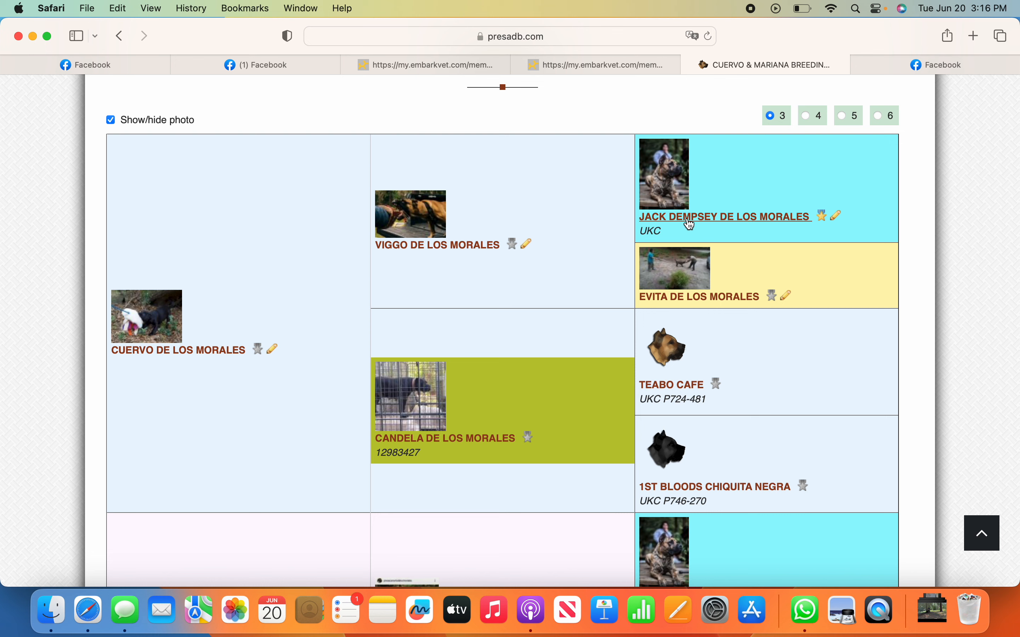
pyautogui.moveTo(717, 226)
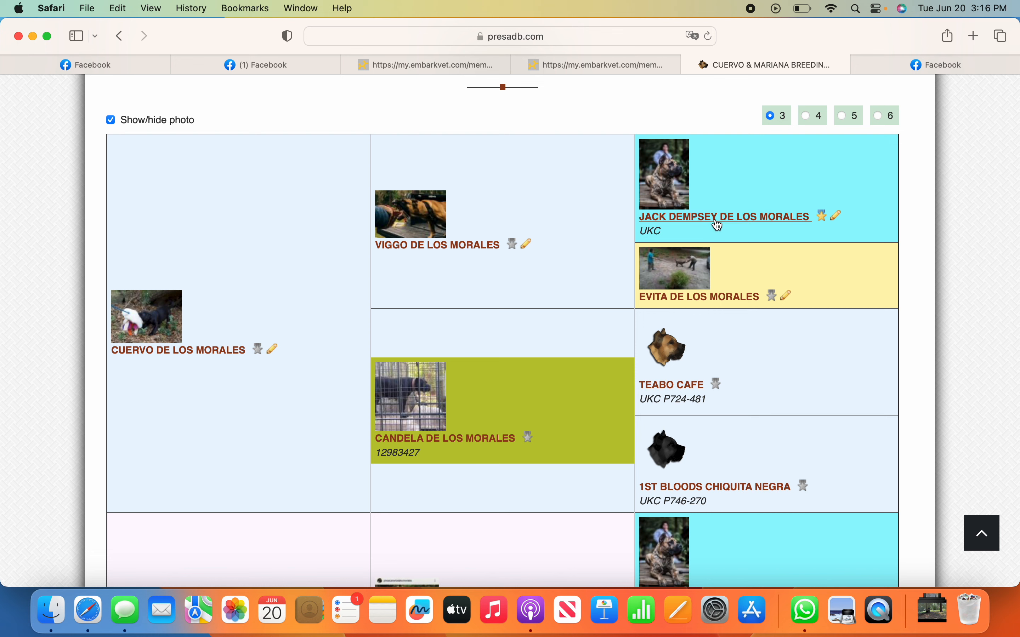
pyautogui.moveTo(699, 210)
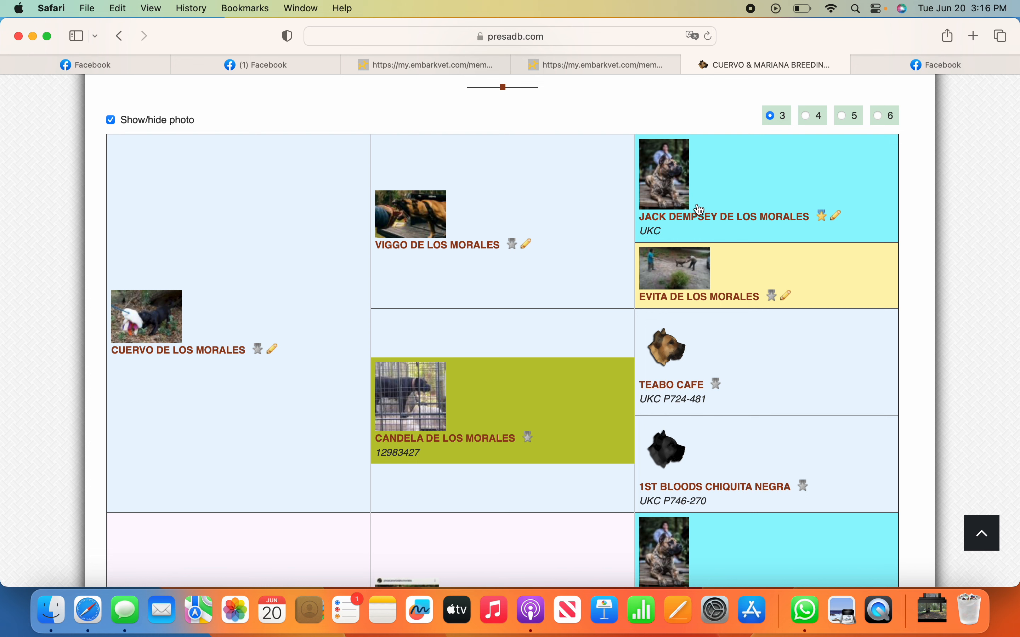
pyautogui.moveTo(701, 283)
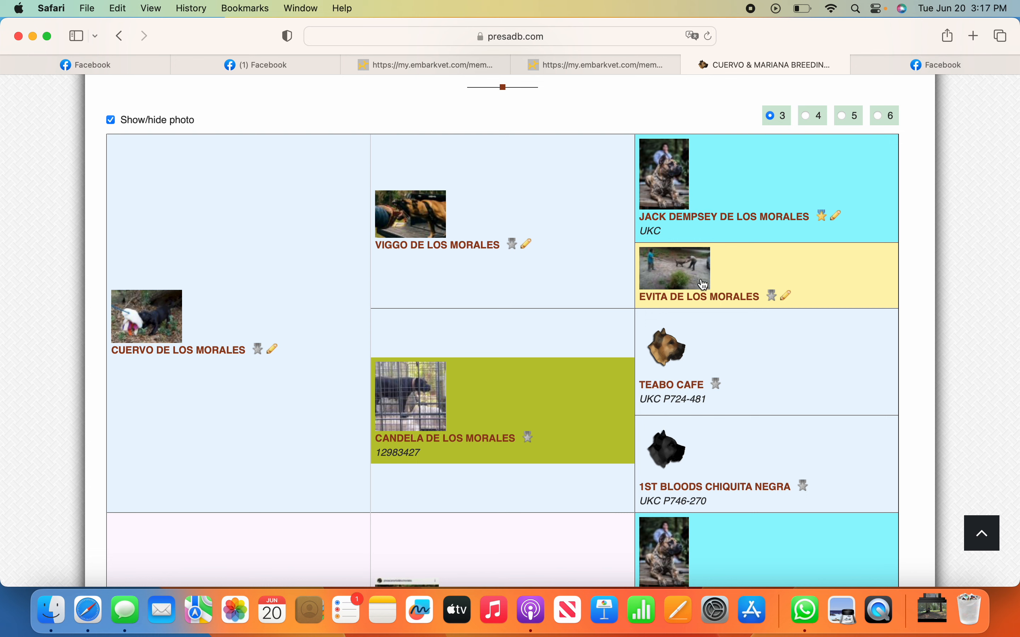
pyautogui.moveTo(676, 284)
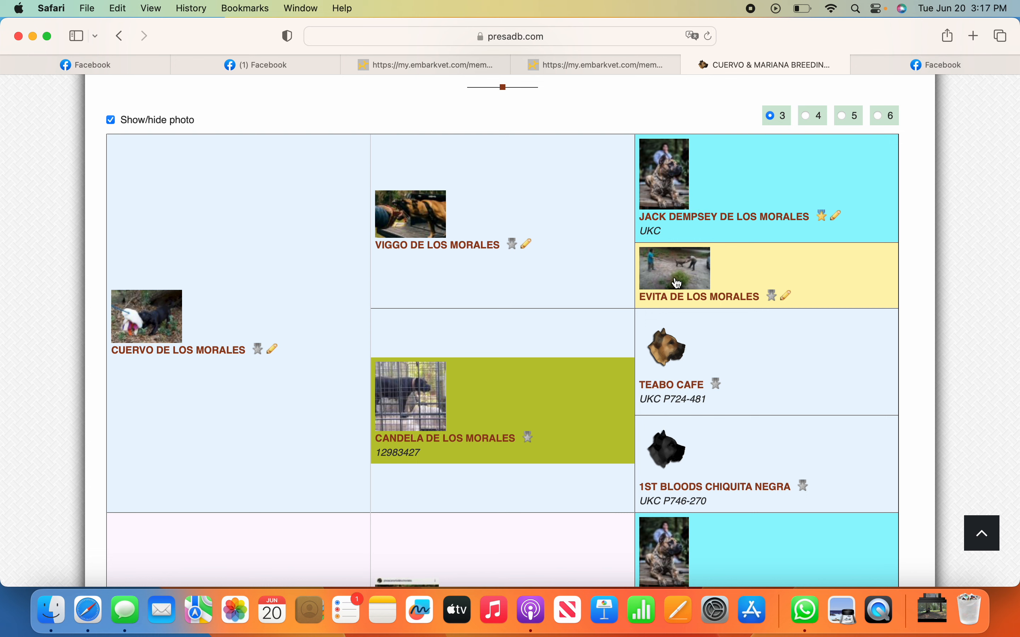
pyautogui.moveTo(679, 221)
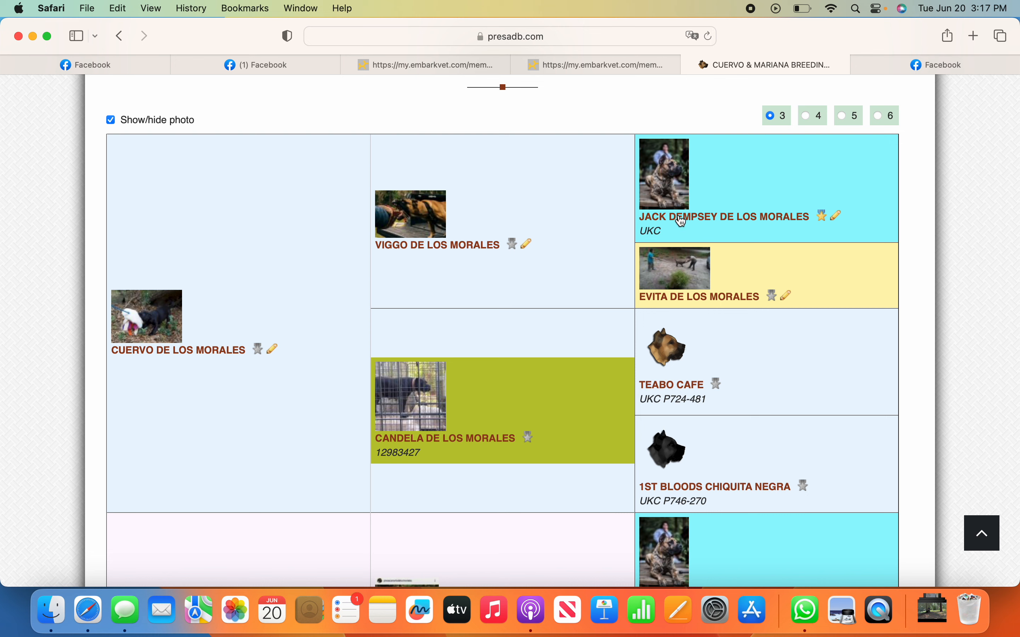
pyautogui.moveTo(679, 268)
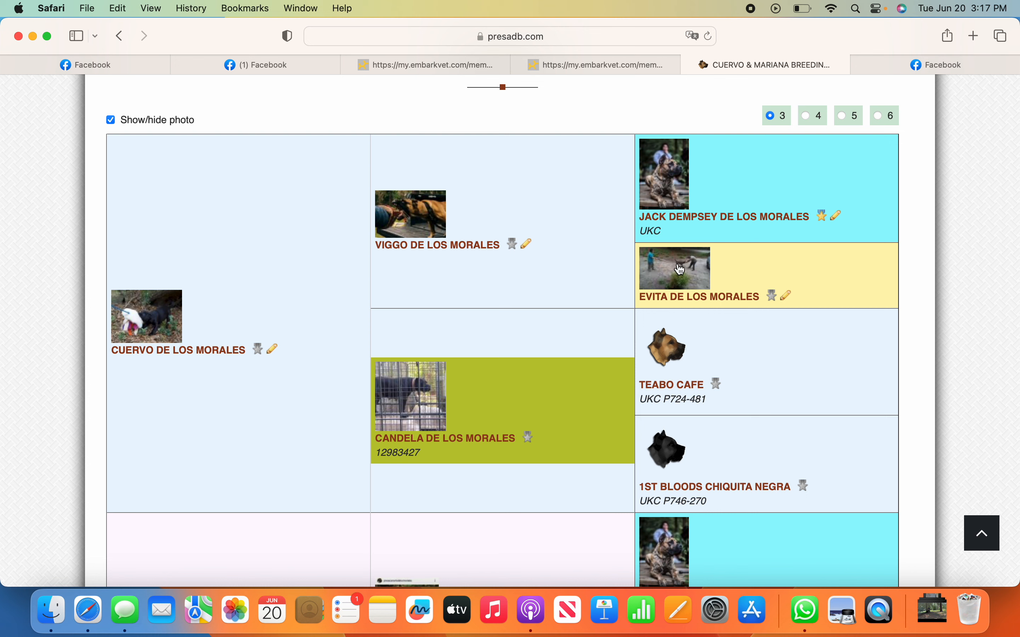
pyautogui.moveTo(637, 269)
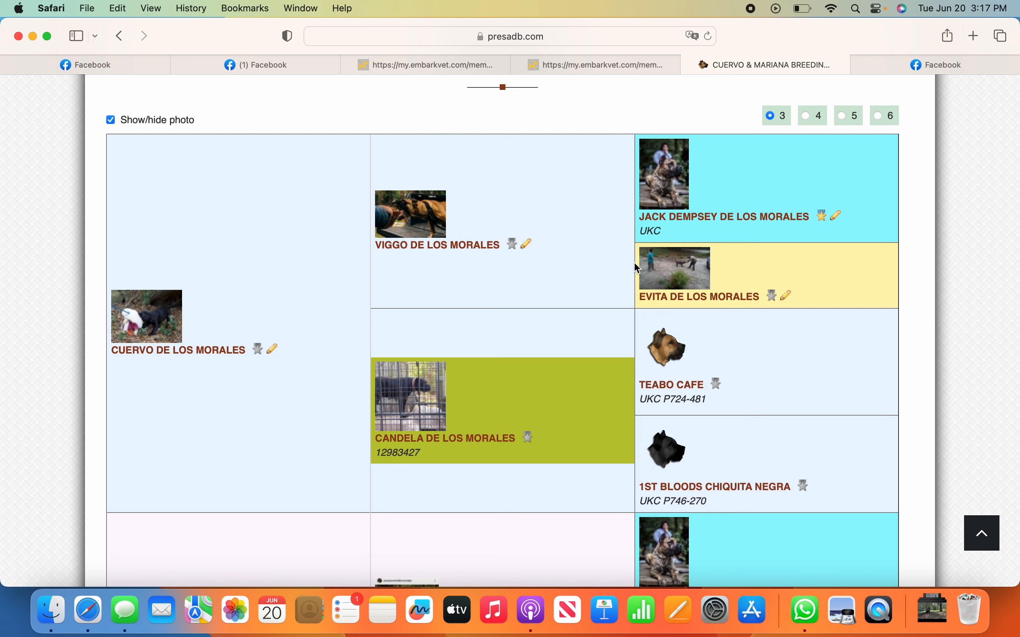
pyautogui.moveTo(675, 272)
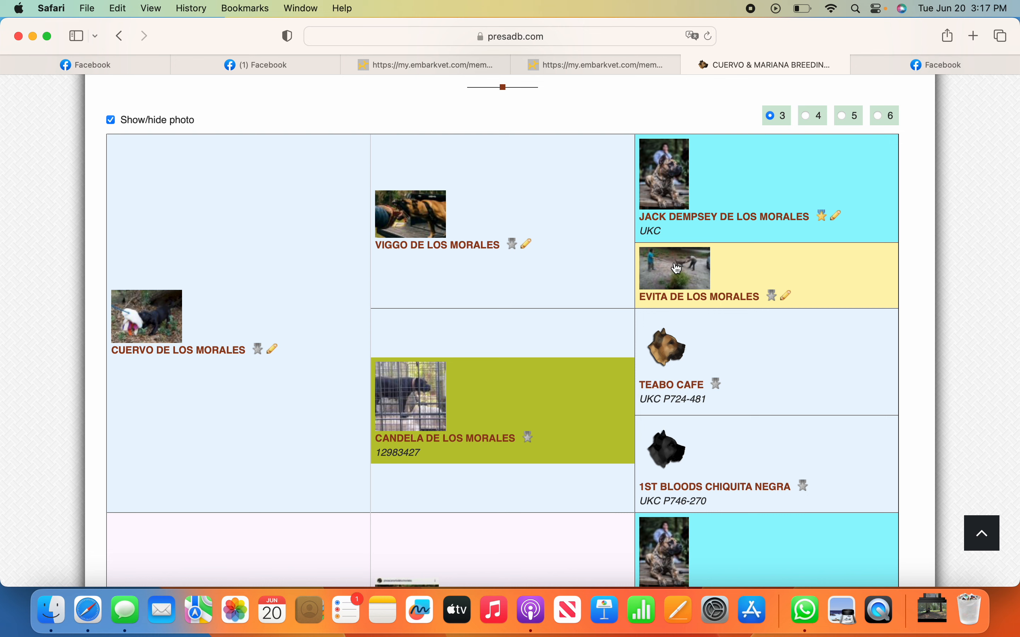
pyautogui.moveTo(677, 286)
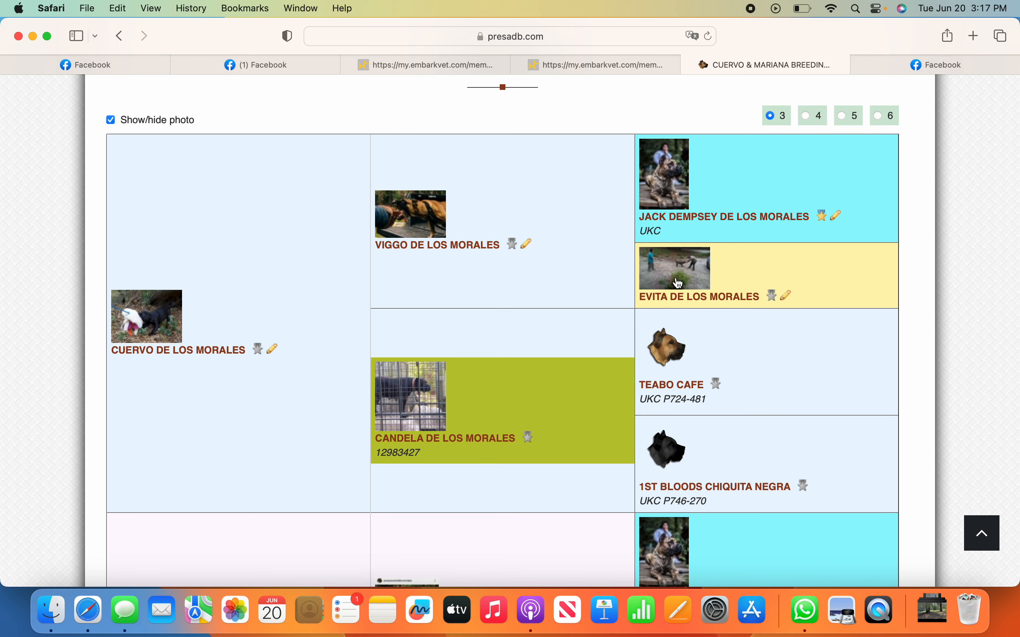
pyautogui.moveTo(689, 277)
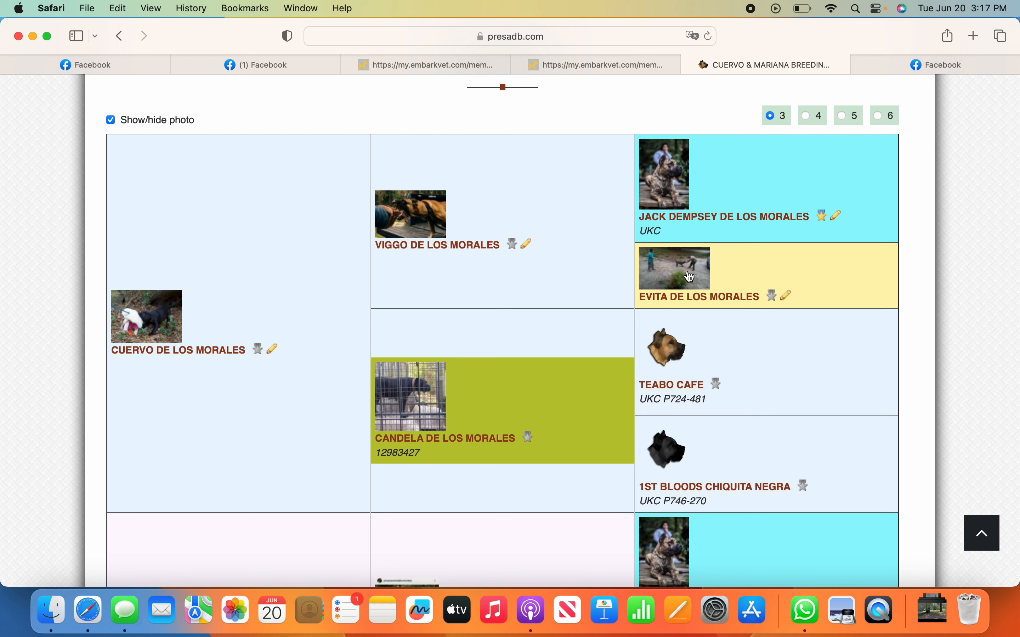
pyautogui.moveTo(614, 281)
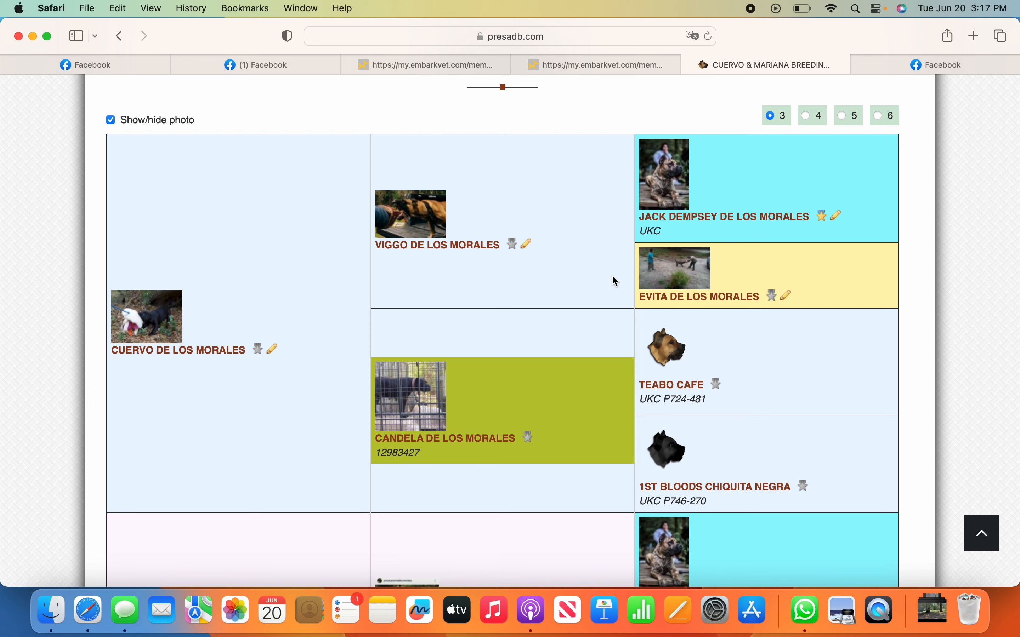
pyautogui.moveTo(566, 260)
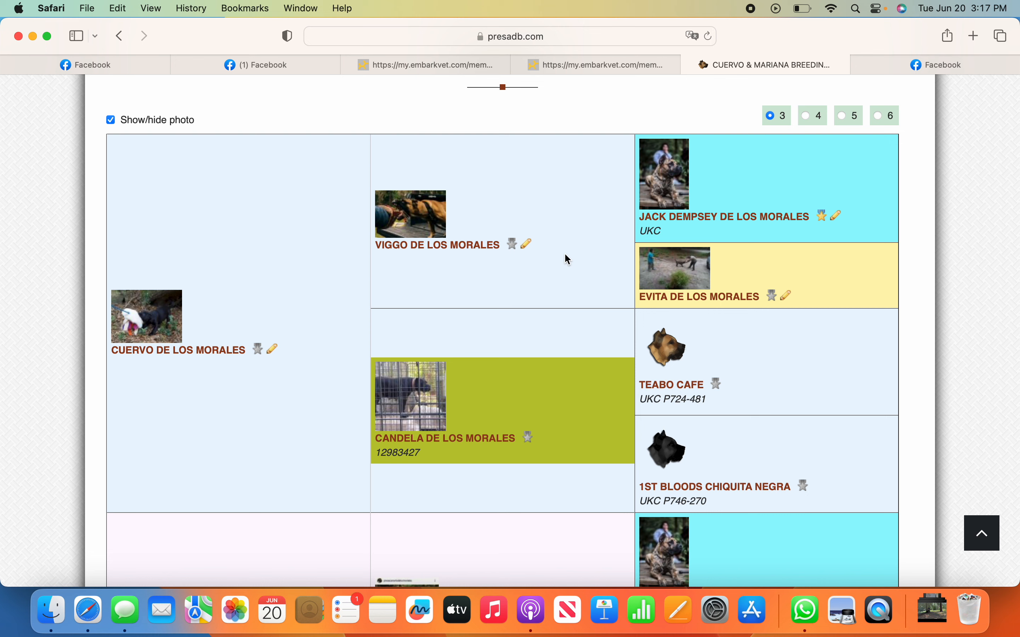
pyautogui.moveTo(582, 264)
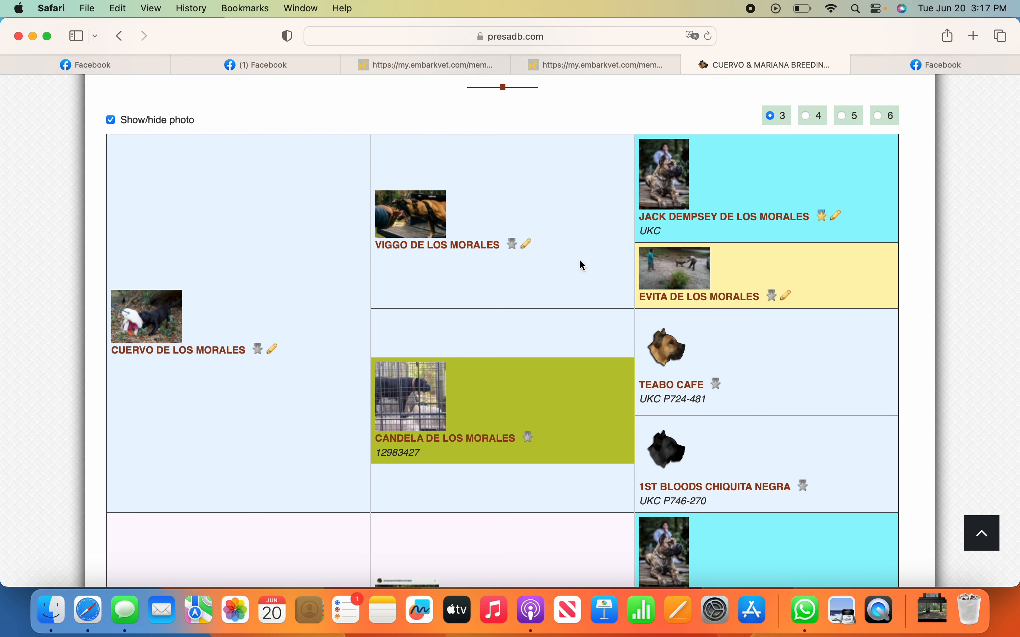
pyautogui.moveTo(553, 259)
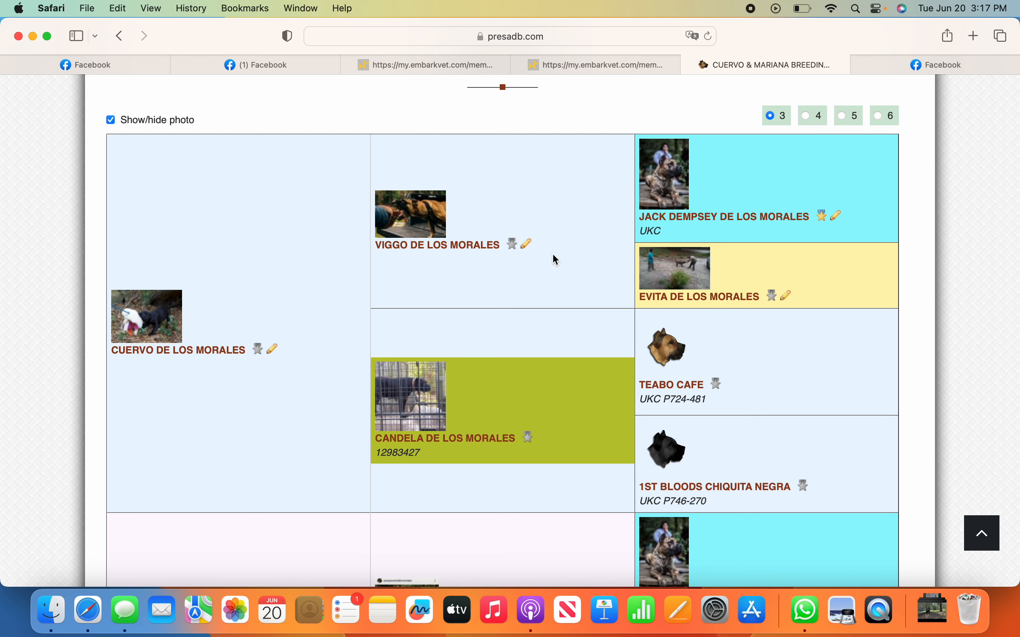
pyautogui.moveTo(549, 262)
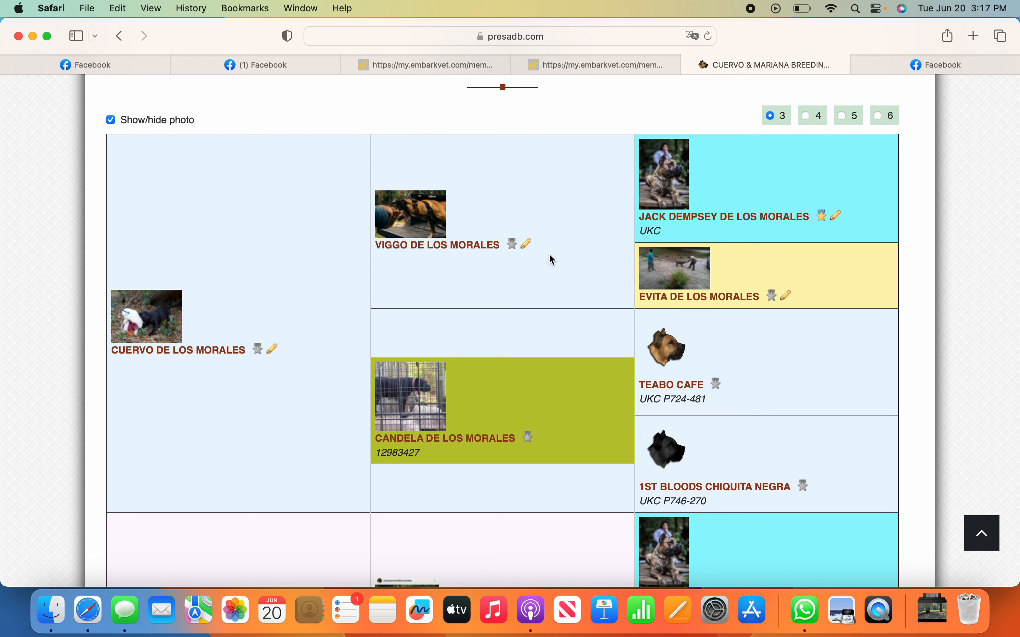
pyautogui.moveTo(452, 473)
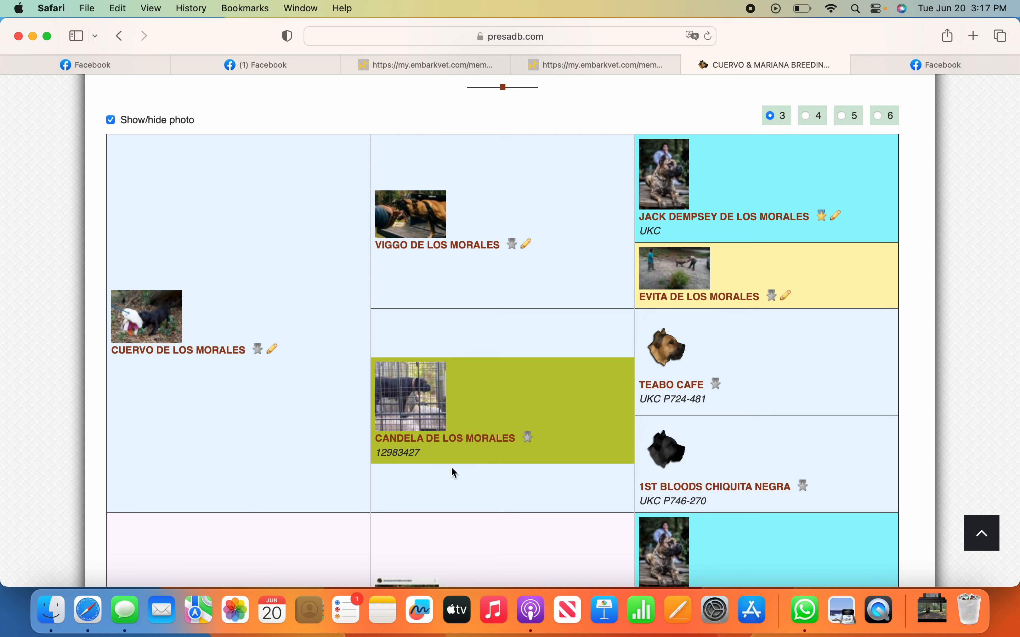
pyautogui.moveTo(441, 446)
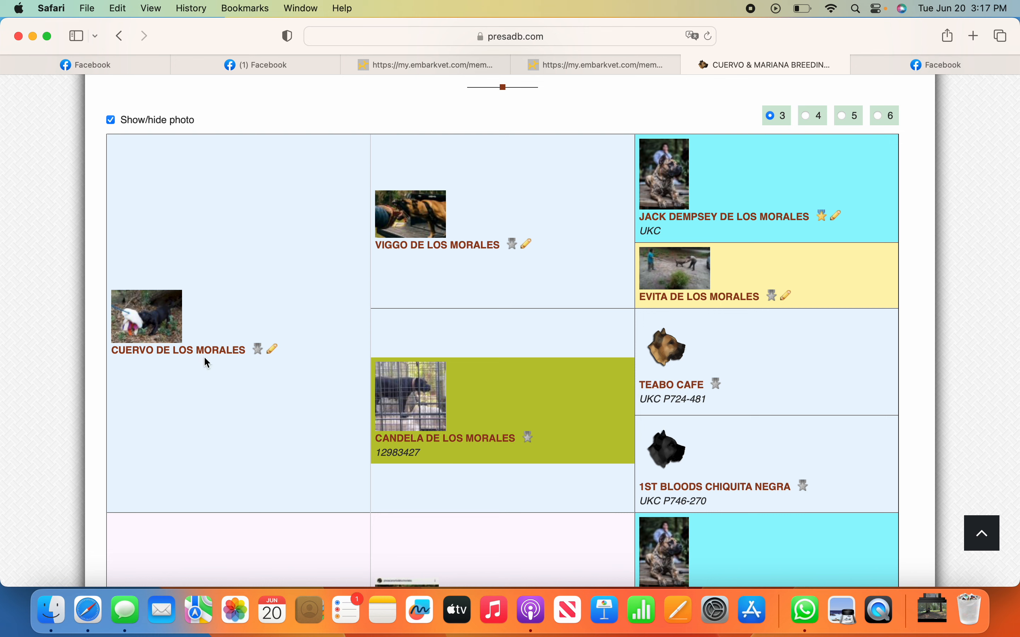
pyautogui.moveTo(238, 421)
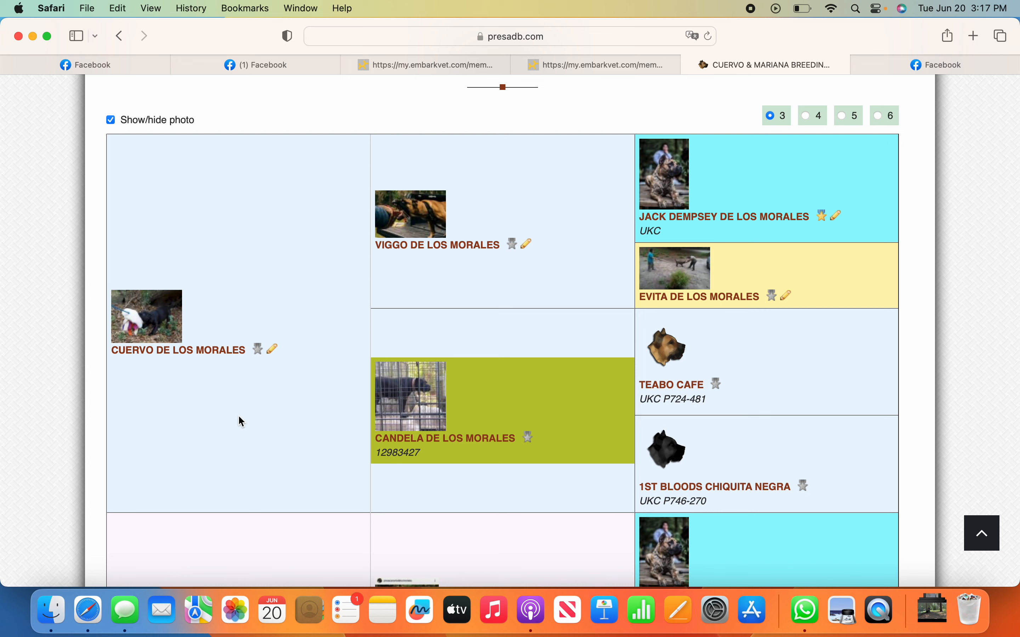
pyautogui.moveTo(257, 415)
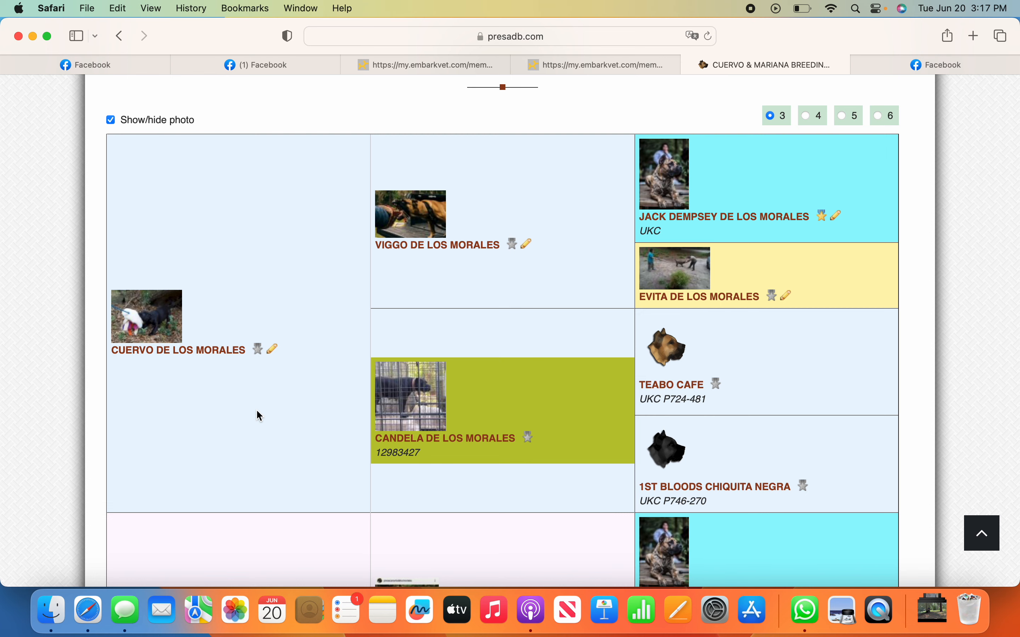
# Scroll down the pedigree to Mariana de los Morales's side with sire Leoncillo and dam Osa
pyautogui.scroll(-3)
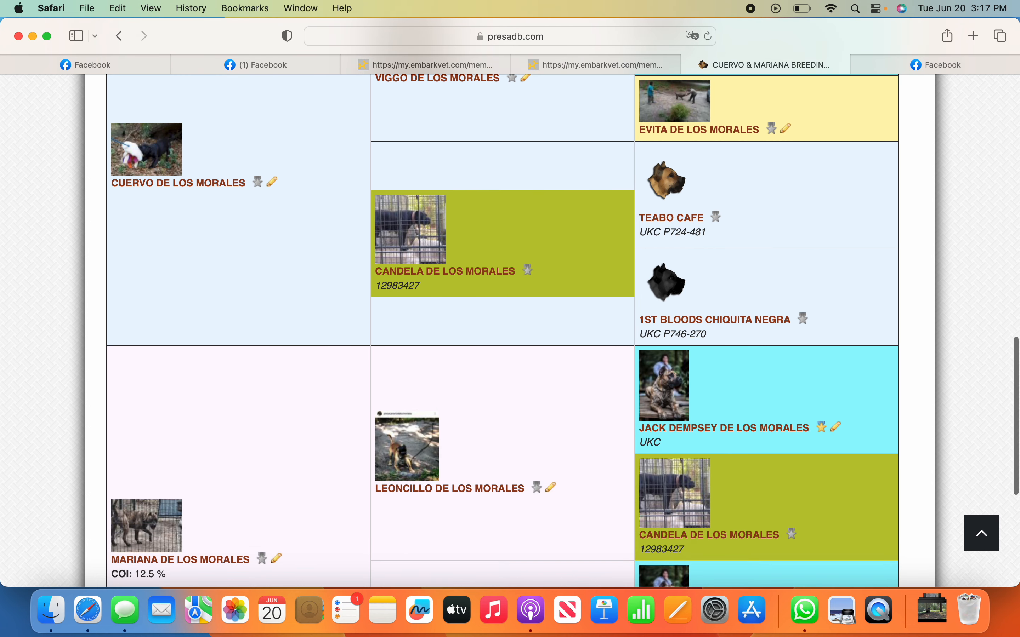
pyautogui.scroll(-3)
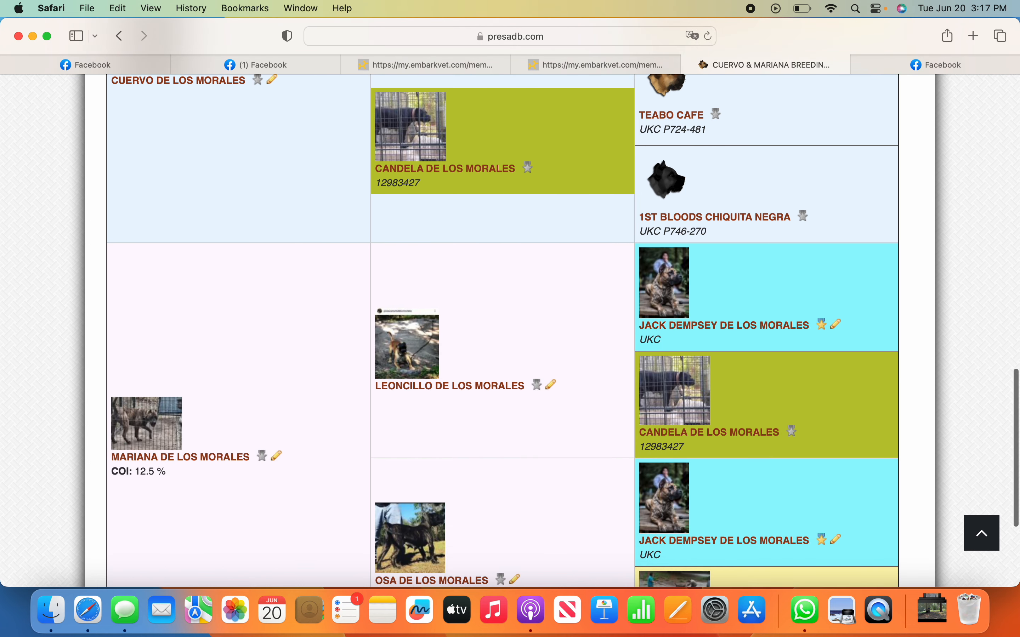
pyautogui.scroll(-3)
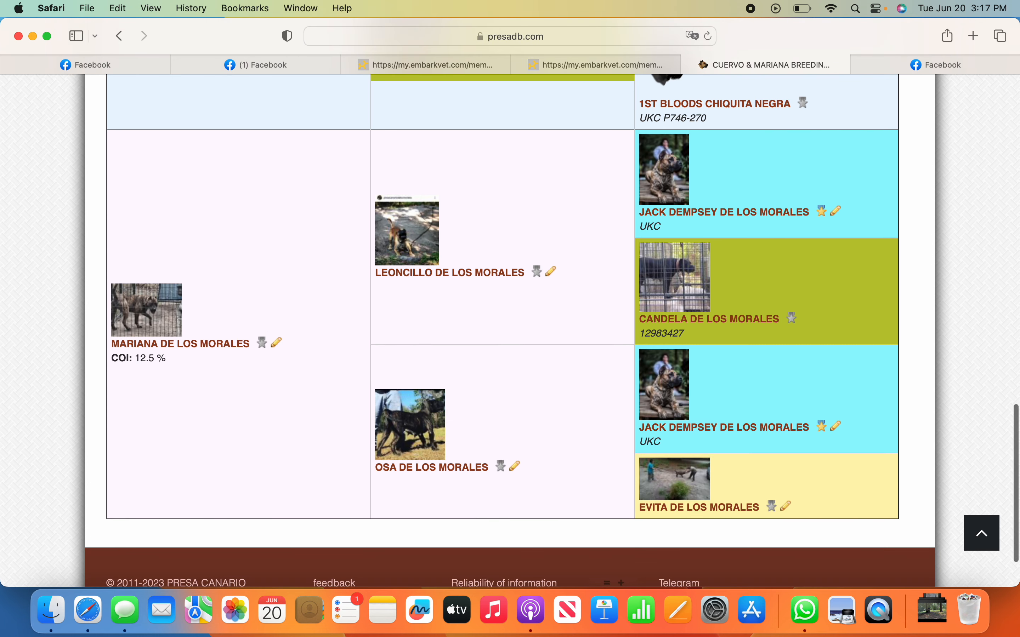
pyautogui.moveTo(453, 470)
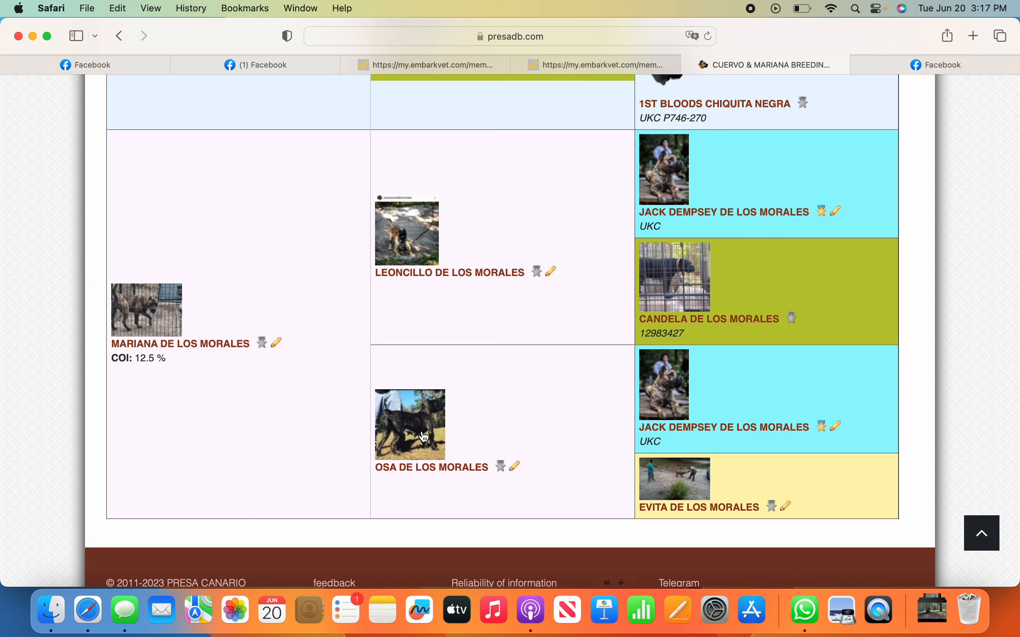
pyautogui.moveTo(424, 431)
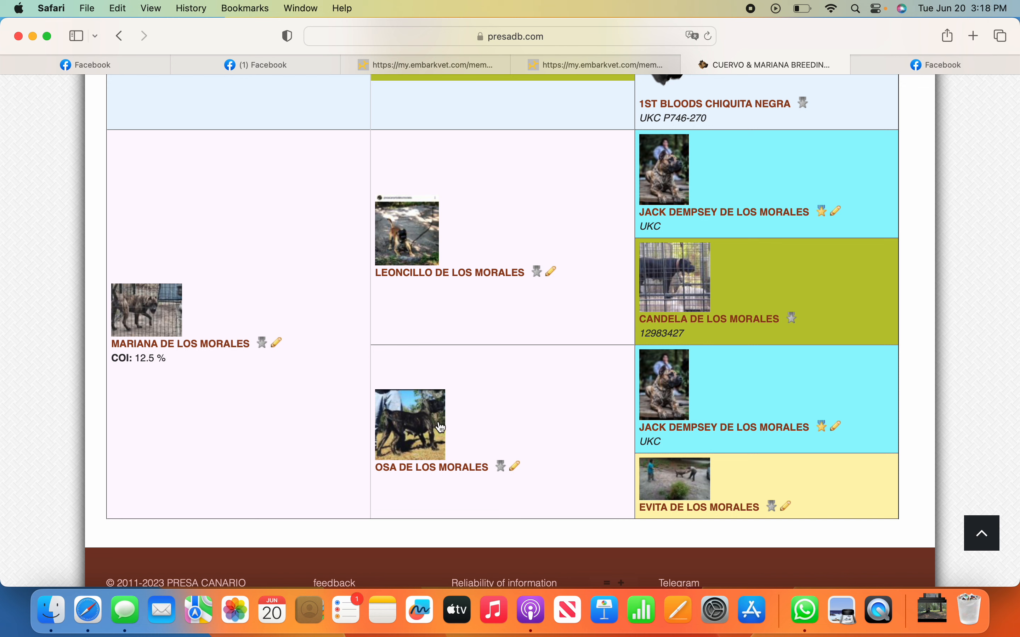
pyautogui.moveTo(441, 447)
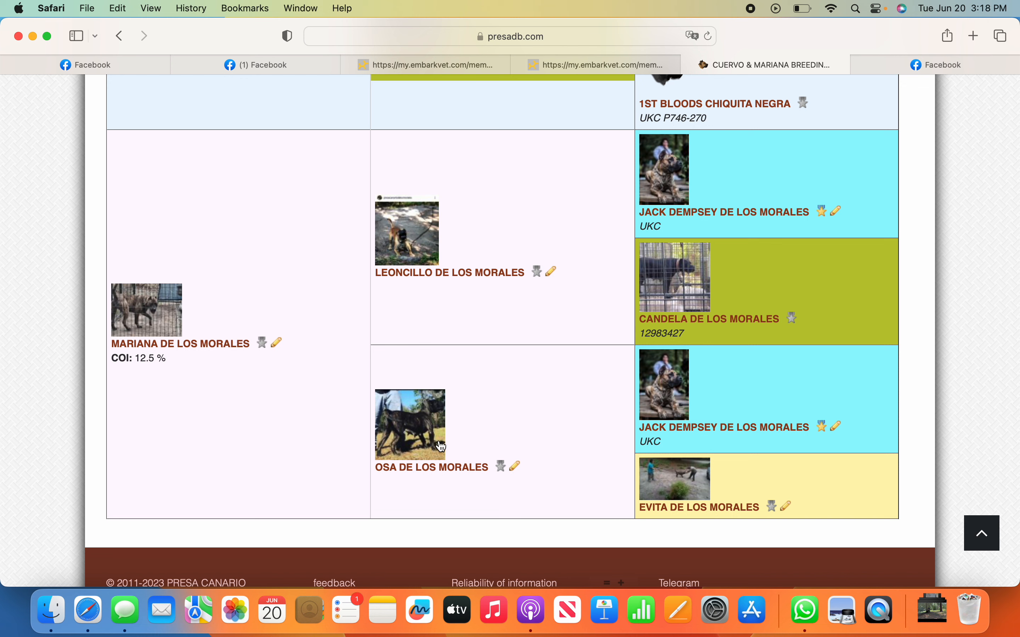
pyautogui.moveTo(462, 426)
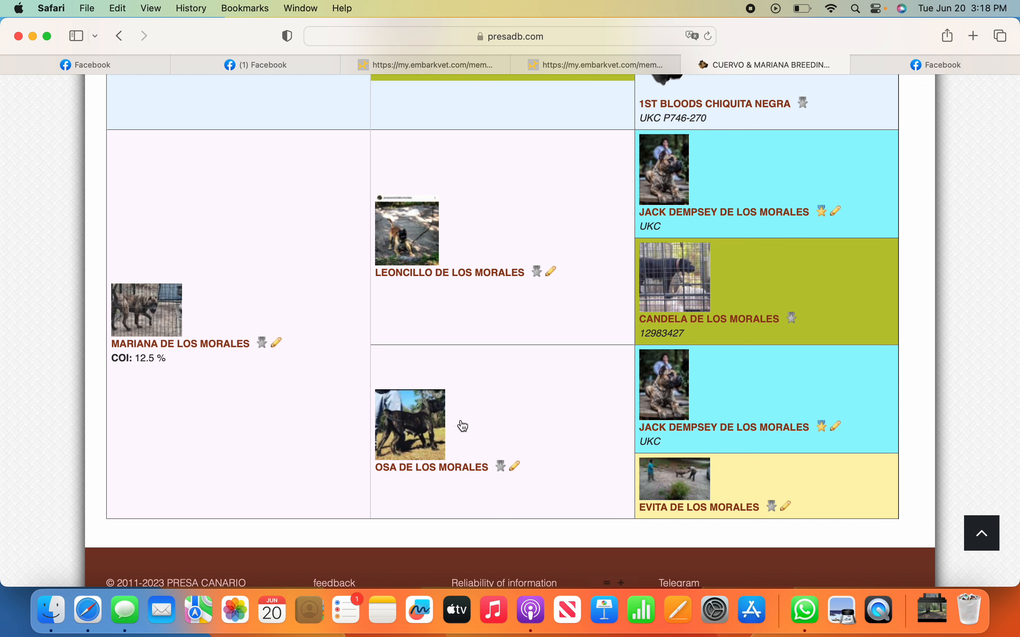
pyautogui.moveTo(460, 281)
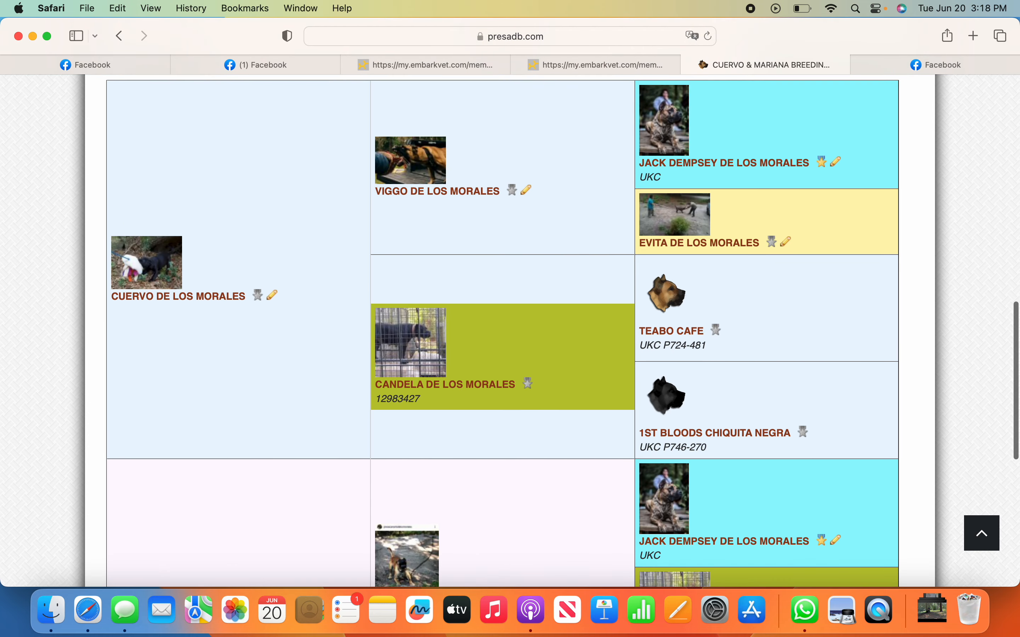
pyautogui.moveTo(187, 304)
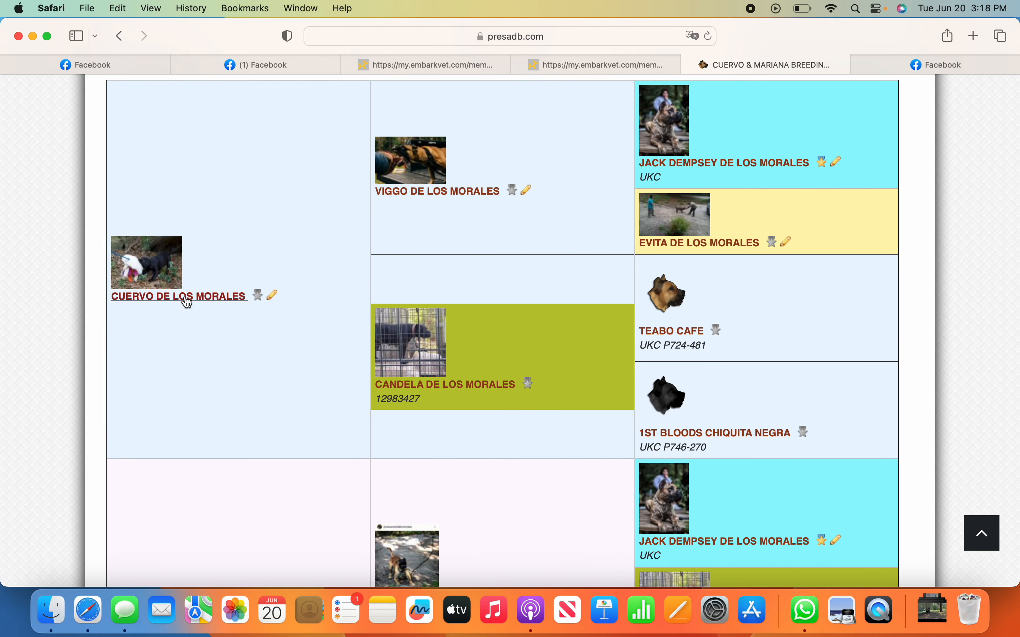
pyautogui.moveTo(156, 320)
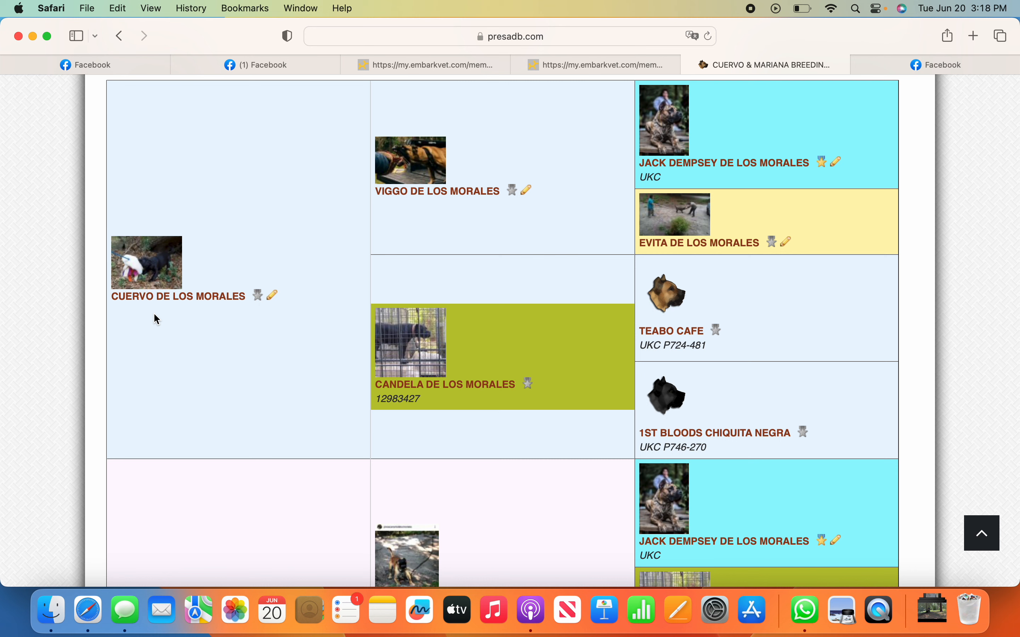
pyautogui.moveTo(153, 339)
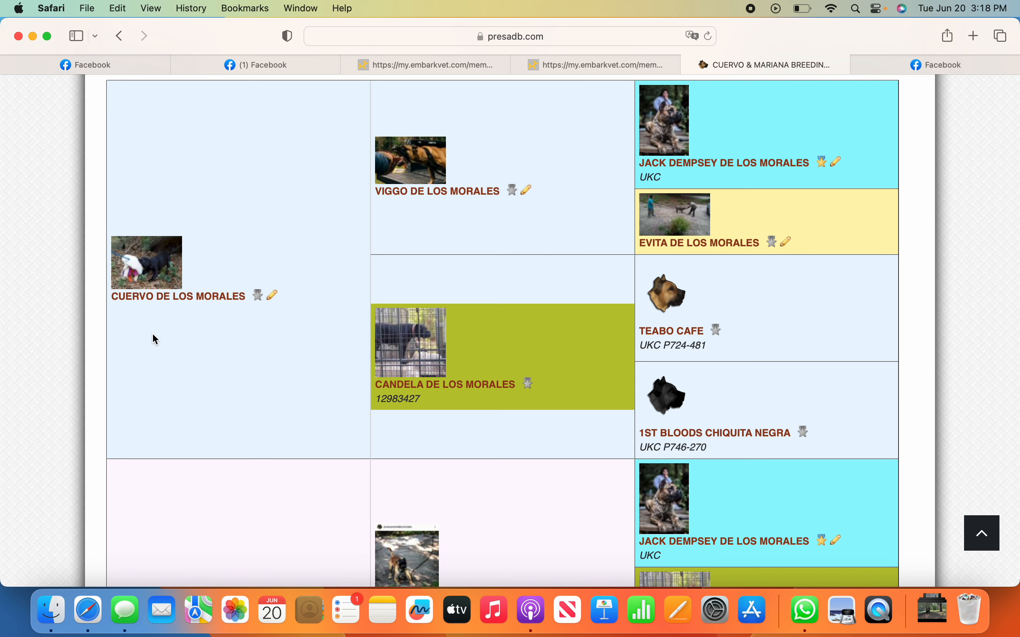
pyautogui.moveTo(148, 321)
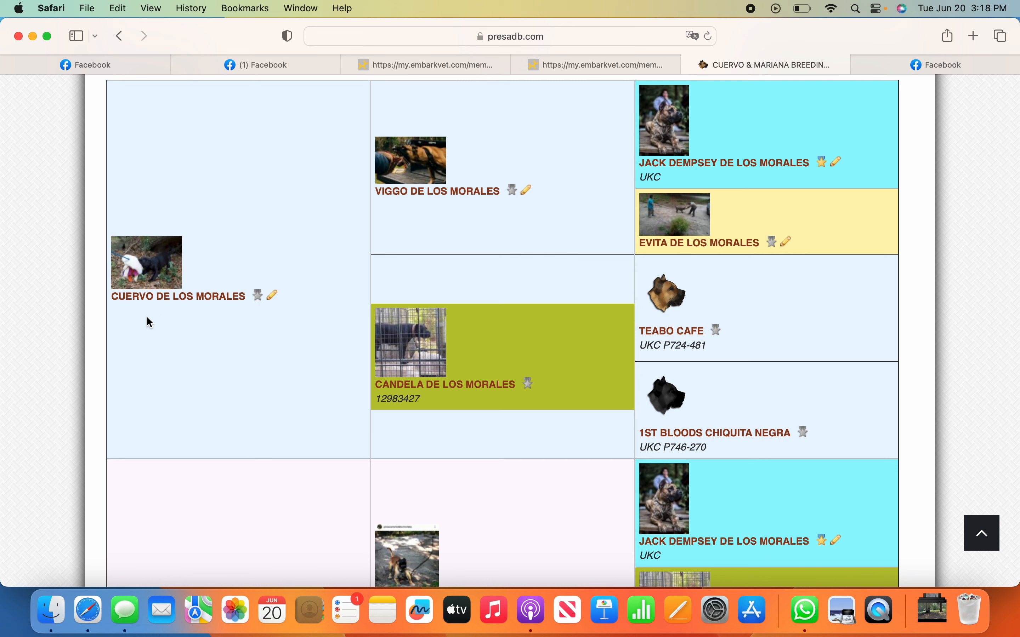
pyautogui.moveTo(246, 347)
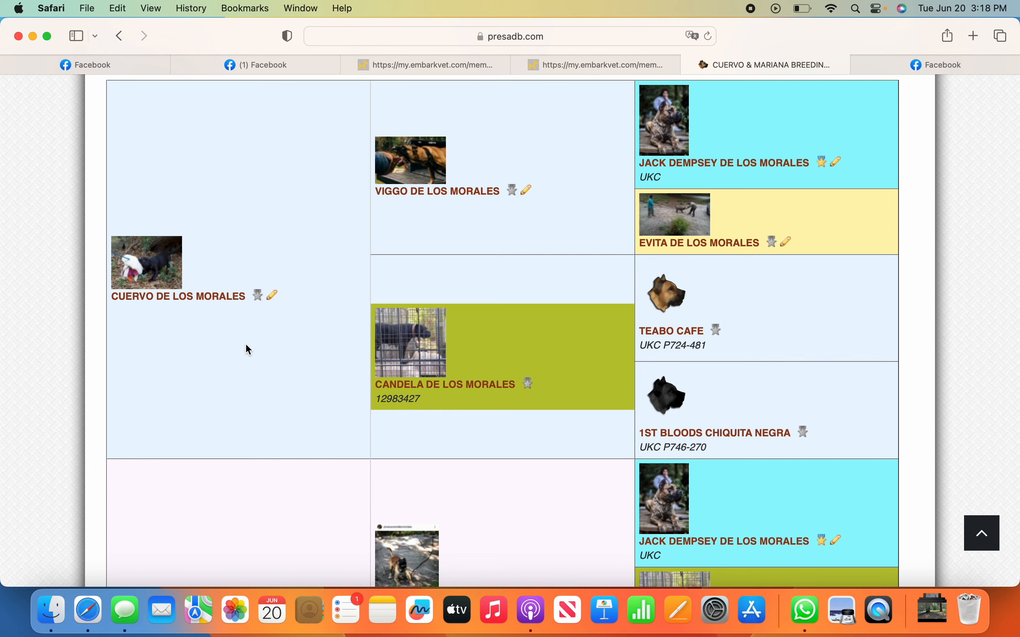
pyautogui.moveTo(252, 356)
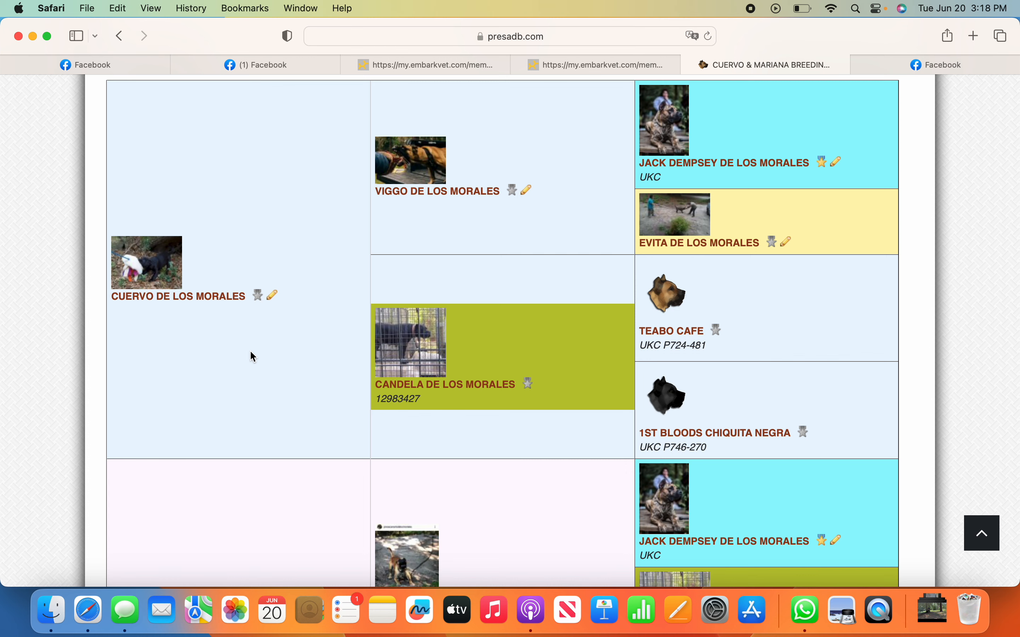
pyautogui.scroll(-3)
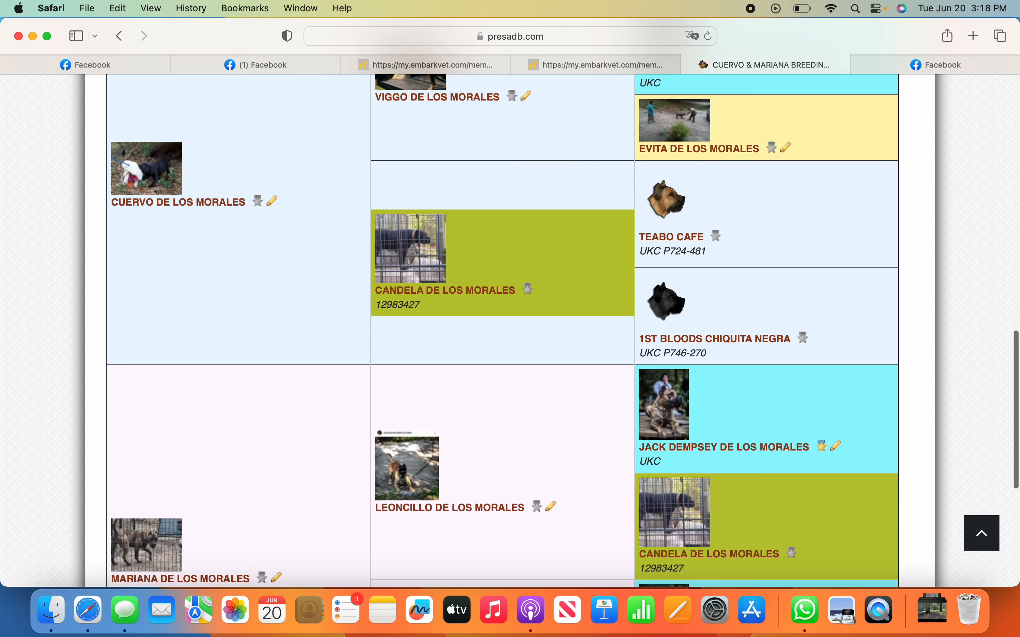
pyautogui.scroll(-3)
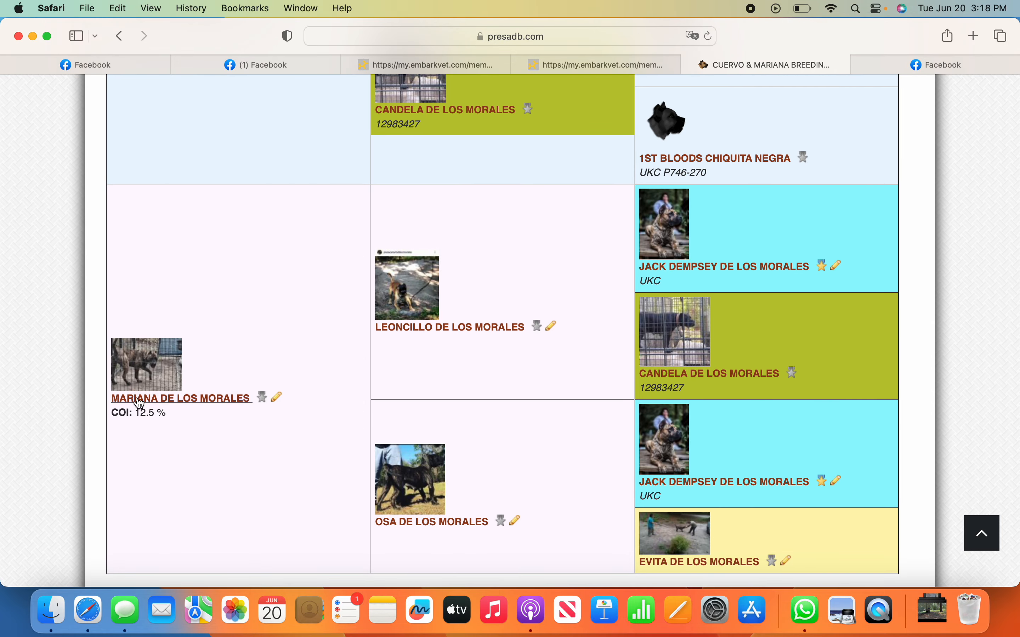
pyautogui.moveTo(198, 497)
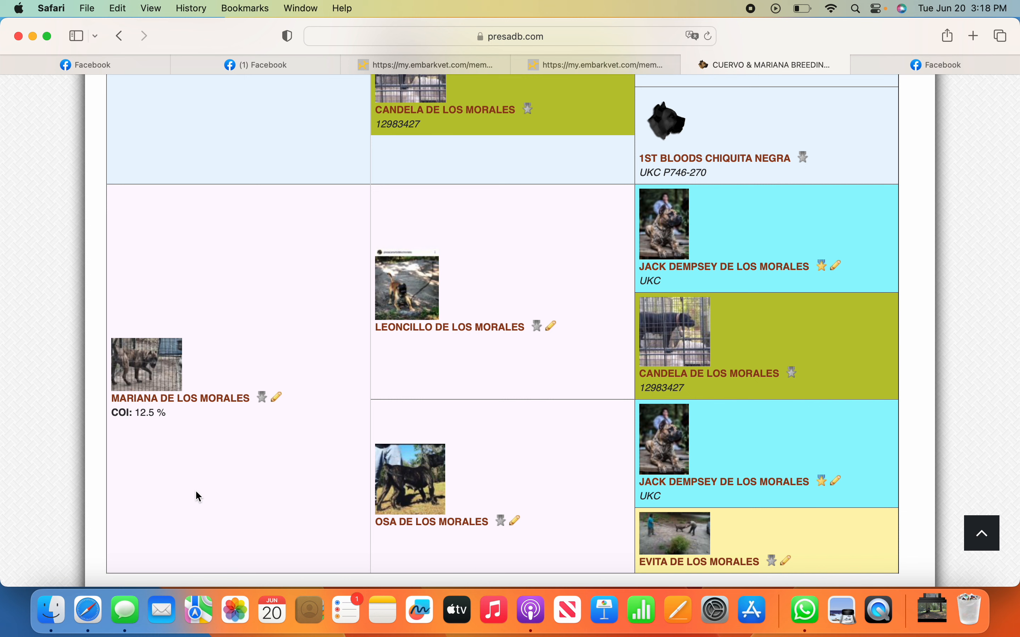
pyautogui.moveTo(311, 310)
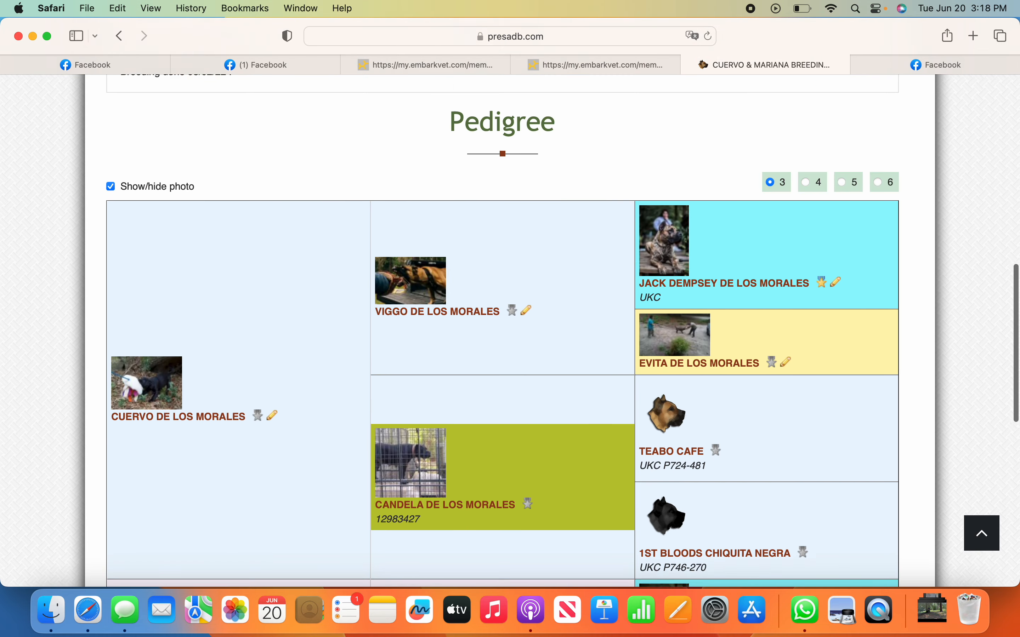
pyautogui.scroll(-3)
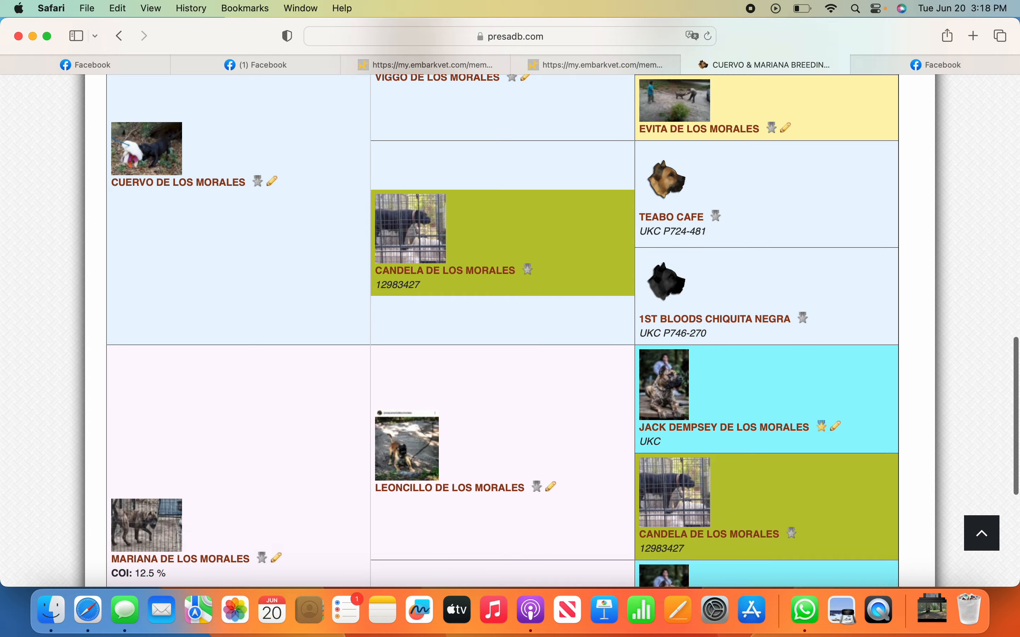
pyautogui.scroll(-3)
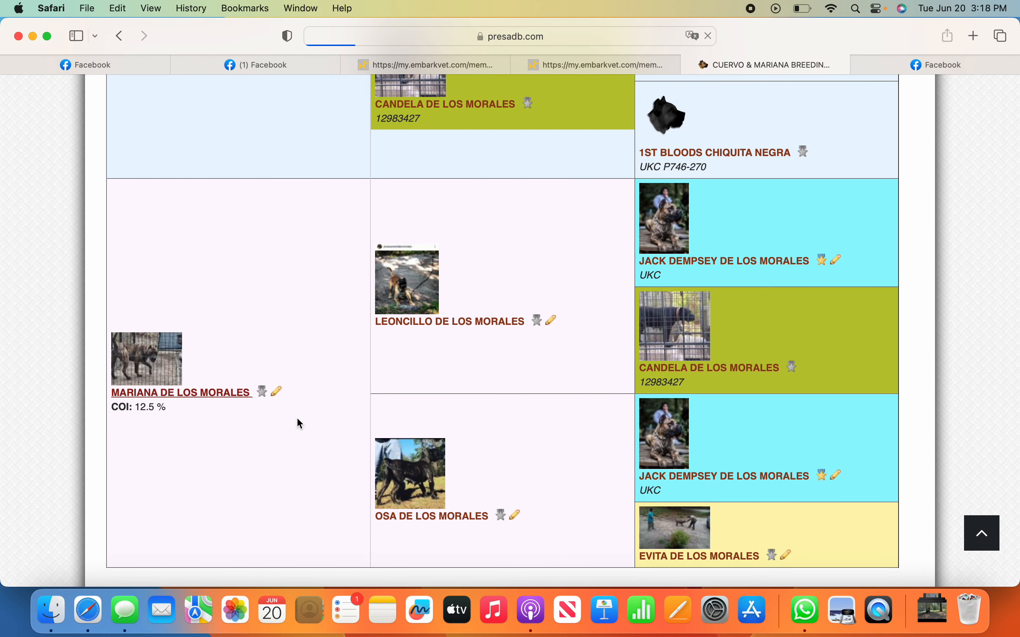
pyautogui.click(182, 392)
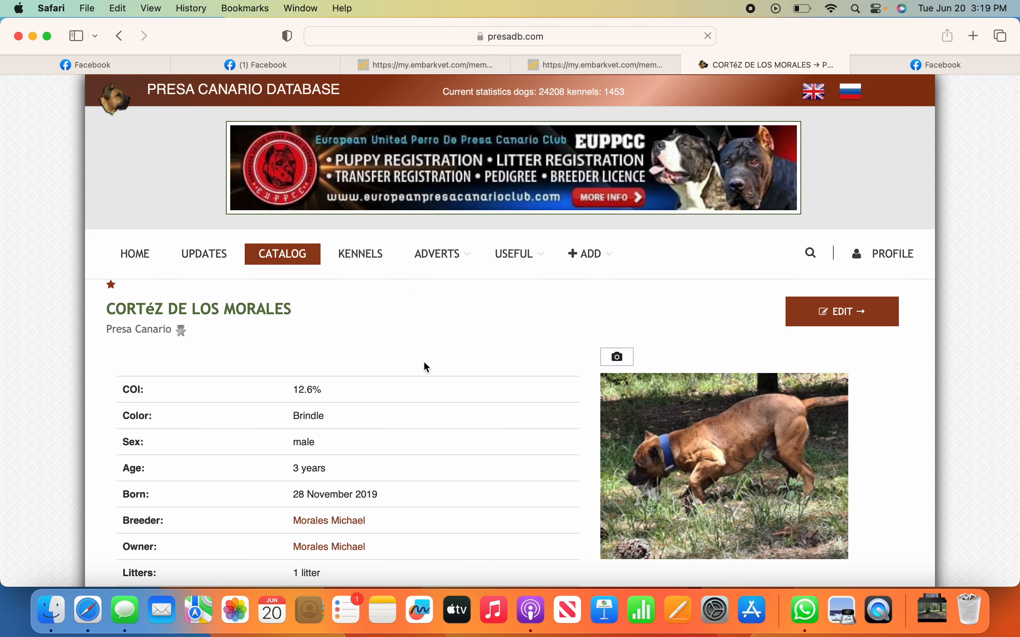
pyautogui.scroll(-3)
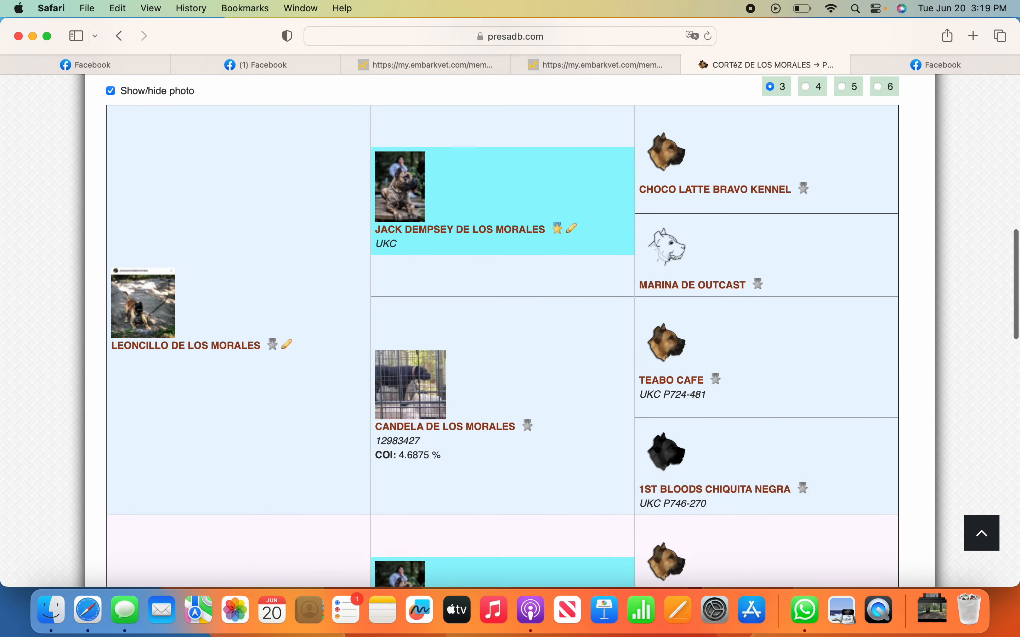
pyautogui.scroll(-3)
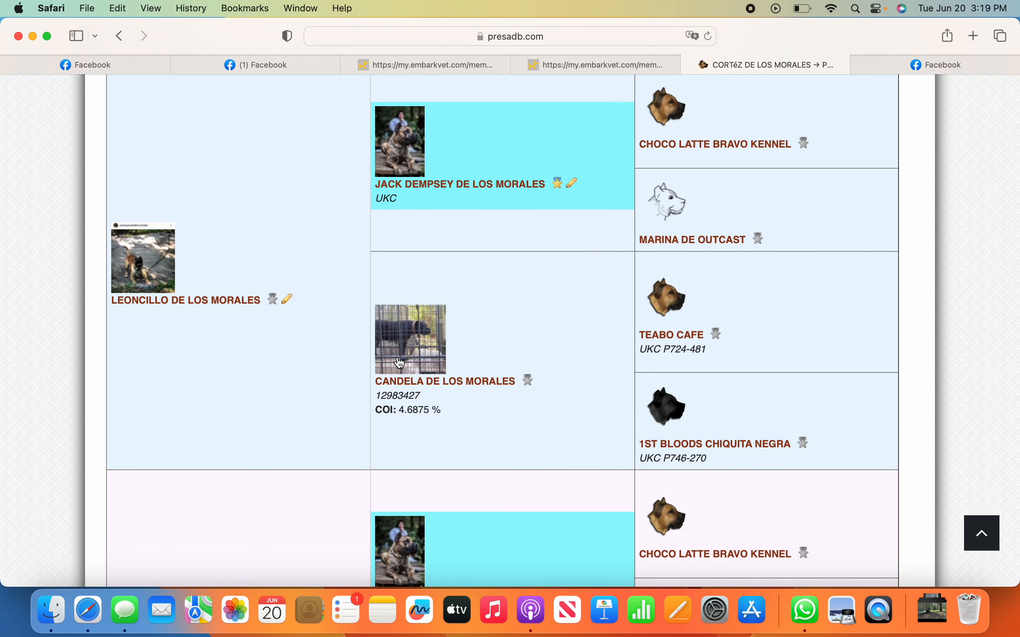
pyautogui.scroll(-3)
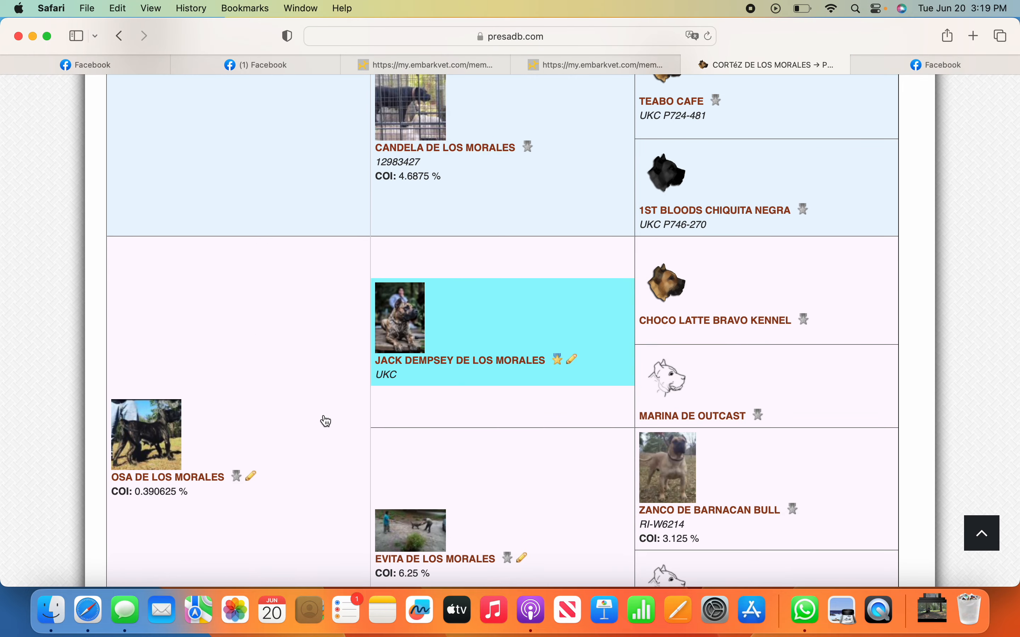
pyautogui.moveTo(307, 478)
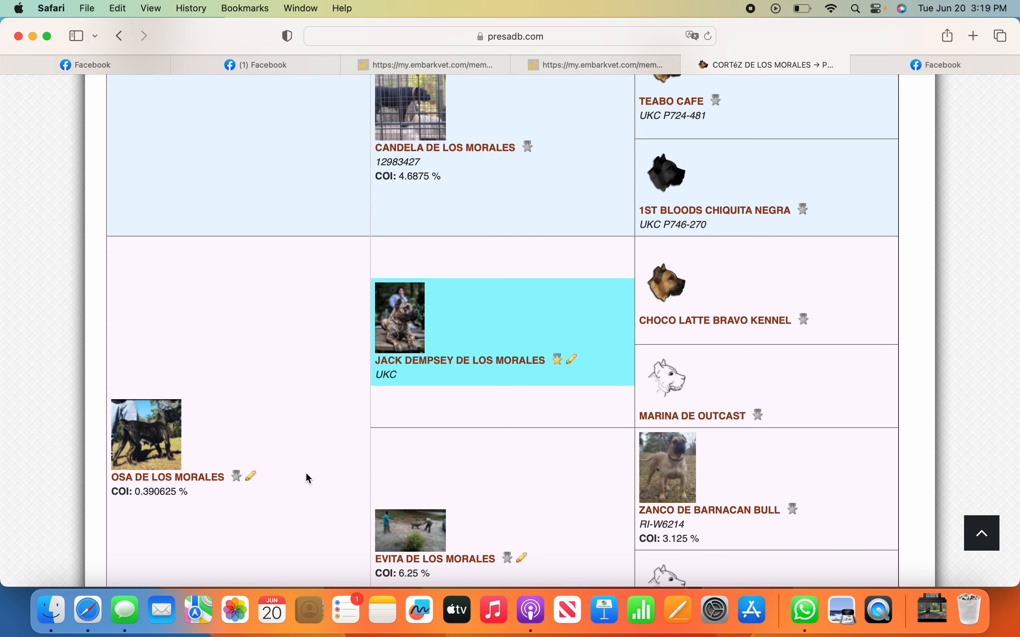
pyautogui.scroll(3)
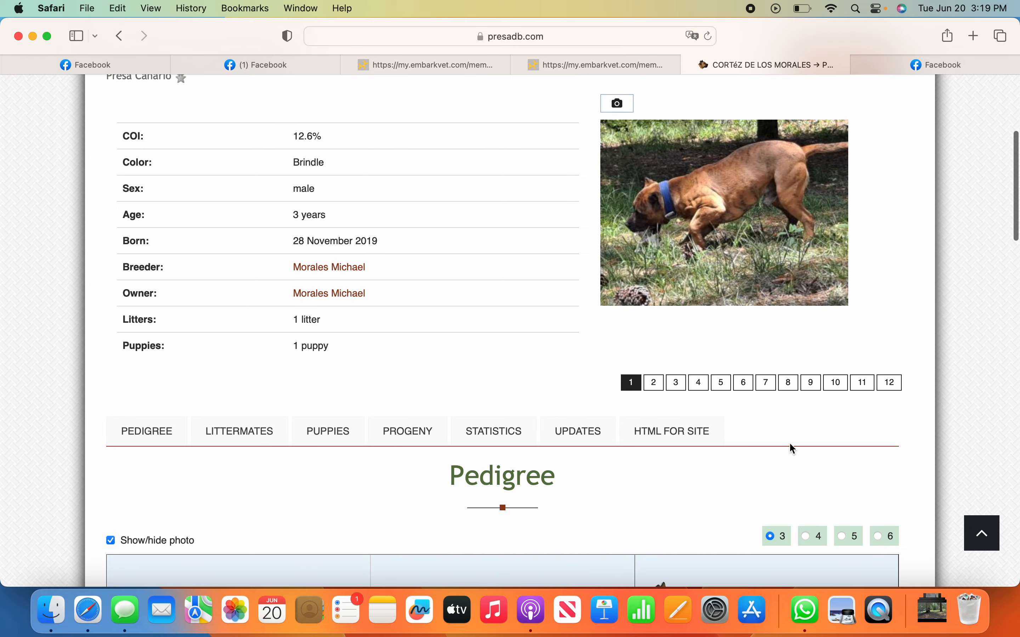
pyautogui.moveTo(849, 428)
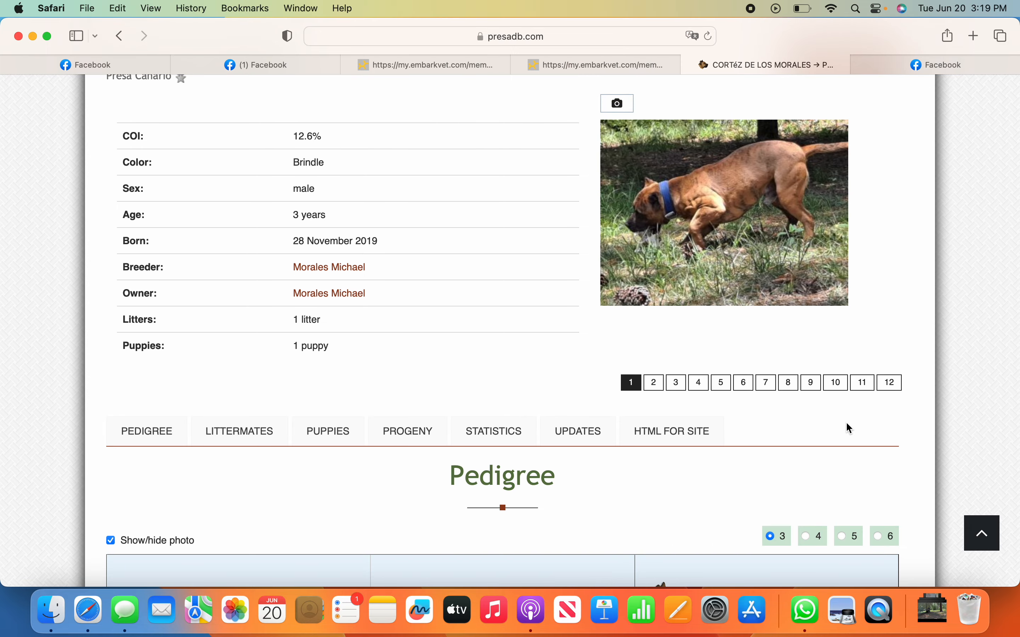
pyautogui.moveTo(853, 402)
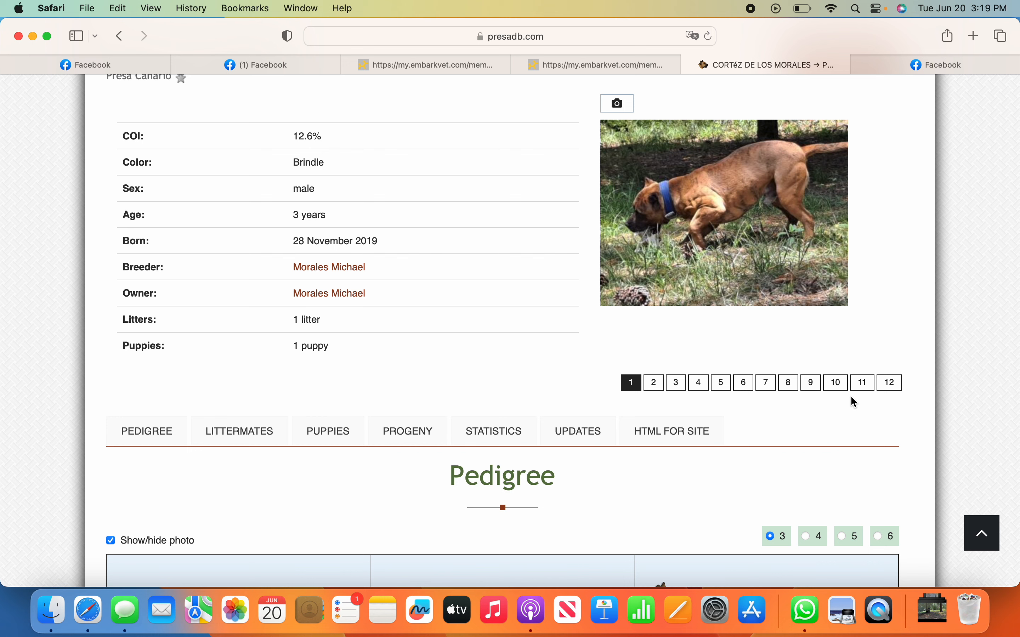
pyautogui.moveTo(884, 399)
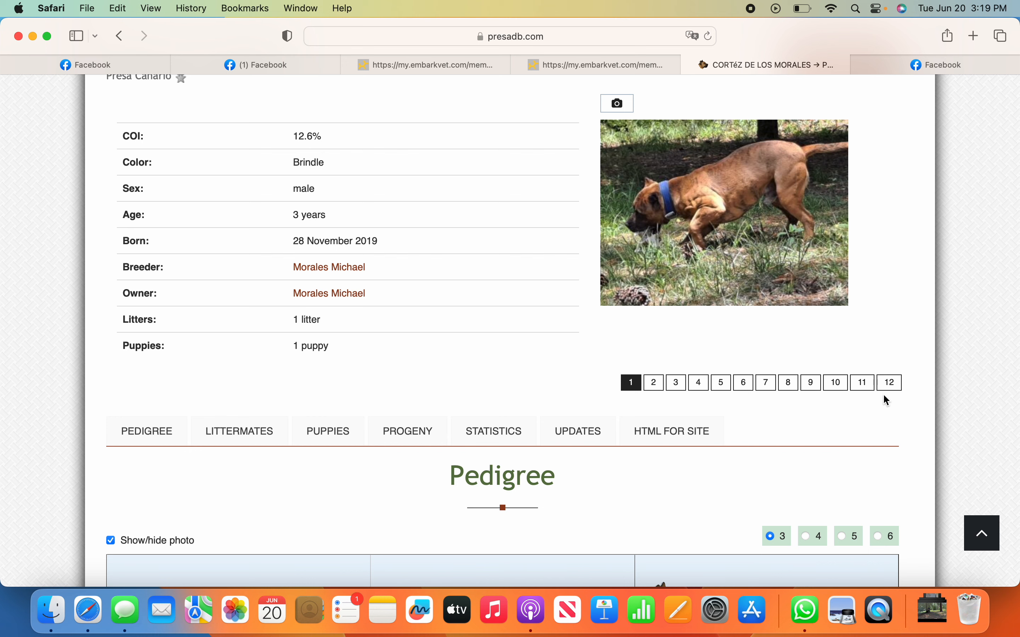
pyautogui.moveTo(891, 406)
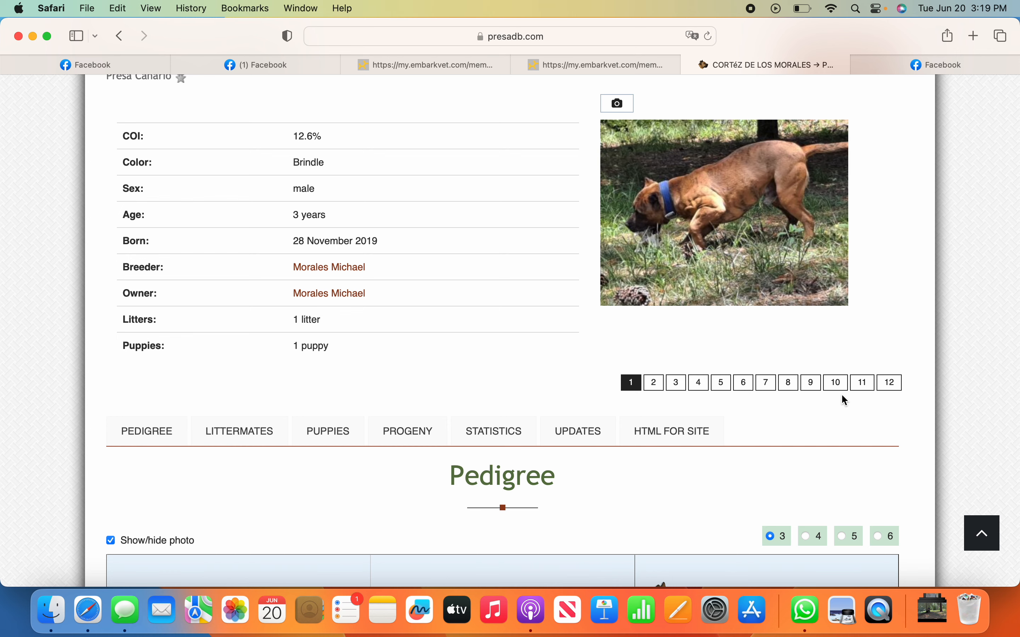
# Browse Cortéz's gallery through photos 12, 11 and 10, ending on photo 9 of 12
pyautogui.click(888, 383)
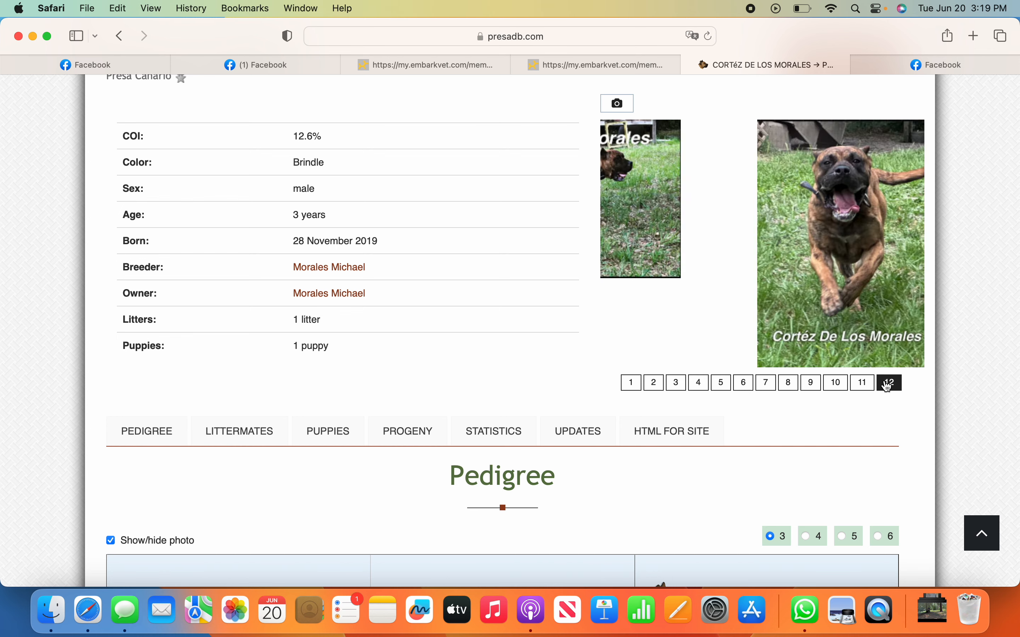
pyautogui.click(862, 383)
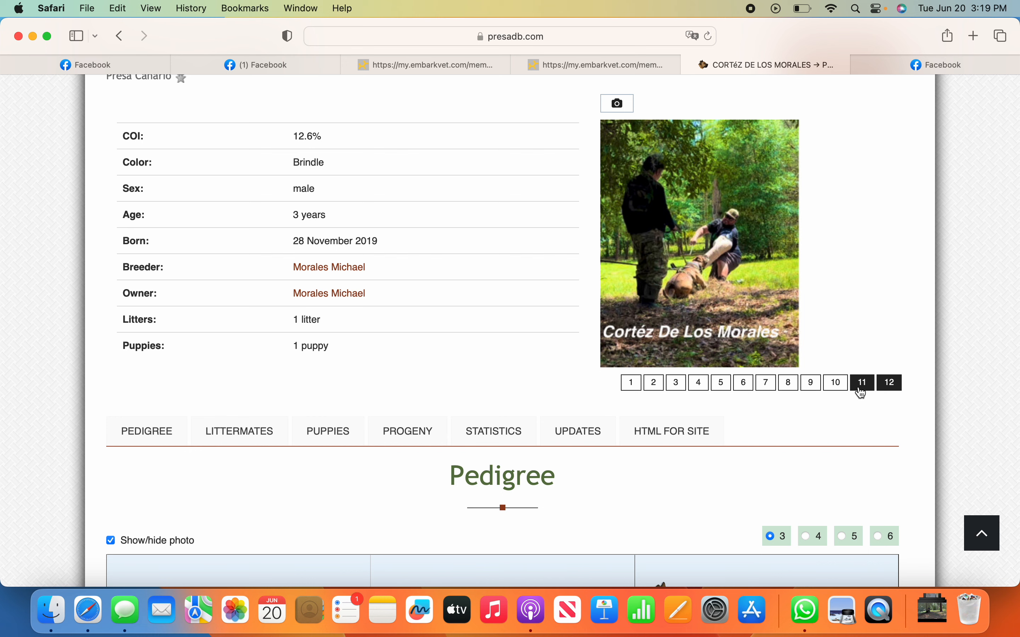
pyautogui.click(834, 383)
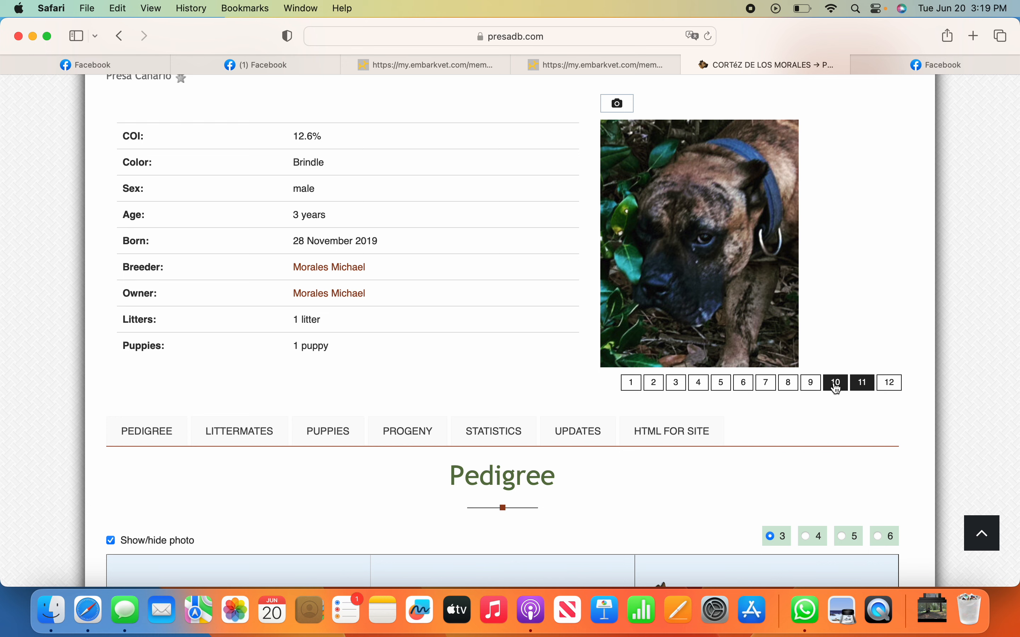
pyautogui.click(861, 383)
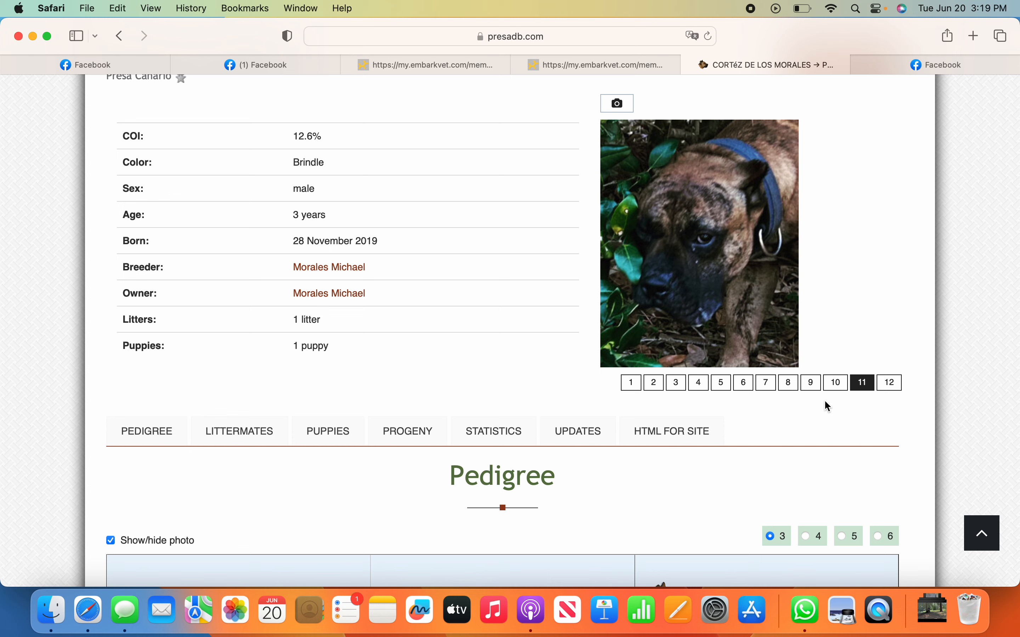
pyautogui.click(810, 383)
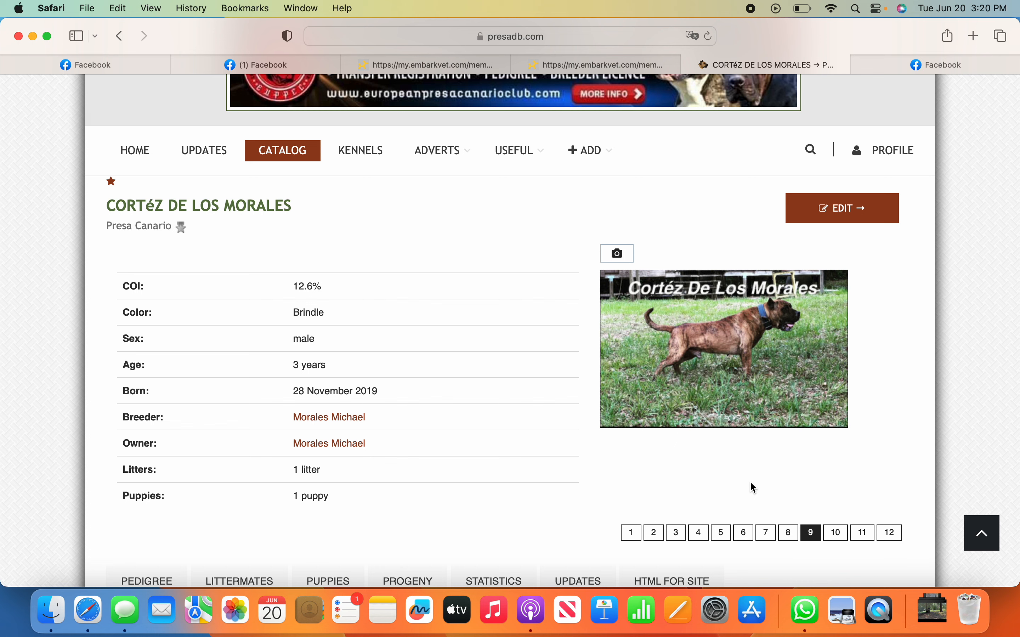
pyautogui.moveTo(752, 476)
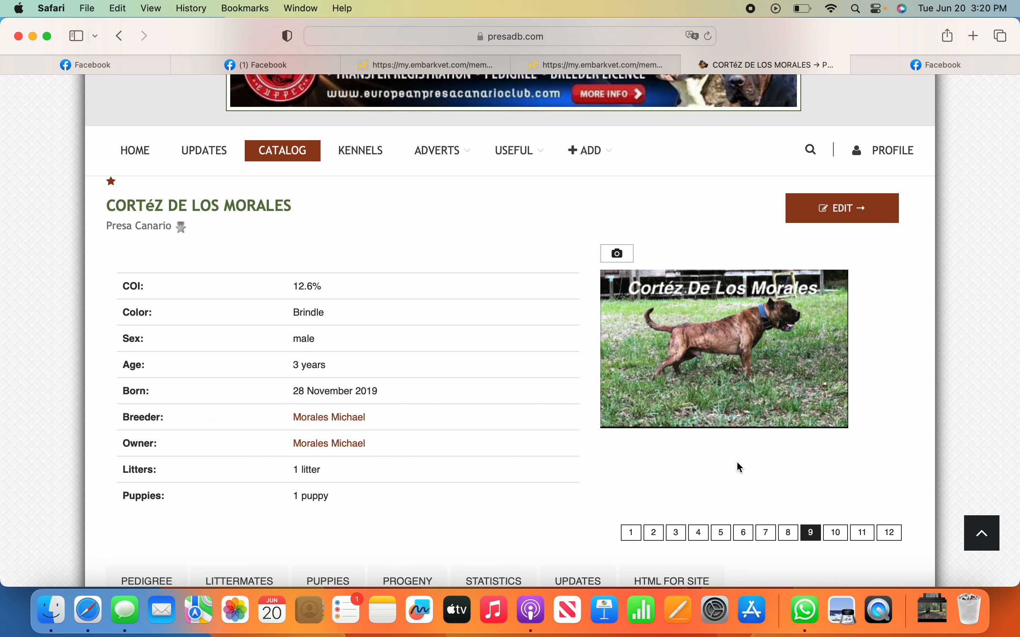
pyautogui.moveTo(736, 438)
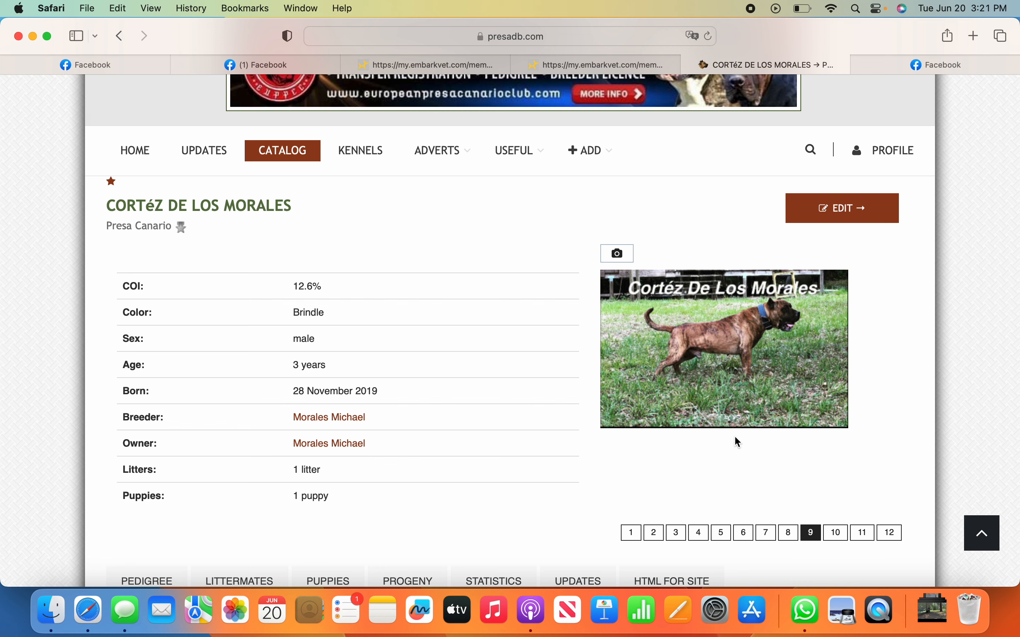
pyautogui.moveTo(701, 236)
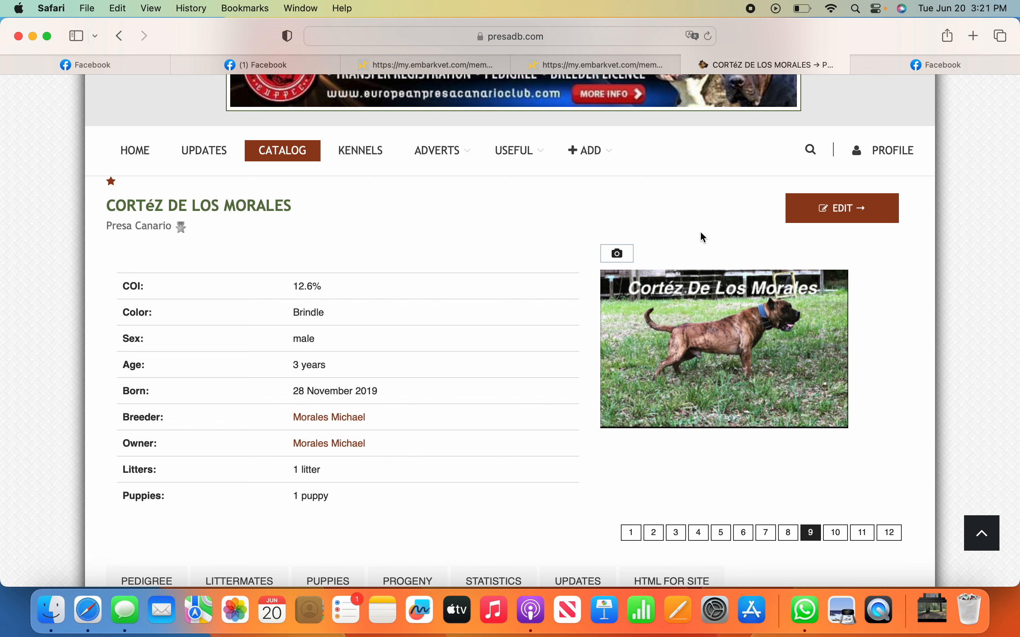
pyautogui.moveTo(716, 141)
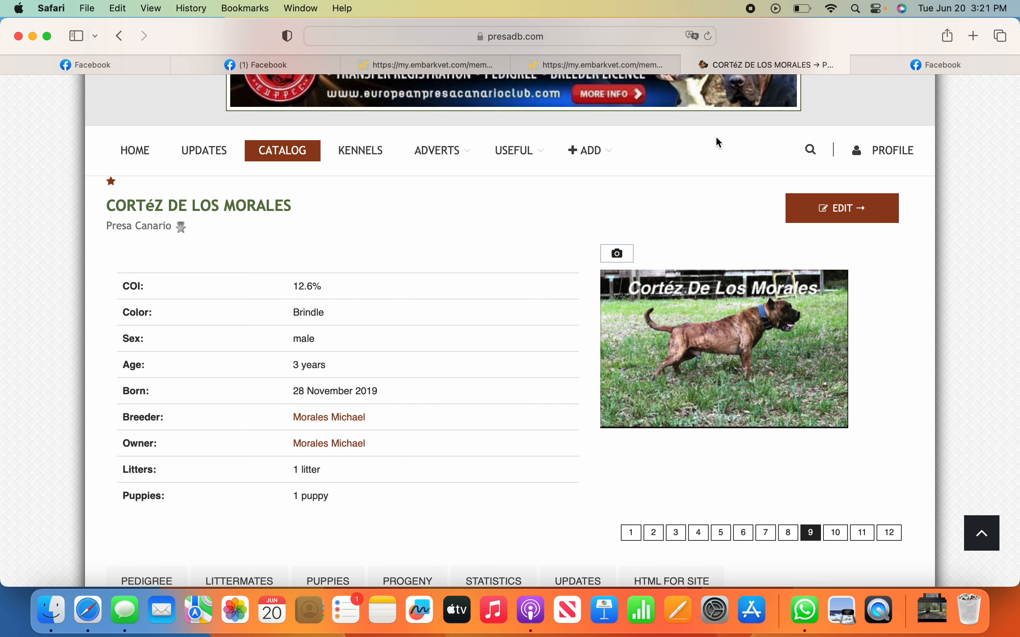